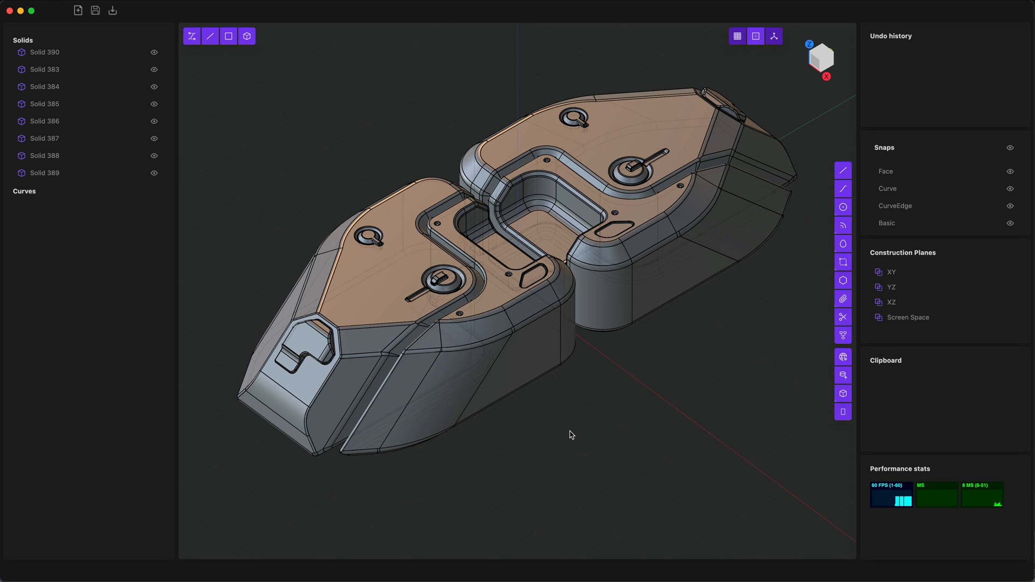
{"action": "mouse_move", "coordinate": [566, 436]}
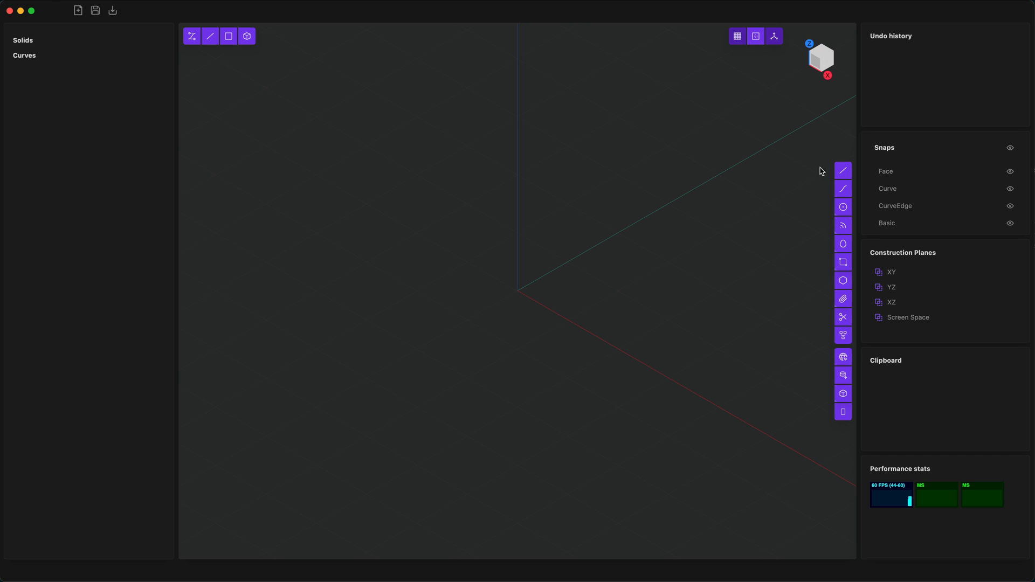
{"action": "mouse_move", "coordinate": [843, 170]}
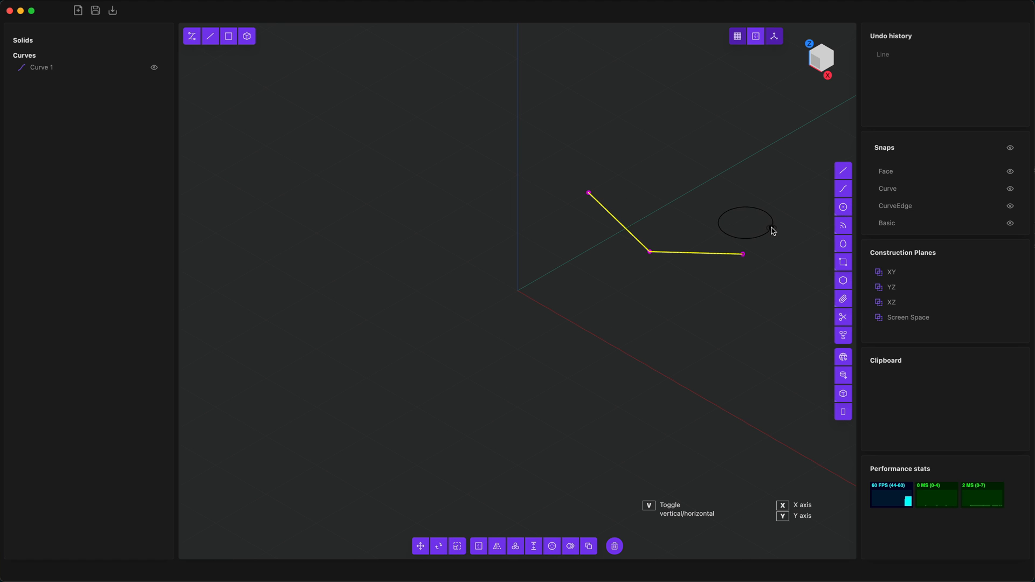
- Draw the bent polyline, circle, sphere and corner box, then clear the selection
{"action": "left_click", "coordinate": [745, 222]}
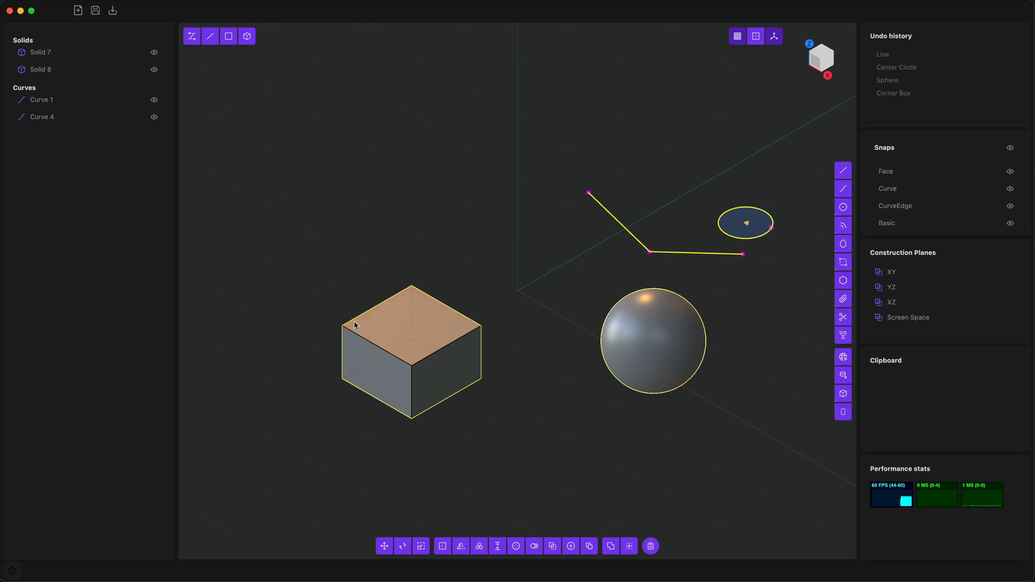
{"action": "left_click", "coordinate": [534, 410]}
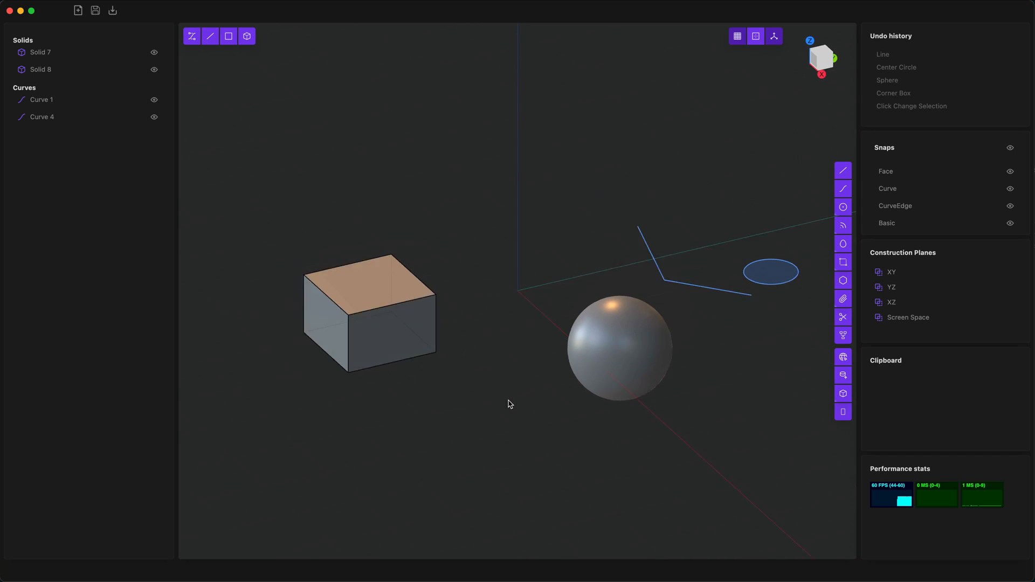
{"action": "left_click_drag", "start_coordinate": [508, 404], "coordinate": [522, 379]}
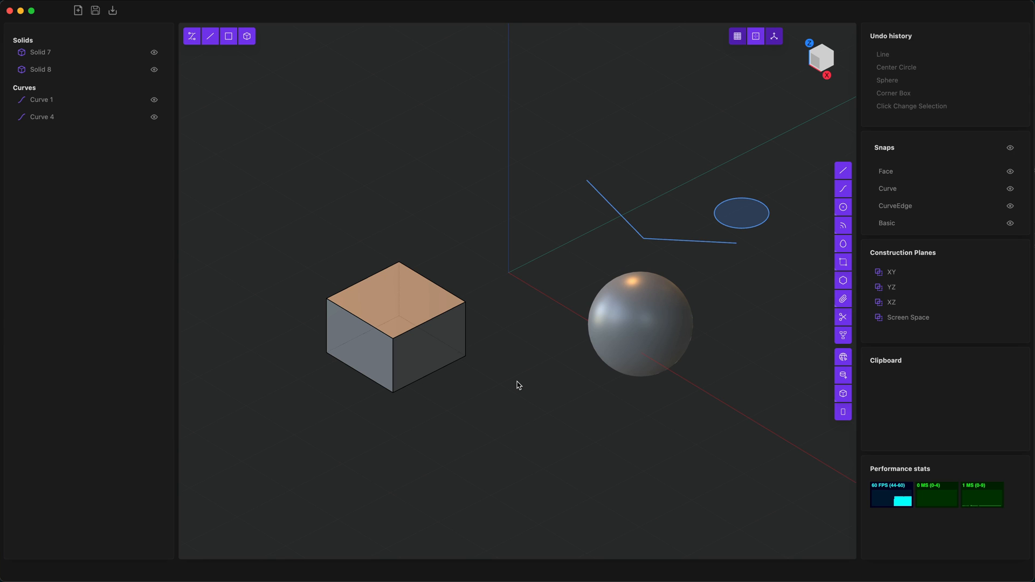
{"action": "left_click", "coordinate": [396, 323]}
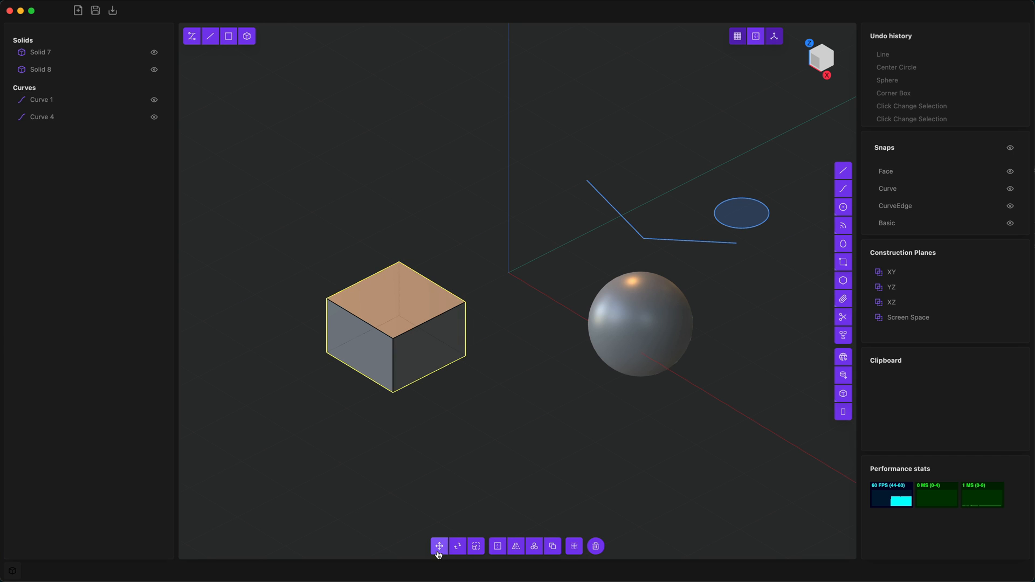
{"action": "mouse_move", "coordinate": [455, 513]}
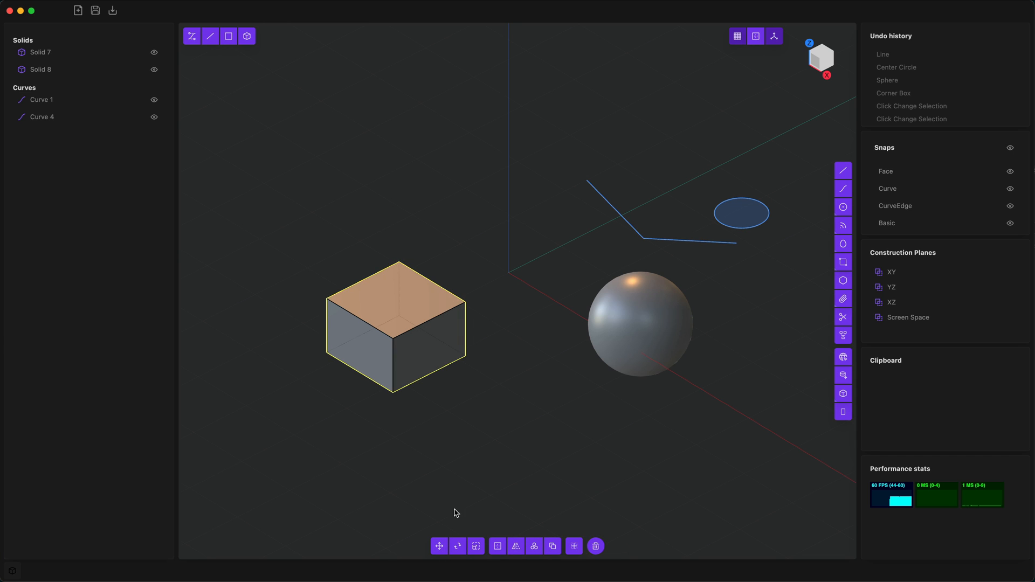
{"action": "mouse_move", "coordinate": [438, 545]}
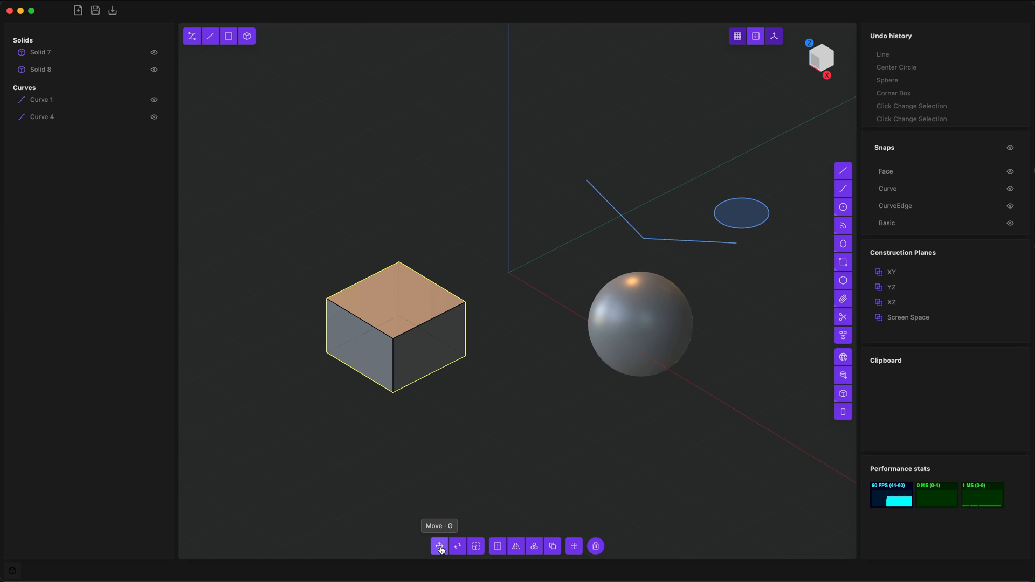
- Move the box along X and then upward, away from the sphere, and confirm its position
{"action": "left_click", "coordinate": [438, 546]}
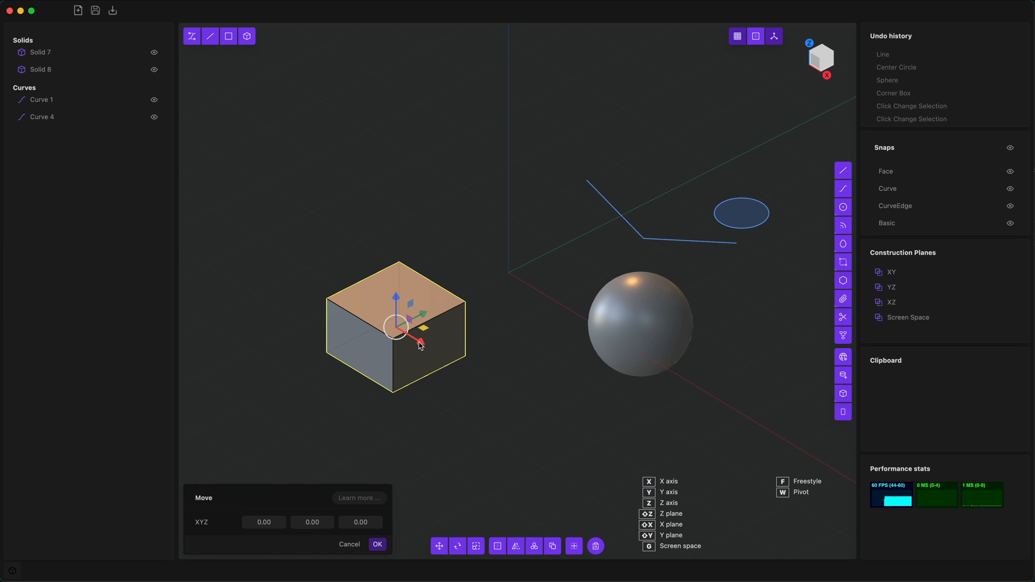
{"action": "left_click_drag", "start_coordinate": [419, 341], "coordinate": [459, 366]}
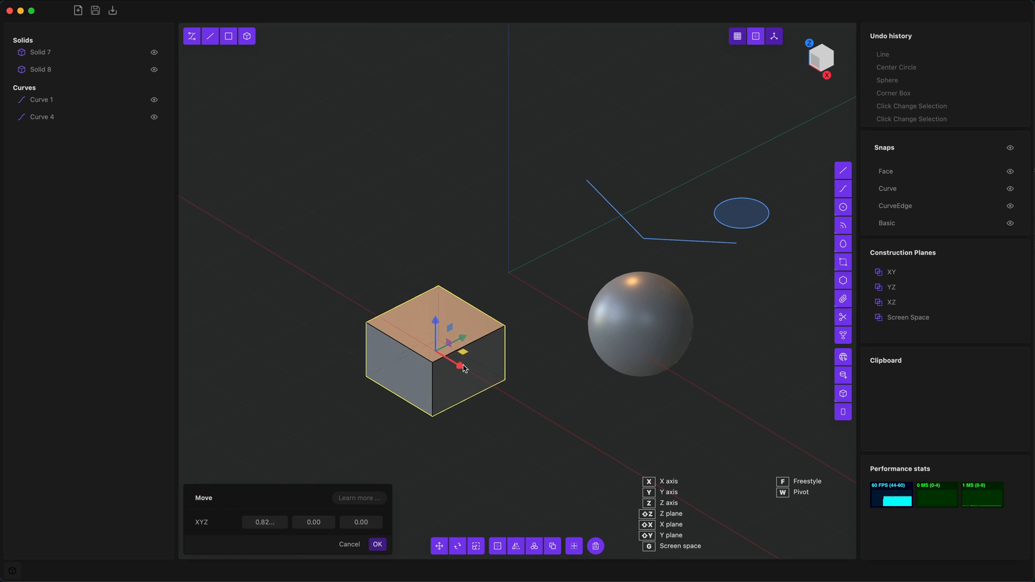
{"action": "left_click_drag", "start_coordinate": [457, 366], "coordinate": [538, 346]}
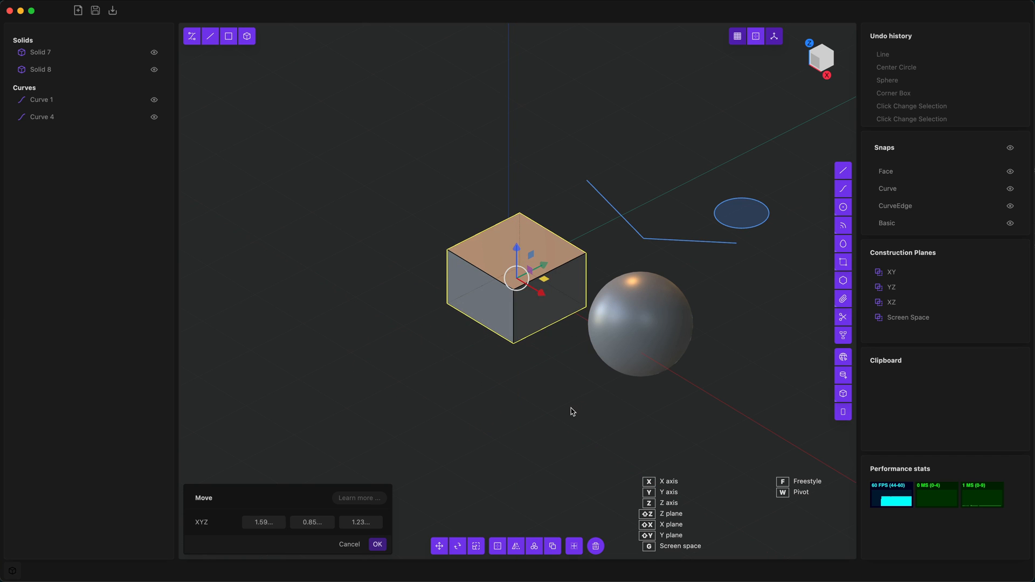
{"action": "mouse_move", "coordinate": [555, 404]}
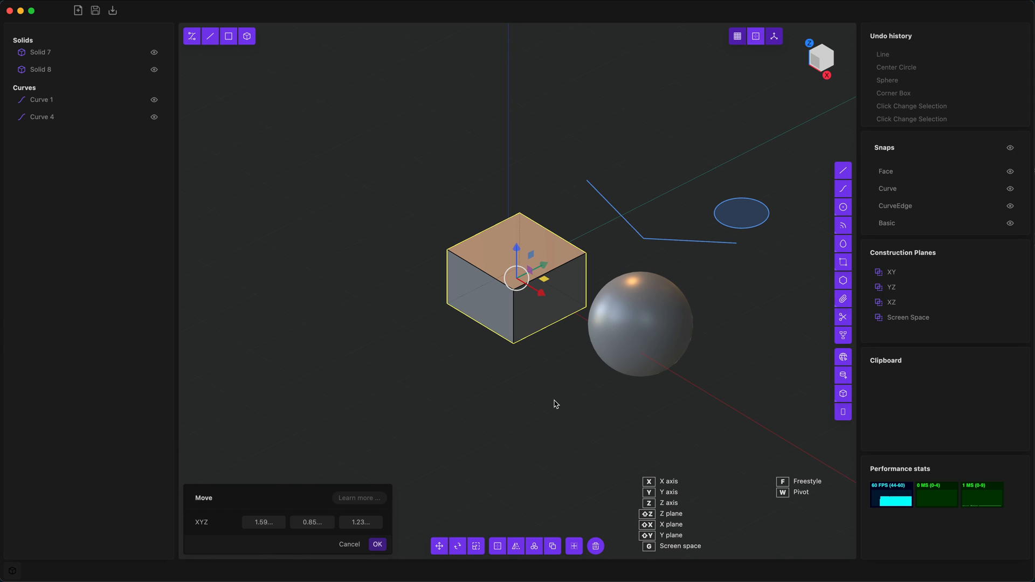
{"action": "mouse_move", "coordinate": [553, 401]}
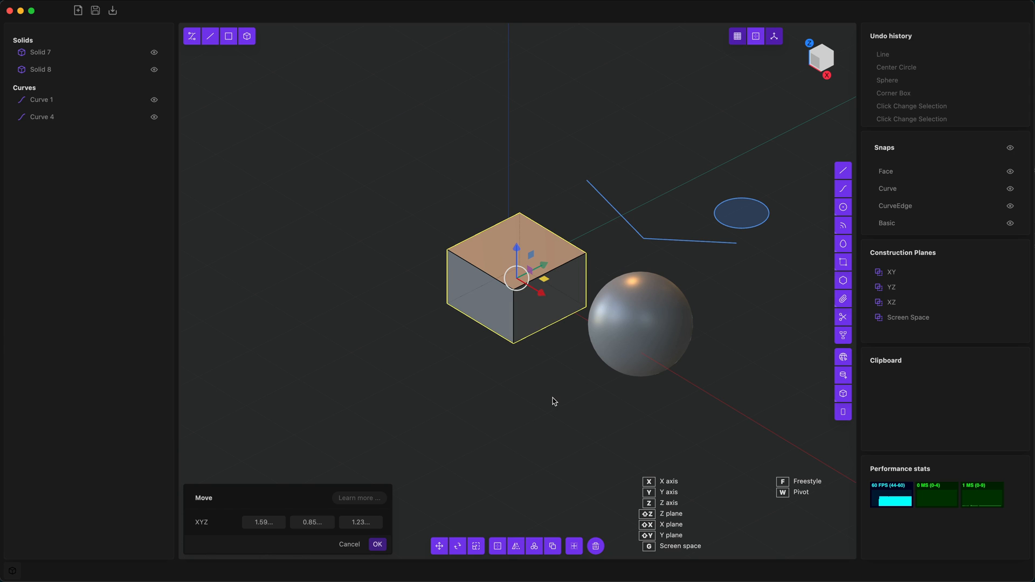
{"action": "left_click", "coordinate": [377, 543]}
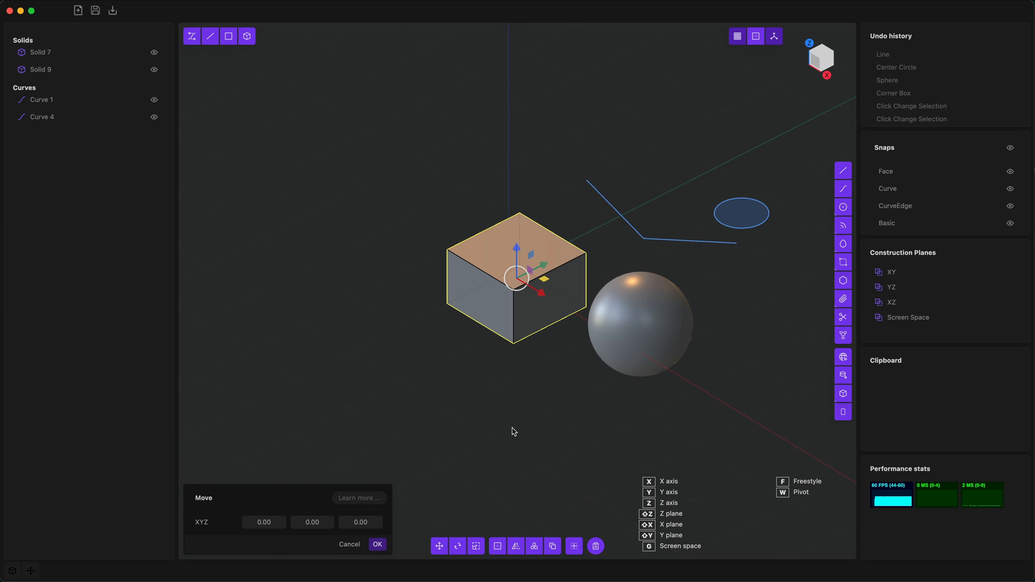
{"action": "mouse_move", "coordinate": [543, 394]}
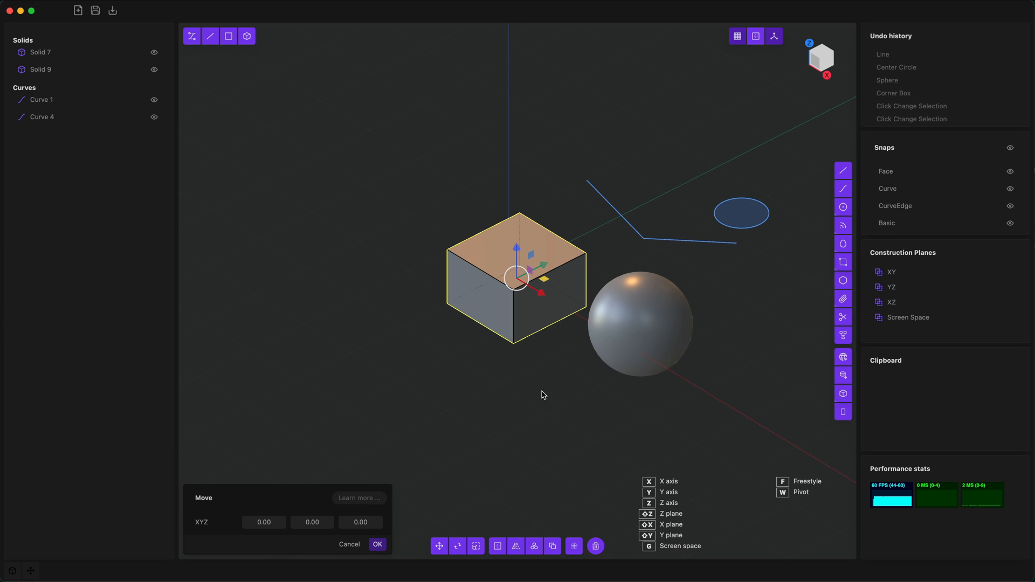
{"action": "mouse_move", "coordinate": [833, 497]}
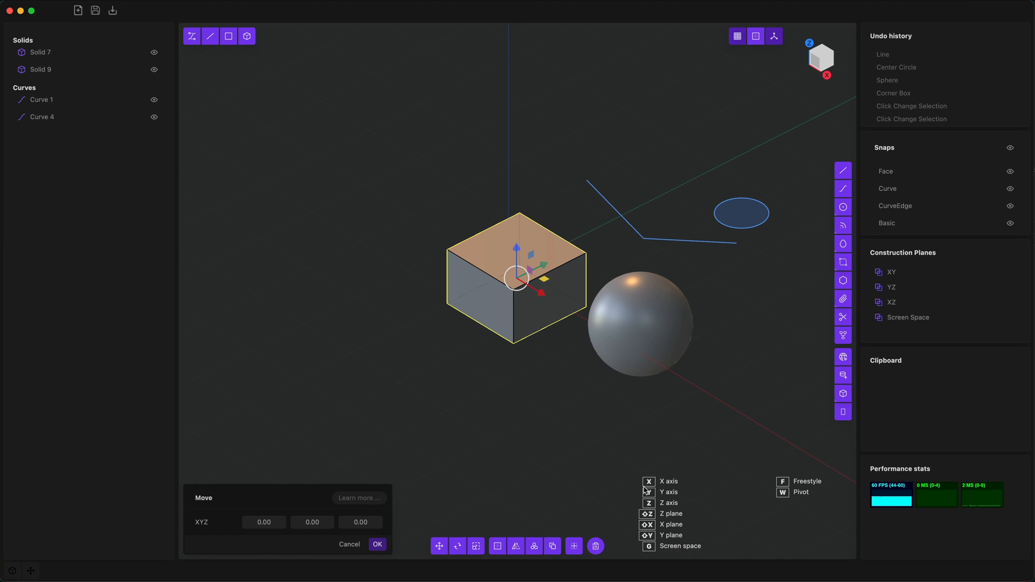
{"action": "mouse_move", "coordinate": [633, 458]}
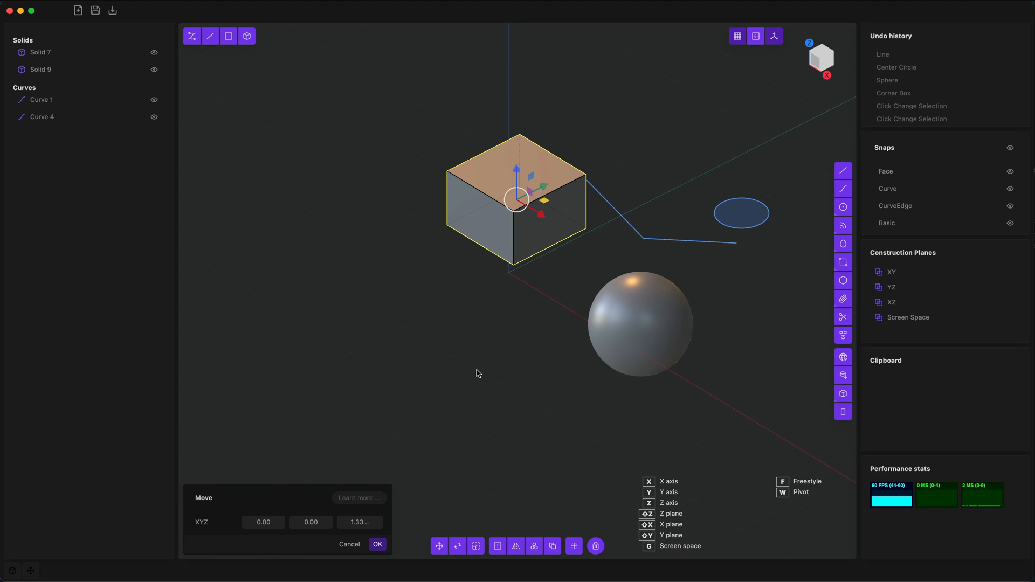
{"action": "mouse_move", "coordinate": [489, 358]}
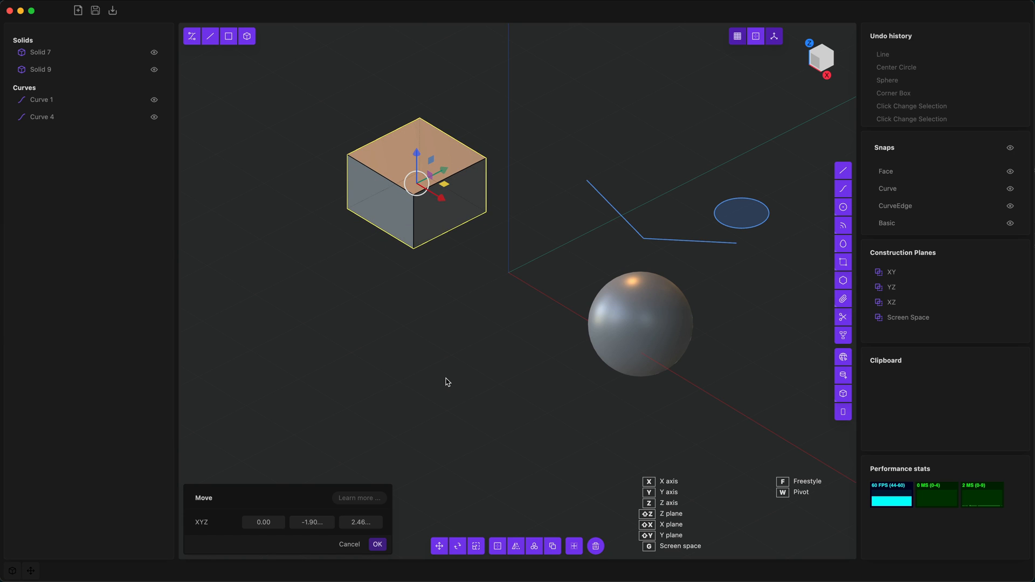
{"action": "left_click", "coordinate": [377, 543]}
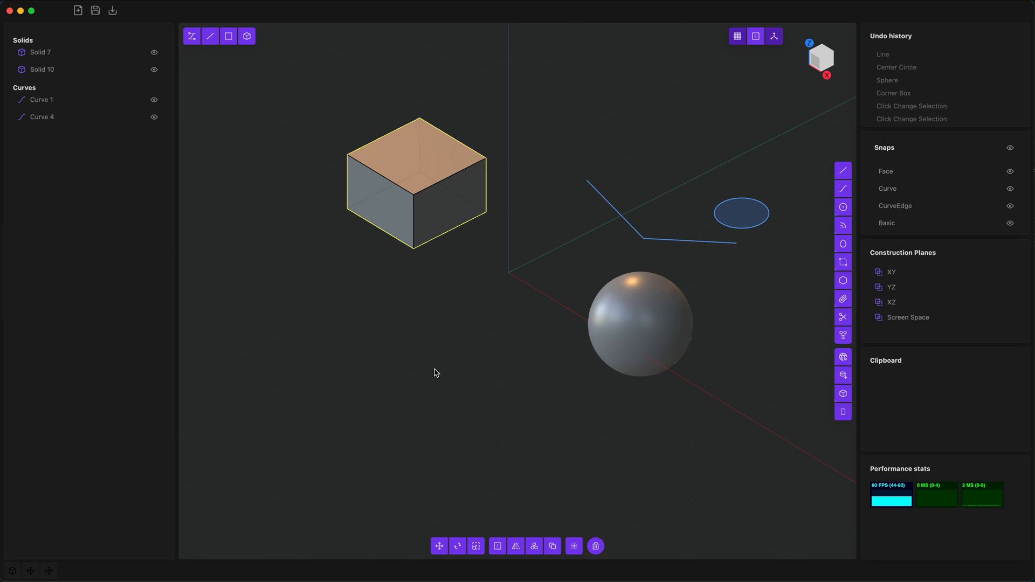
{"action": "mouse_move", "coordinate": [298, 262]}
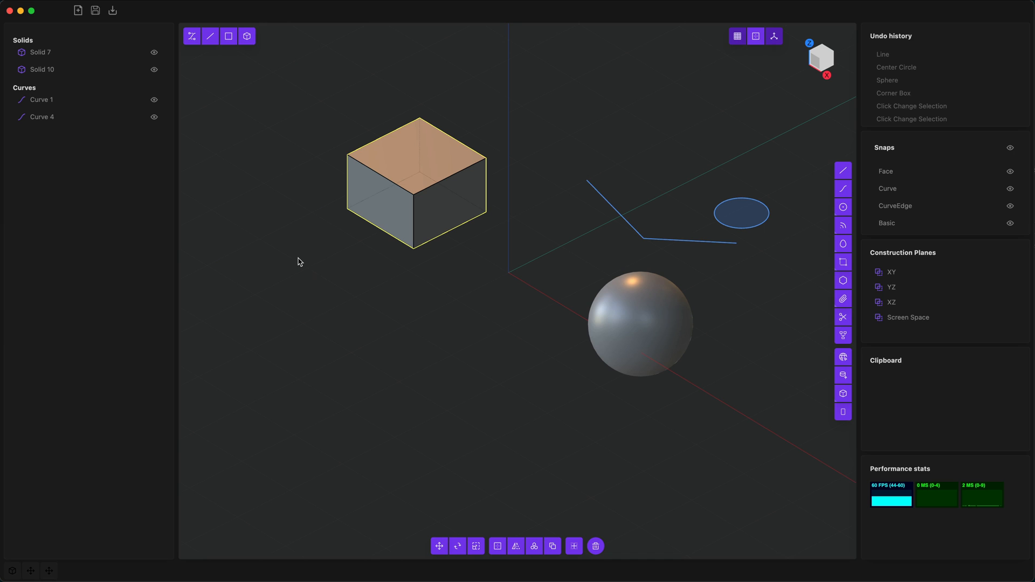
{"action": "mouse_move", "coordinate": [245, 35]}
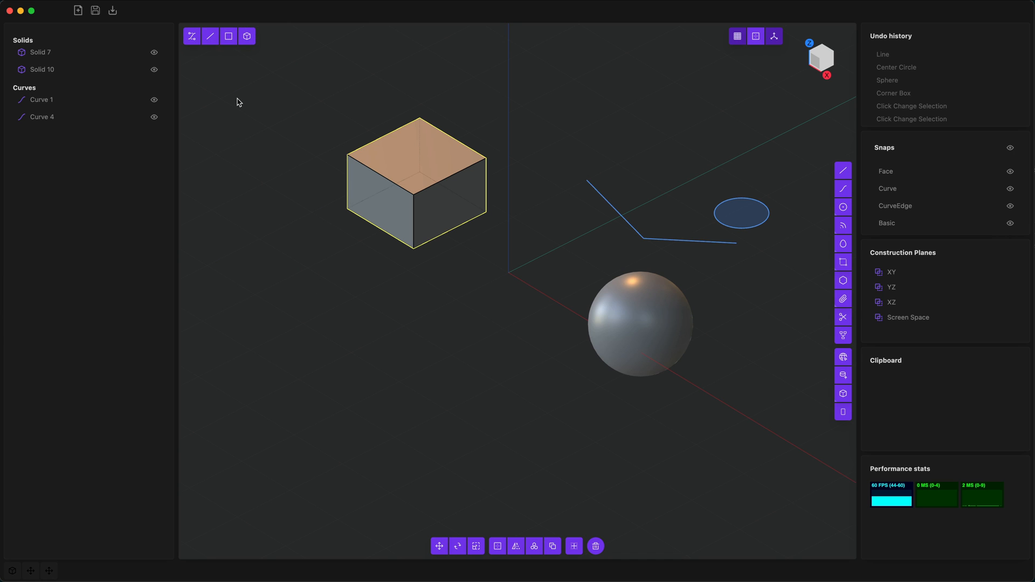
{"action": "mouse_move", "coordinate": [192, 36]}
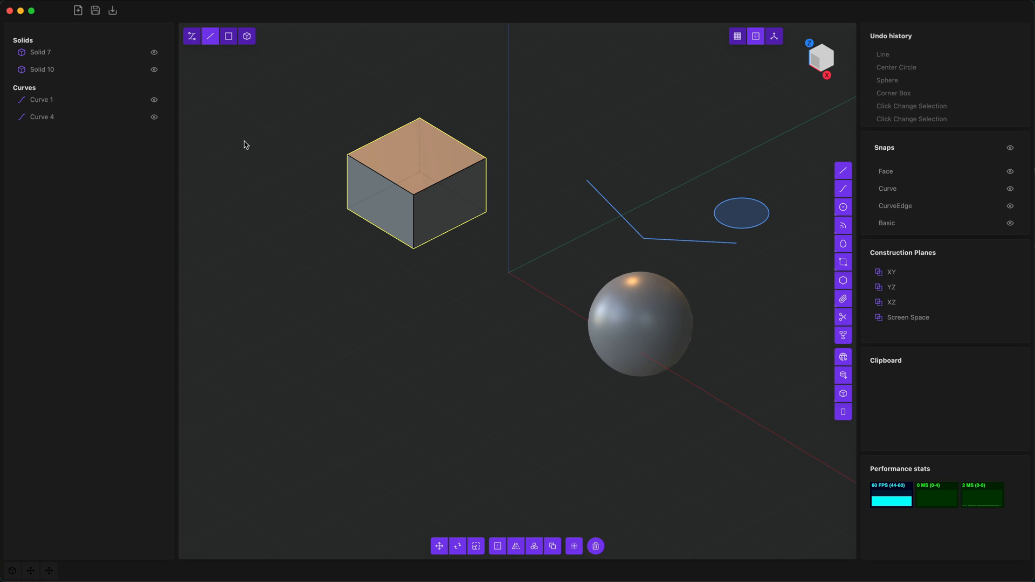
{"action": "mouse_move", "coordinate": [435, 185]}
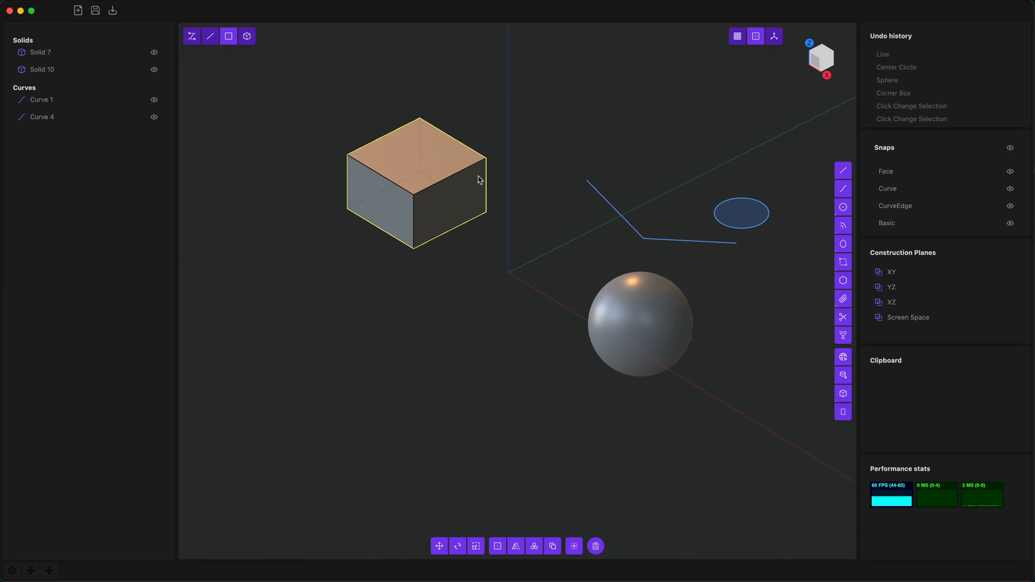
{"action": "mouse_move", "coordinate": [468, 210]}
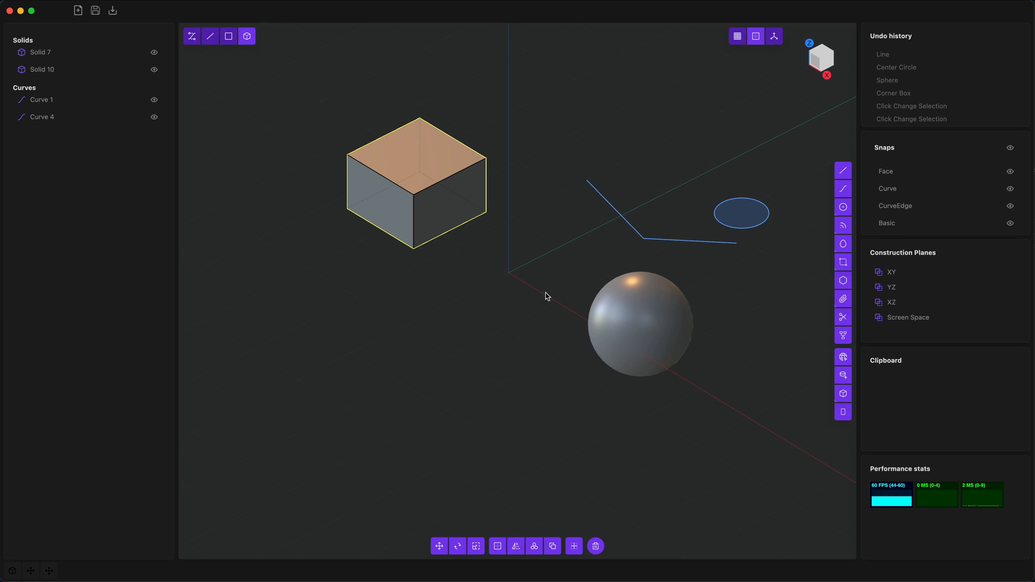
{"action": "mouse_move", "coordinate": [395, 316]}
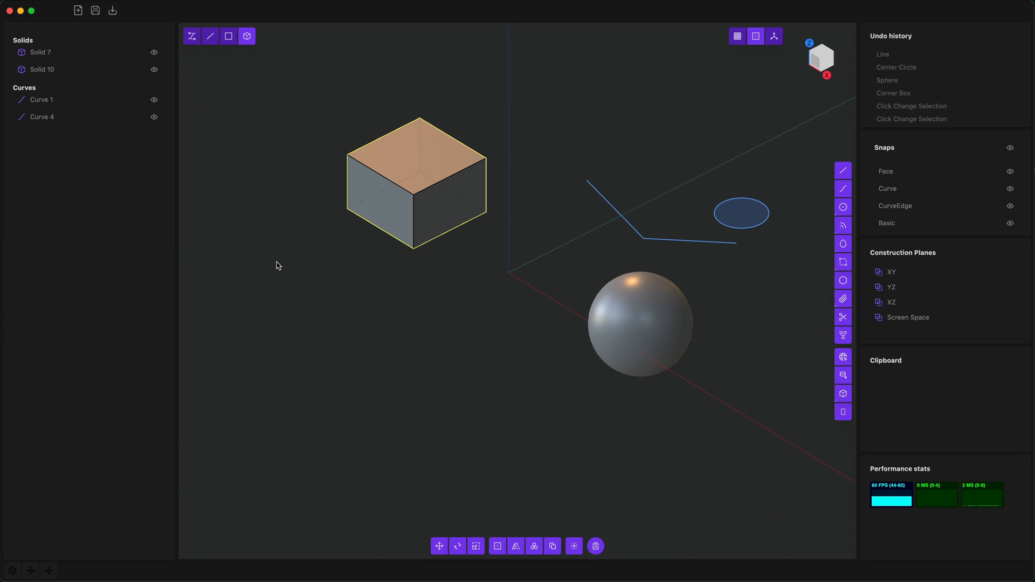
{"action": "mouse_move", "coordinate": [454, 293]}
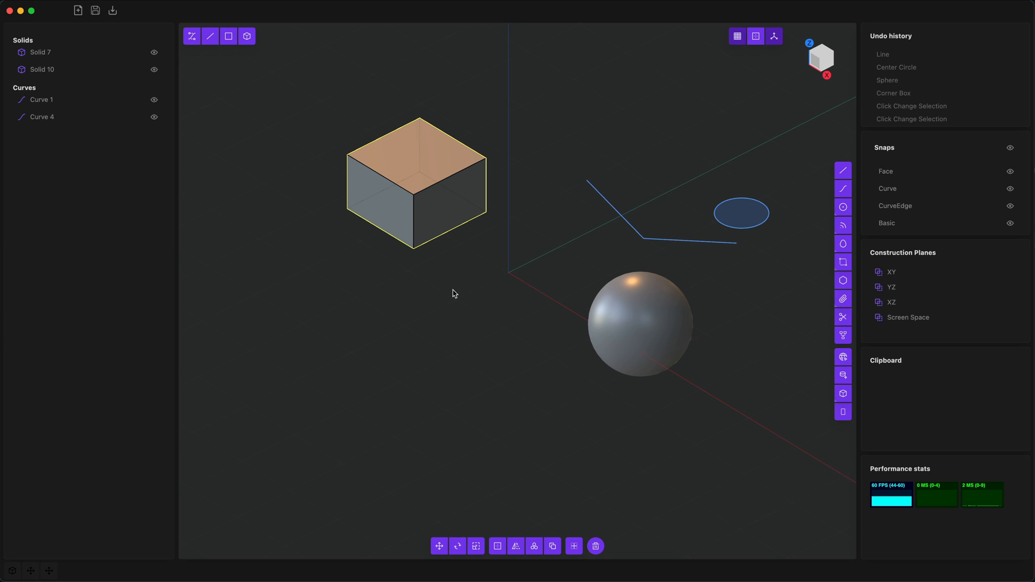
{"action": "mouse_move", "coordinate": [433, 188]}
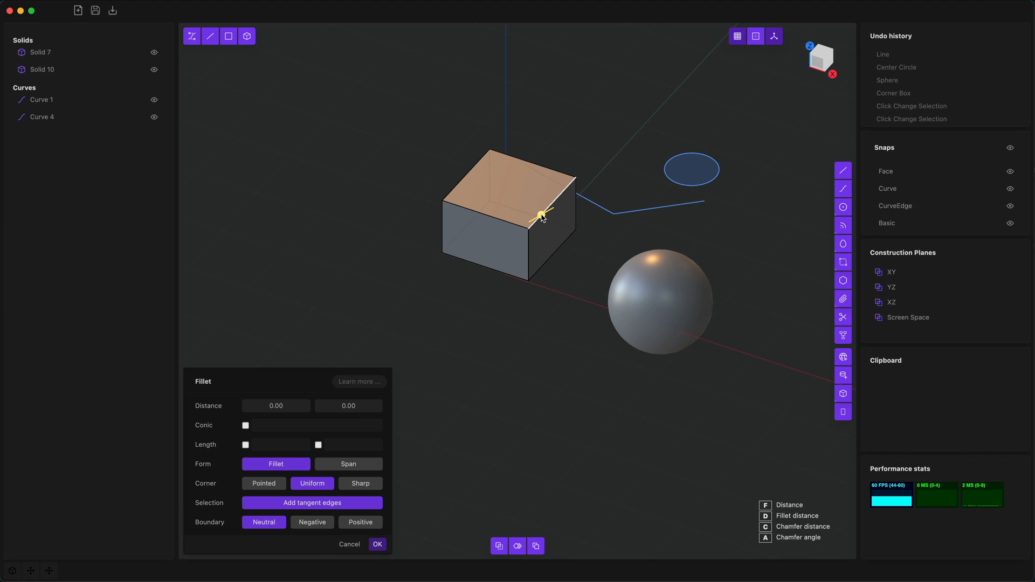
- Fillet the box edge with a negative distance of about -0.70 to form a flat bevel
{"action": "left_click_drag", "start_coordinate": [540, 216], "coordinate": [550, 215]}
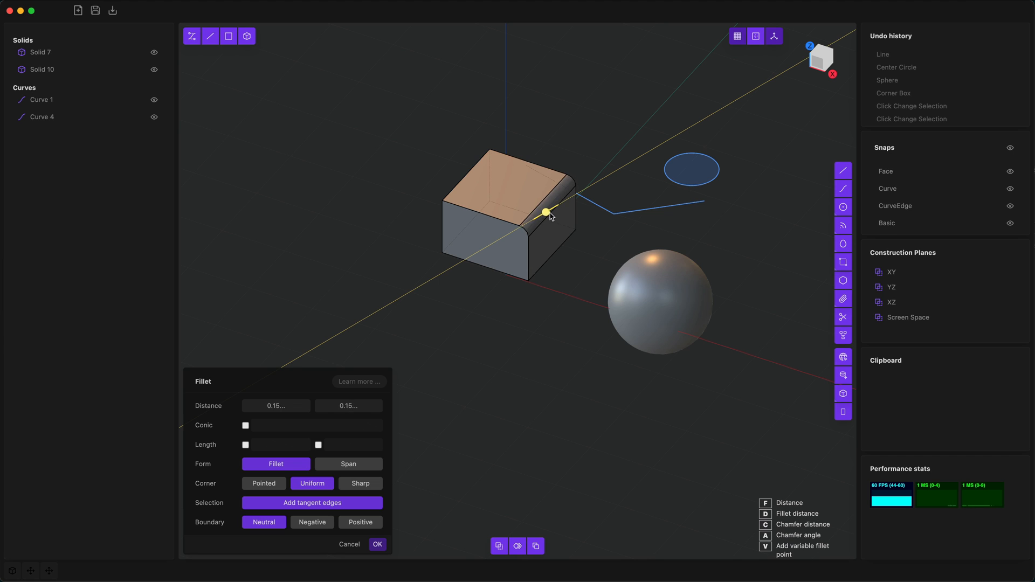
{"action": "left_click_drag", "start_coordinate": [547, 214], "coordinate": [557, 205]}
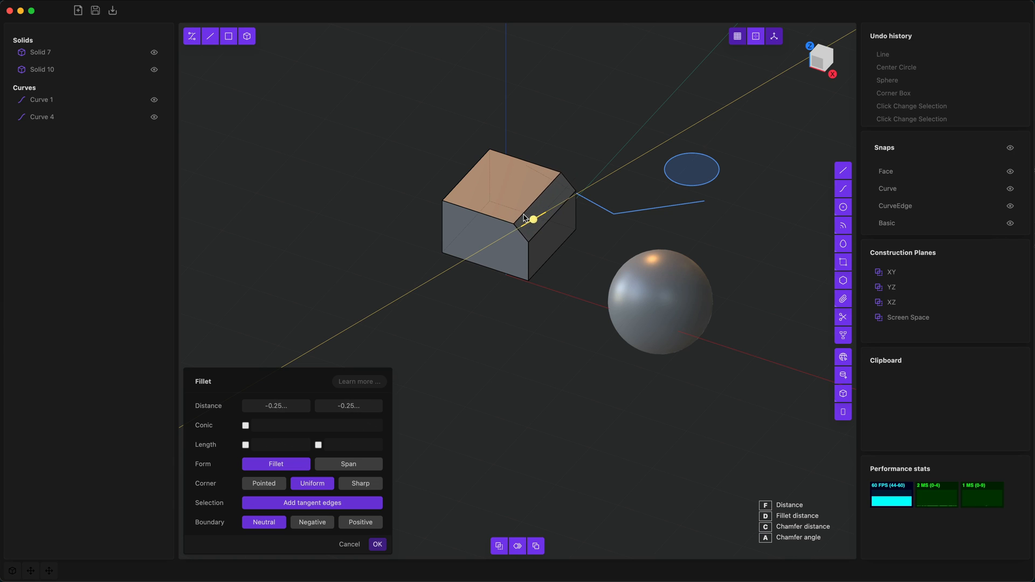
{"action": "left_click_drag", "start_coordinate": [531, 219], "coordinate": [524, 225]}
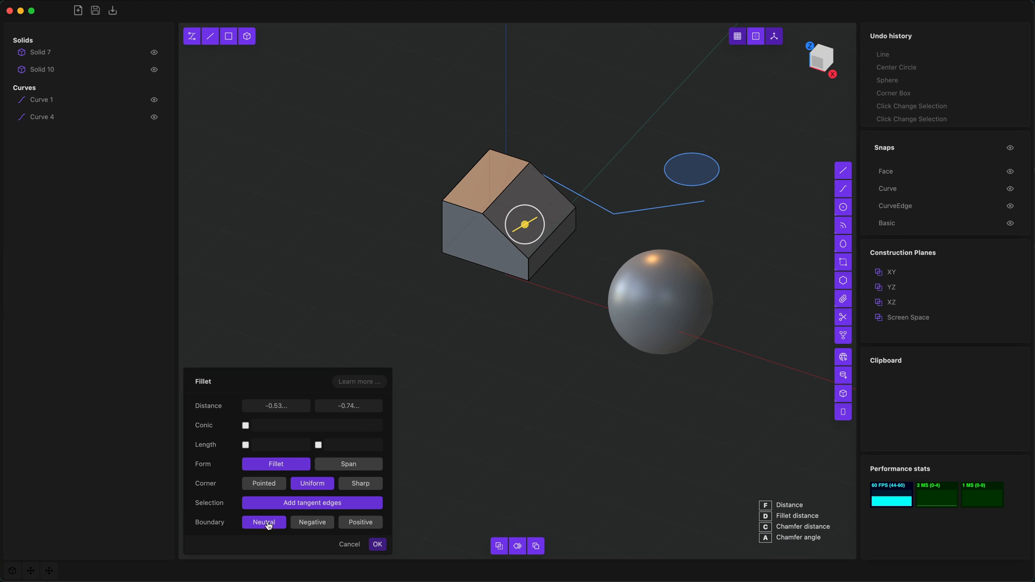
{"action": "mouse_move", "coordinate": [452, 452]}
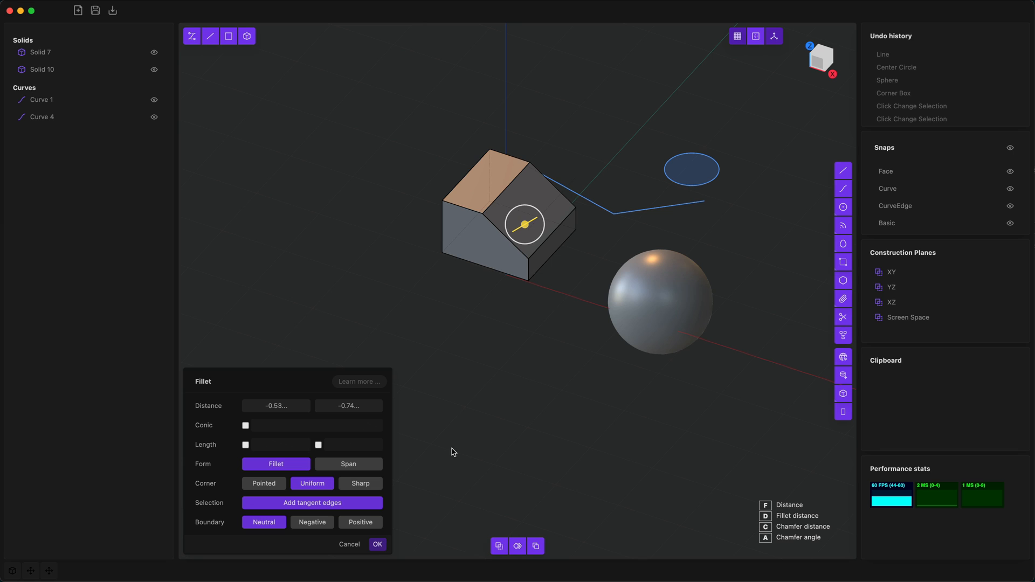
{"action": "mouse_move", "coordinate": [704, 478]}
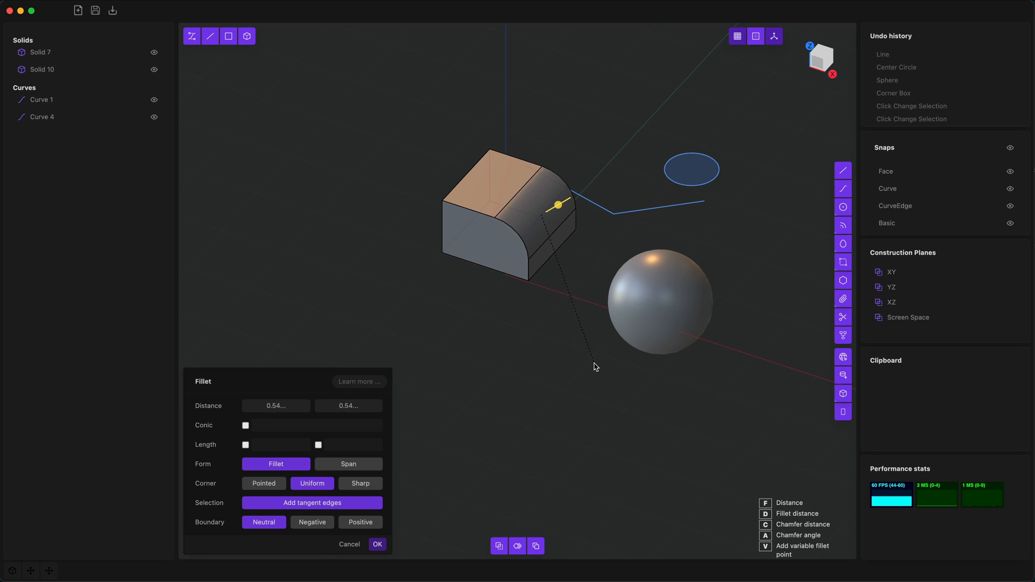
{"action": "left_click_drag", "start_coordinate": [557, 205], "coordinate": [522, 225]}
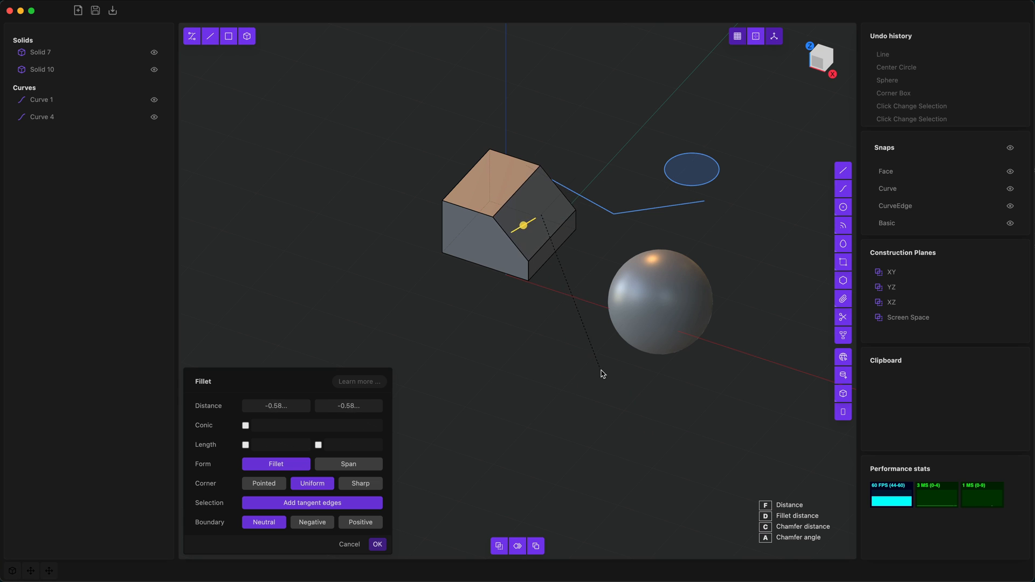
{"action": "left_click_drag", "start_coordinate": [601, 374], "coordinate": [614, 404]}
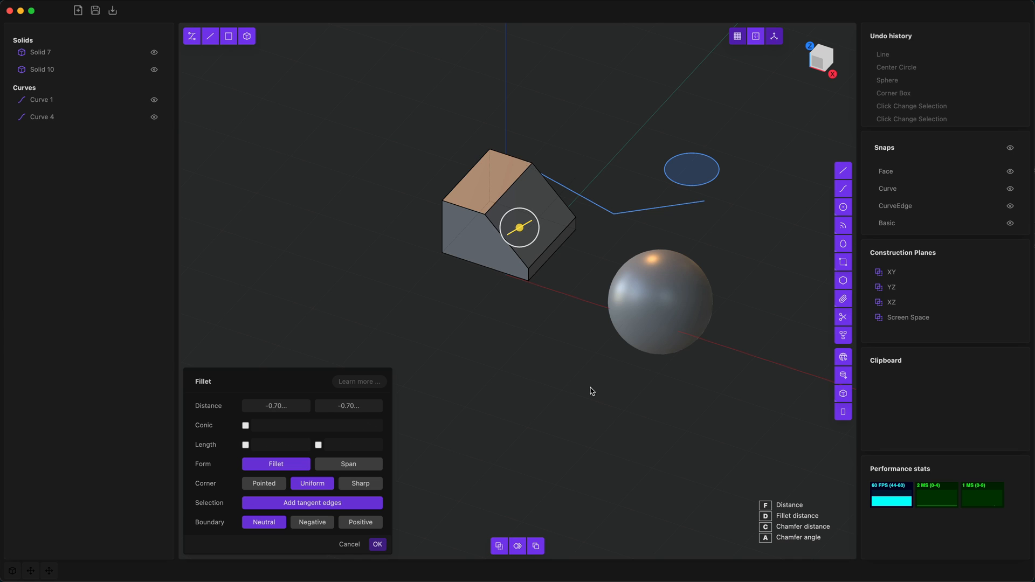
{"action": "mouse_move", "coordinate": [567, 357]}
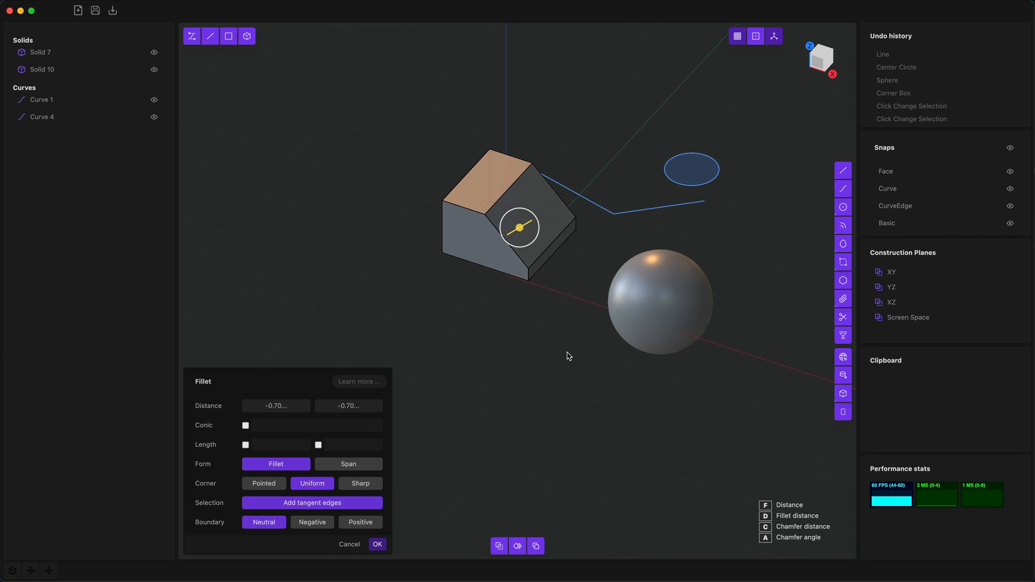
{"action": "mouse_move", "coordinate": [537, 246]}
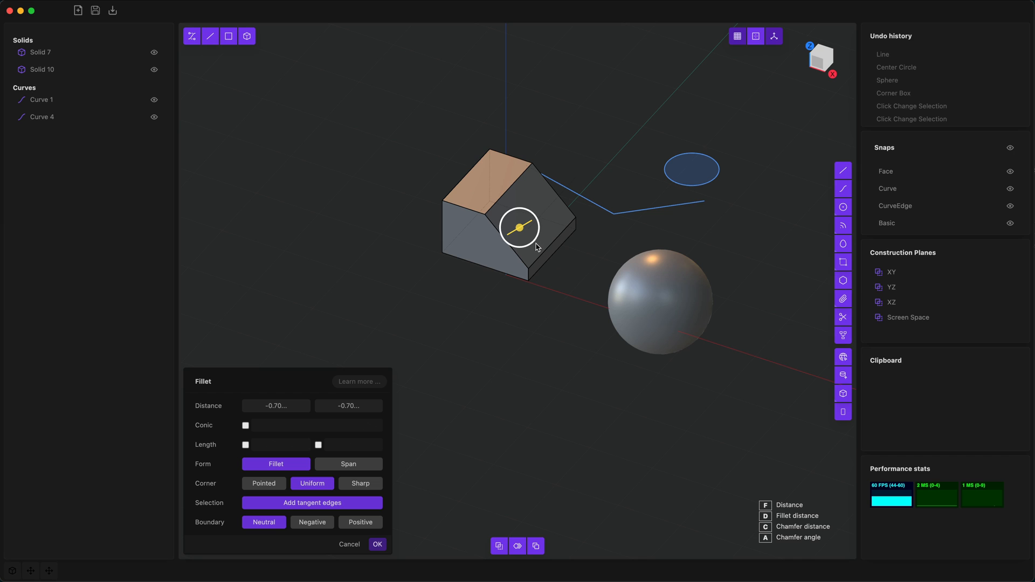
{"action": "left_click", "coordinate": [378, 543]}
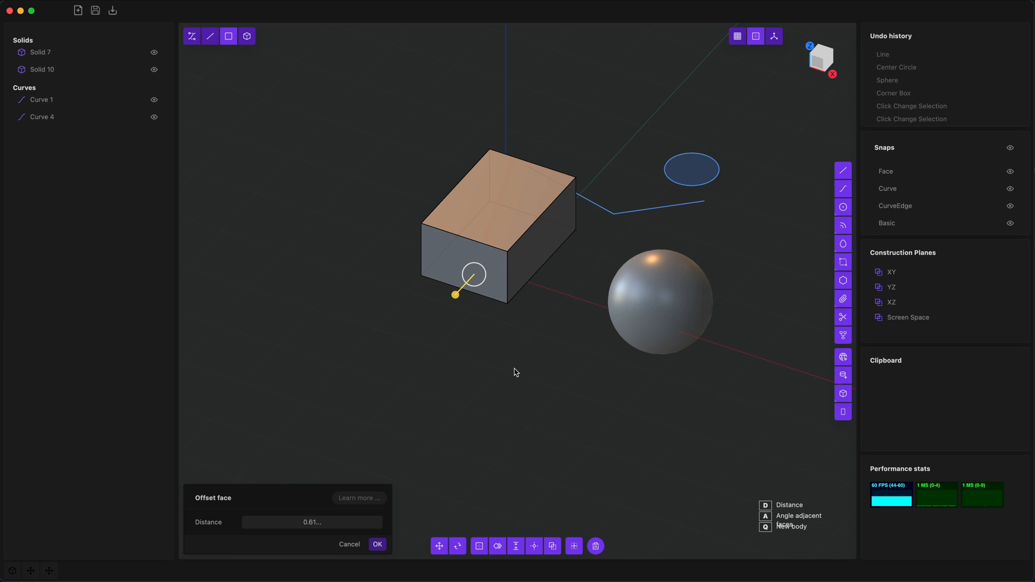
- Offset the box's side face outward by about 0.61 and pick an edge to round
{"action": "left_click", "coordinate": [377, 544]}
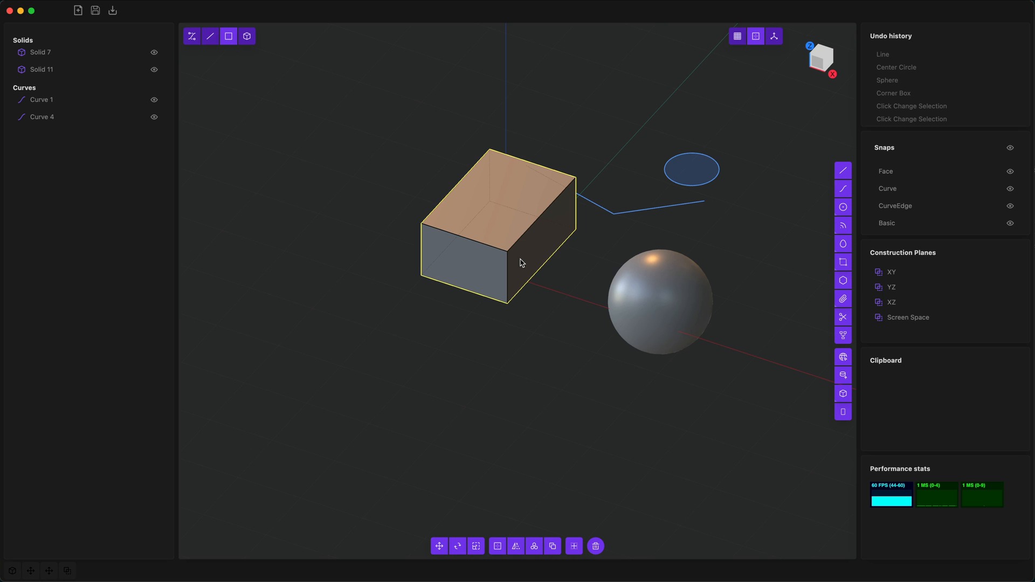
{"action": "left_click", "coordinate": [210, 37]}
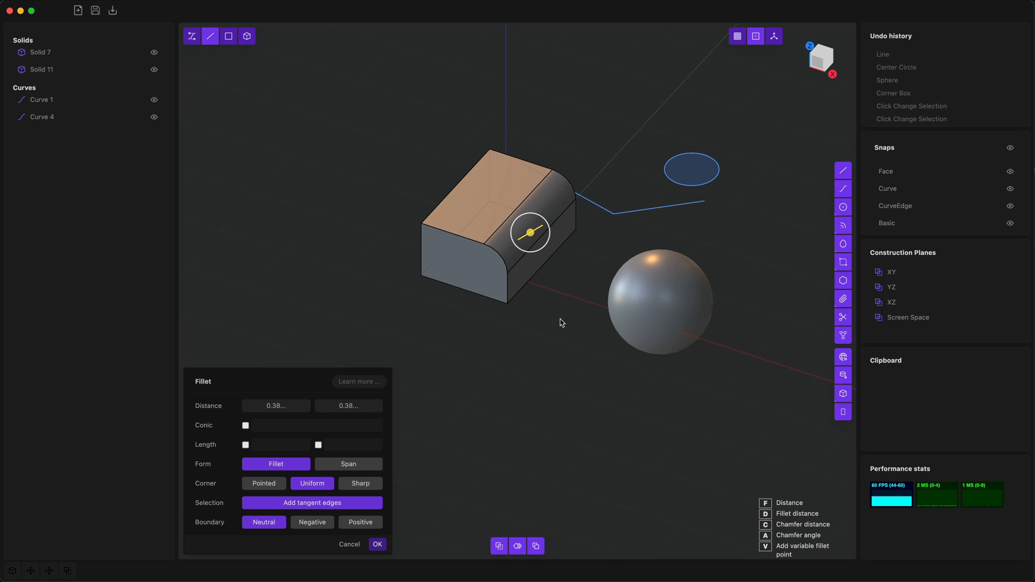
- Round the box's right vertical edge and offset the rounded face outward about 0.62
{"action": "left_click", "coordinate": [377, 544]}
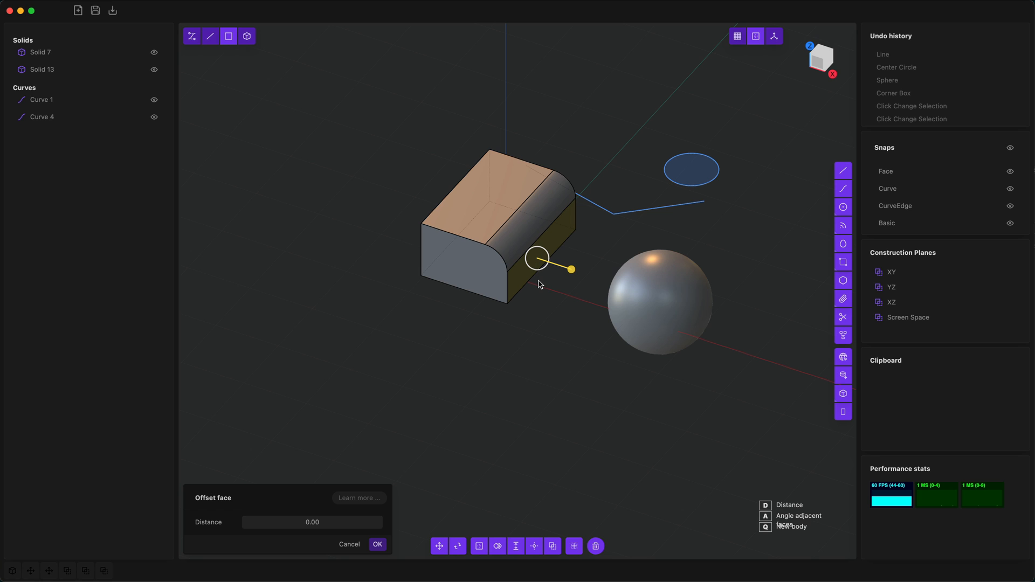
{"action": "left_click_drag", "start_coordinate": [571, 269], "coordinate": [584, 272]}
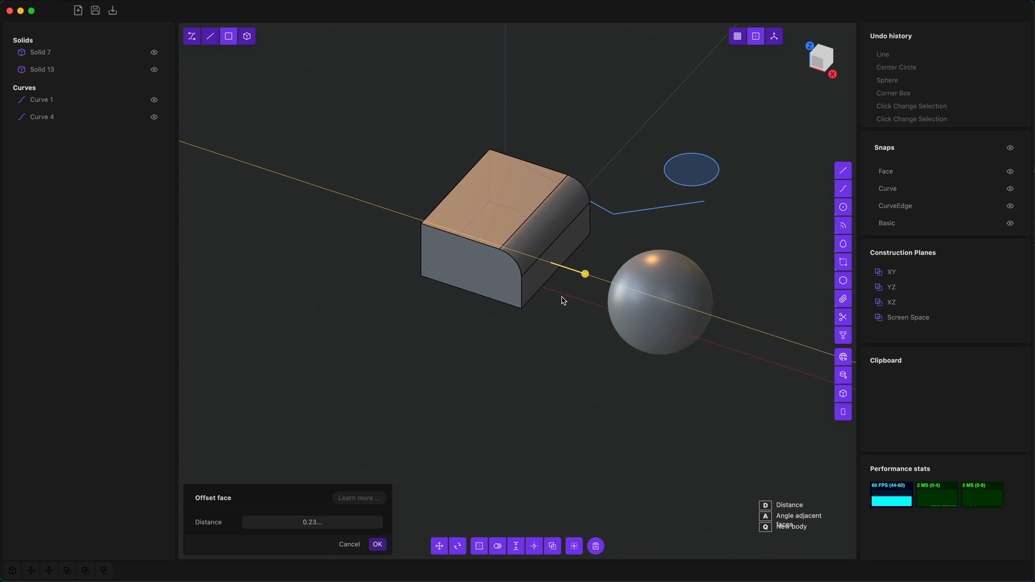
{"action": "left_click_drag", "start_coordinate": [585, 273], "coordinate": [615, 283]}
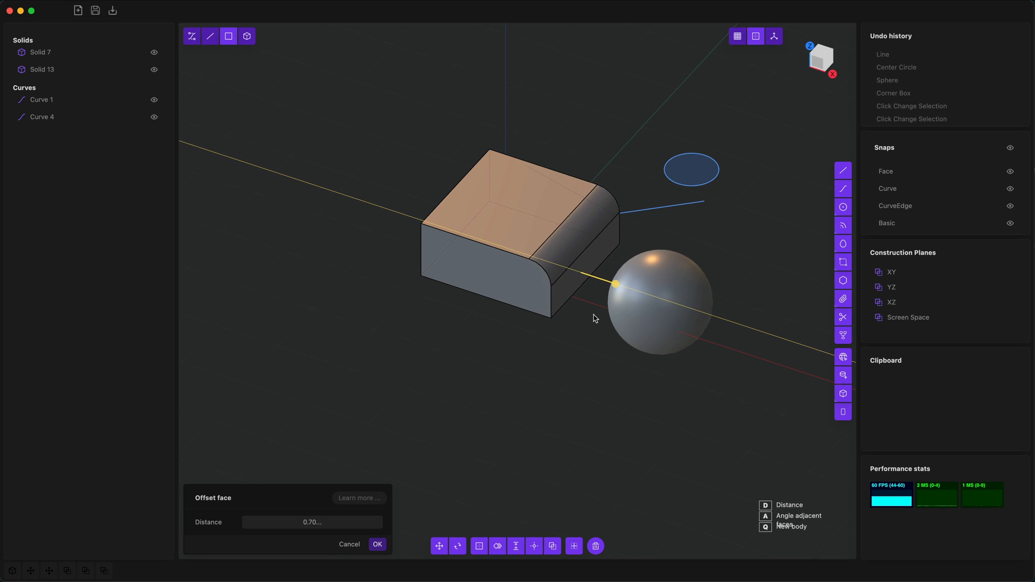
{"action": "left_click_drag", "start_coordinate": [617, 283], "coordinate": [598, 279]}
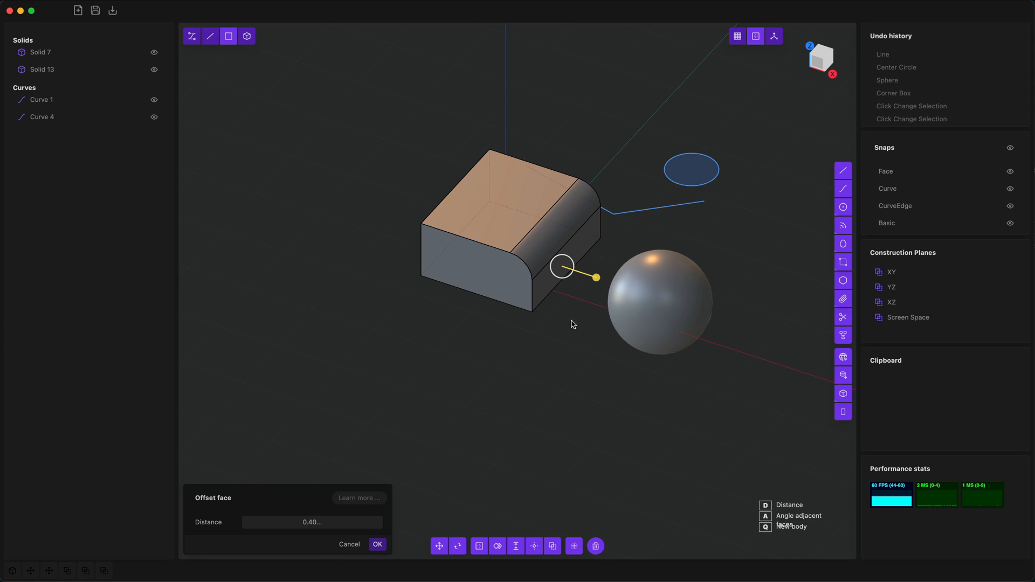
{"action": "left_click", "coordinate": [378, 543]}
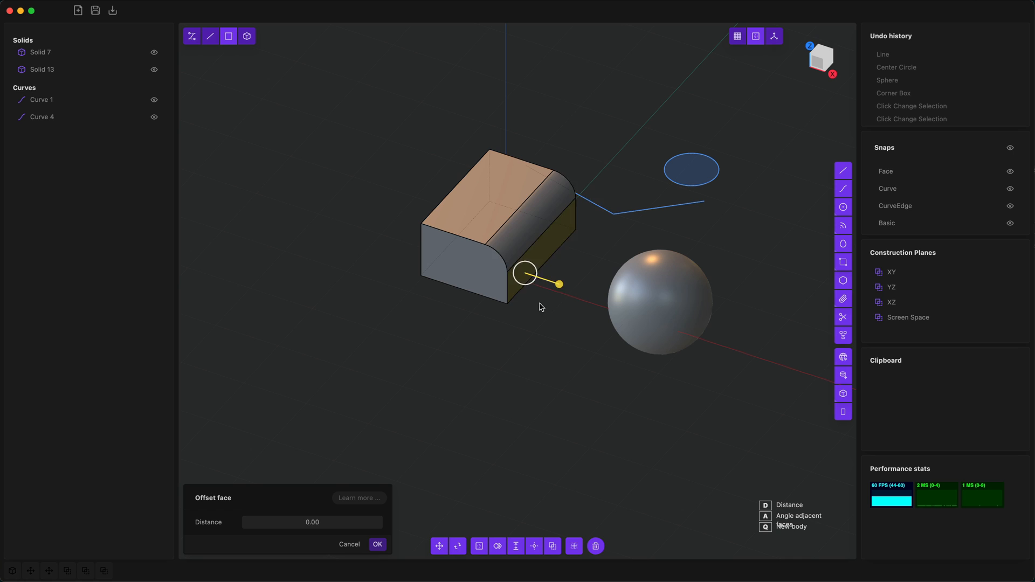
- Offset the rounded side face outward once more and confirm
{"action": "left_click_drag", "start_coordinate": [560, 283], "coordinate": [597, 298]}
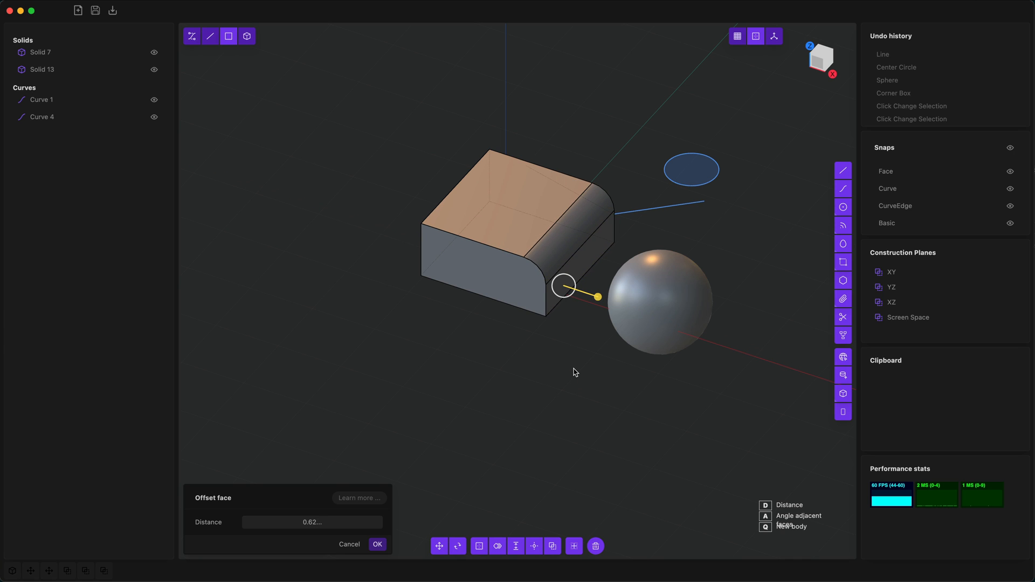
{"action": "left_click", "coordinate": [377, 543]}
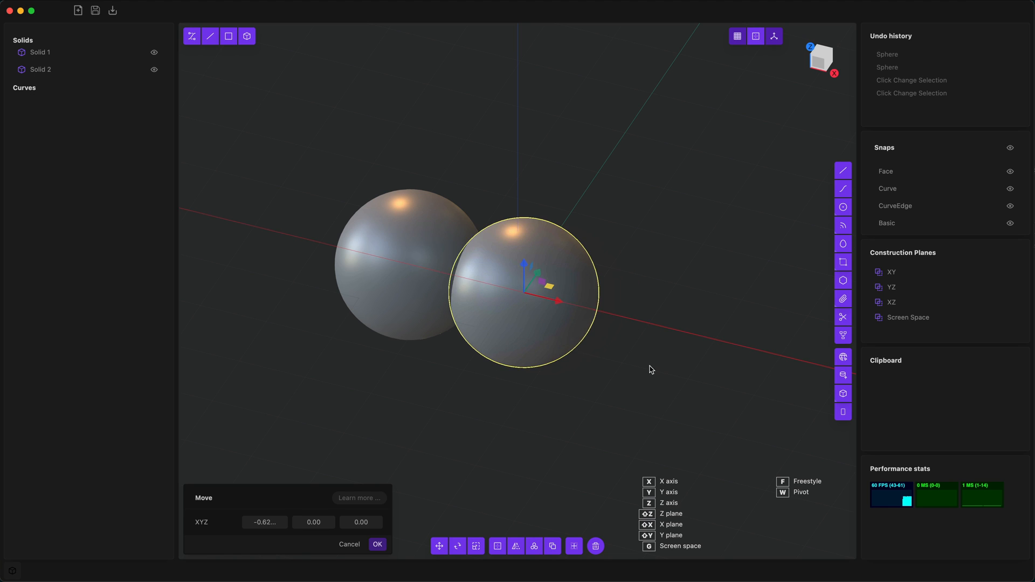
- Move the second sphere about -0.62 along X so it overlaps the first
{"action": "left_click", "coordinate": [377, 543]}
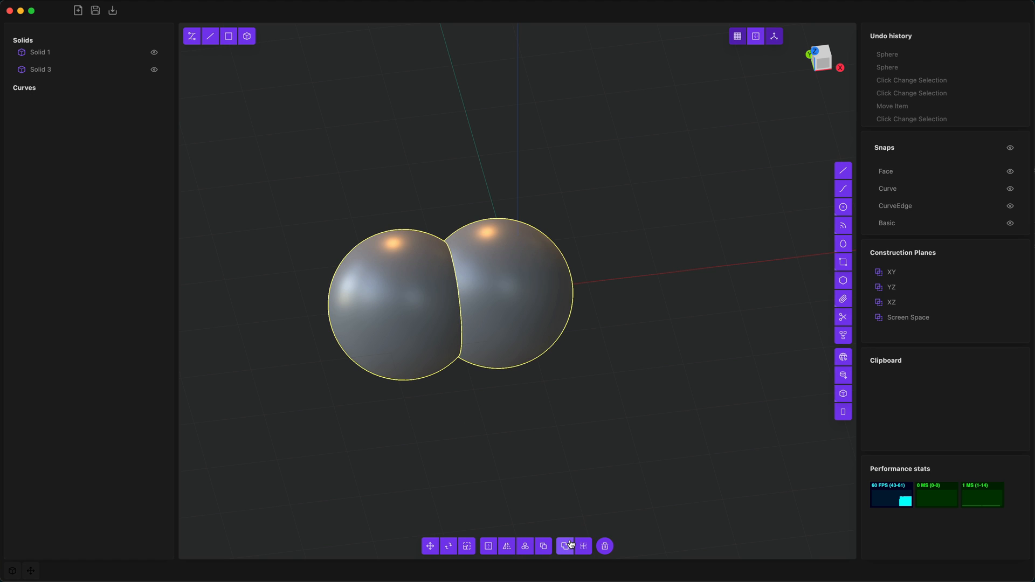
{"action": "mouse_move", "coordinate": [566, 545]}
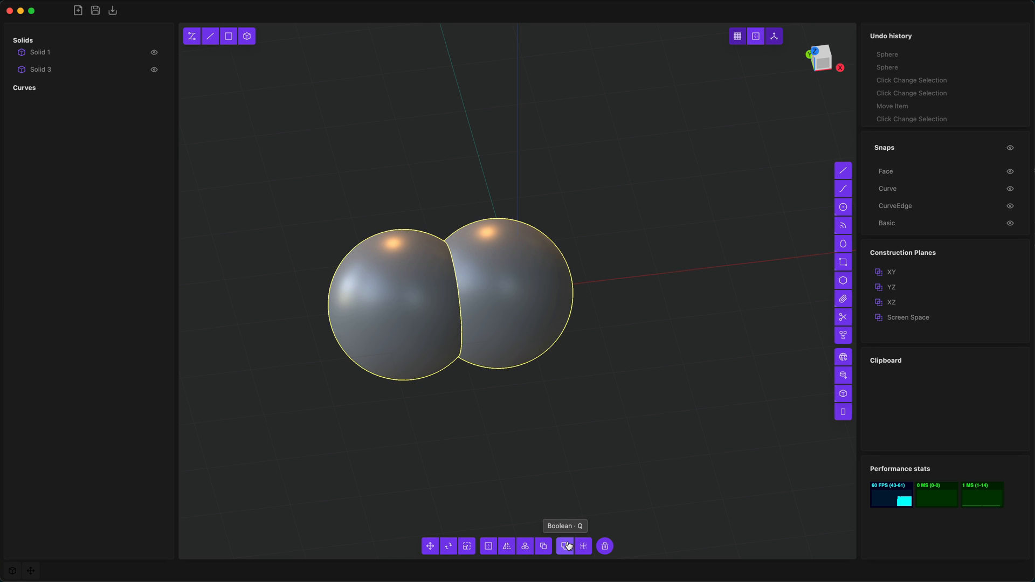
- Boolean-union the two spheres and fillet their seam at about 0.81
{"action": "left_click", "coordinate": [565, 546]}
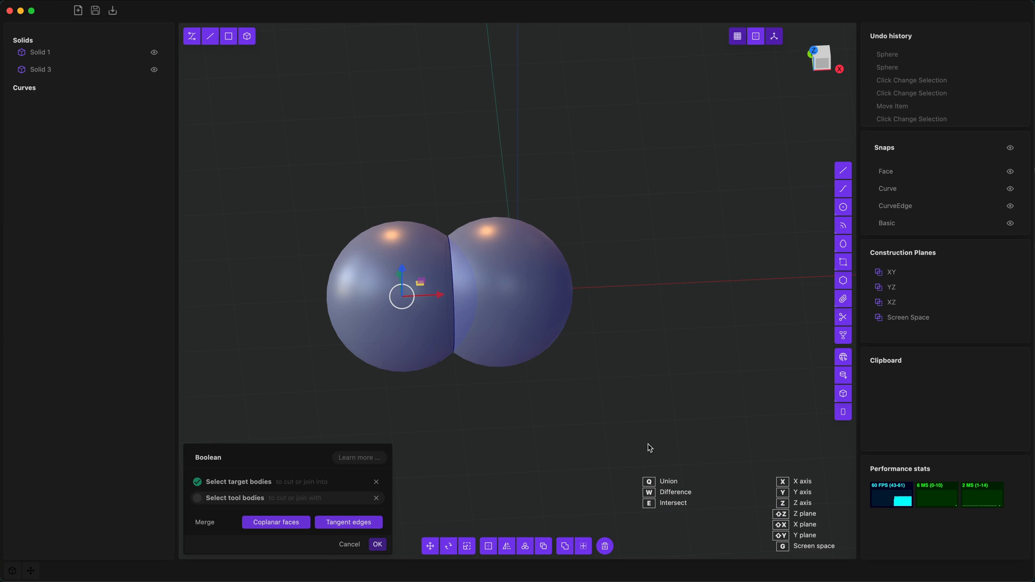
{"action": "left_click", "coordinate": [377, 543]}
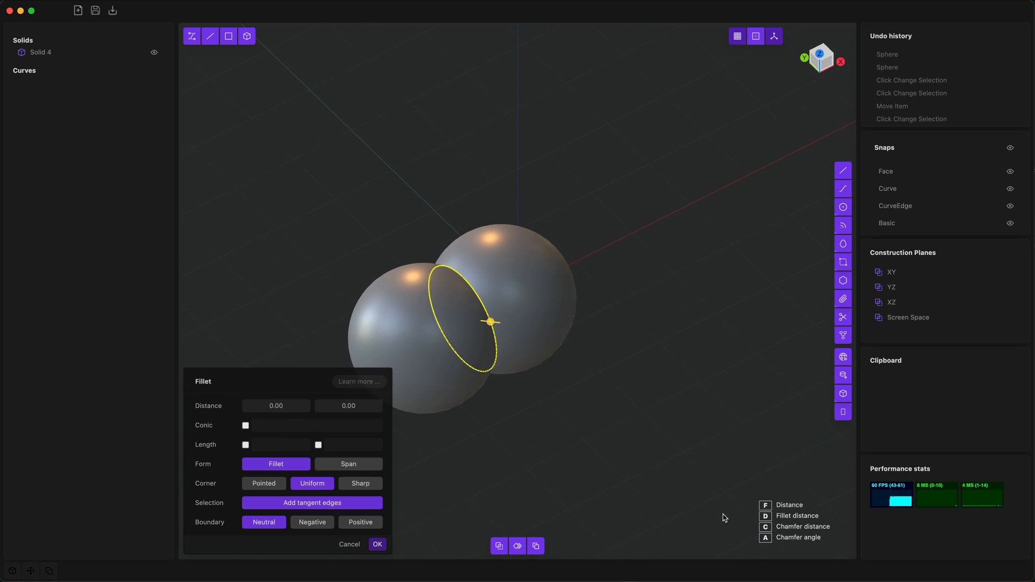
{"action": "left_click_drag", "start_coordinate": [492, 322], "coordinate": [505, 323]}
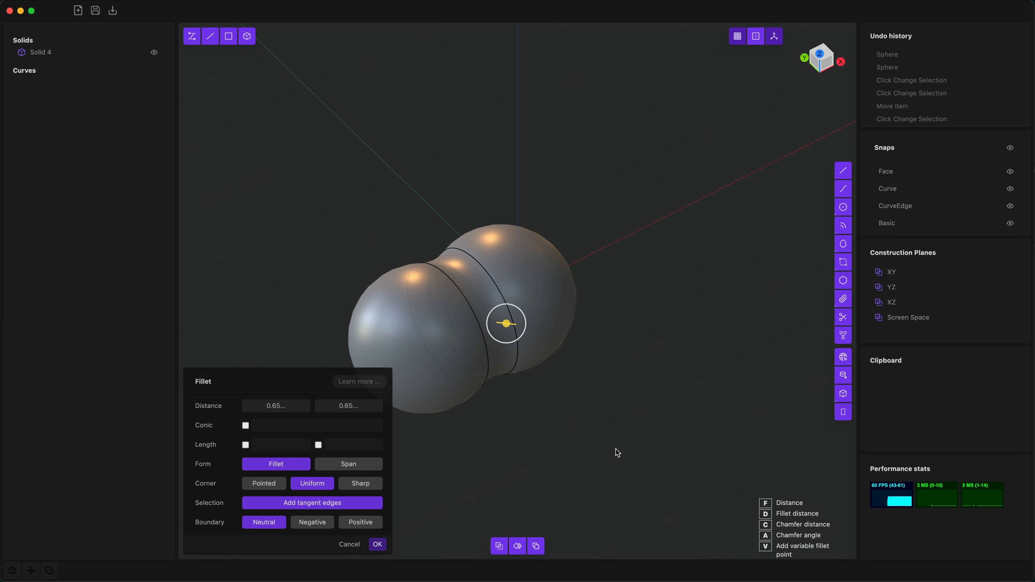
{"action": "left_click_drag", "start_coordinate": [505, 322], "coordinate": [509, 323]}
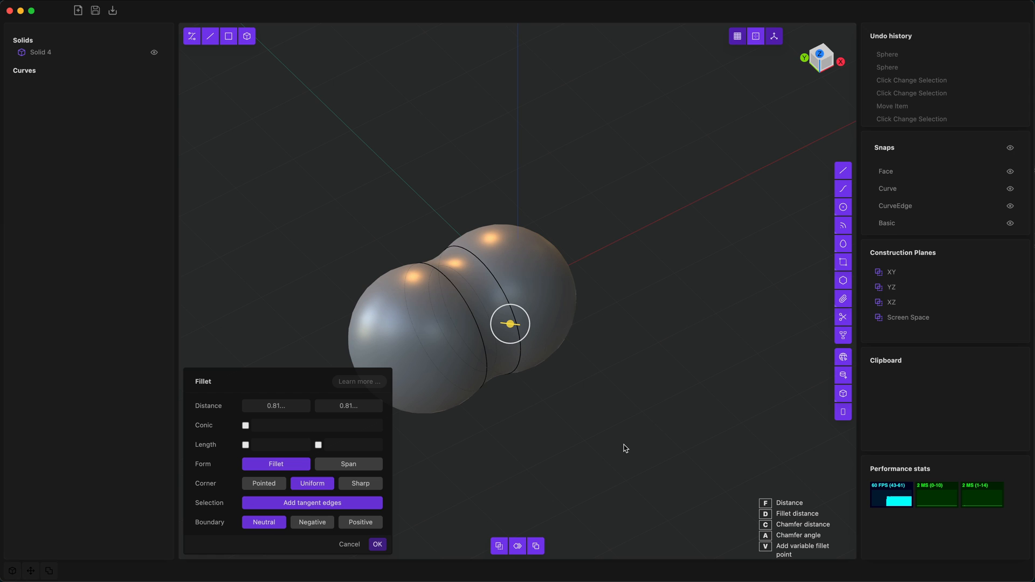
{"action": "mouse_move", "coordinate": [621, 382]}
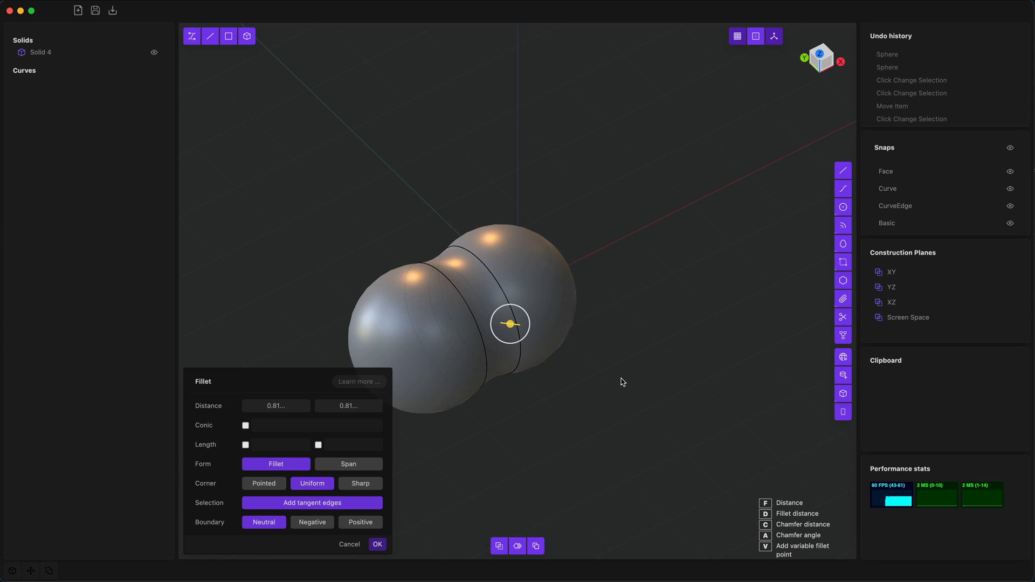
{"action": "left_click", "coordinate": [376, 543]}
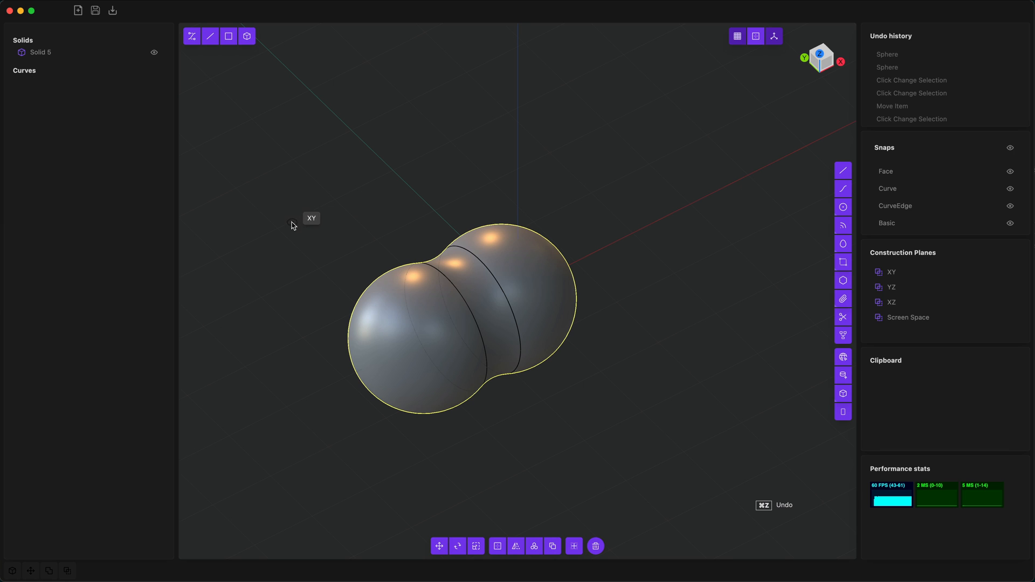
{"action": "mouse_move", "coordinate": [595, 368]}
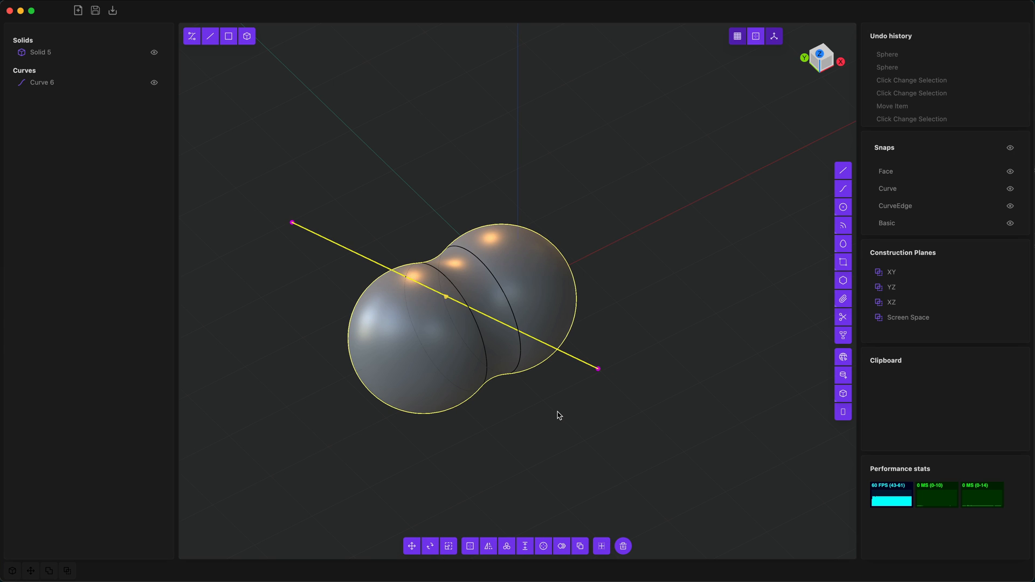
{"action": "mouse_move", "coordinate": [556, 415]}
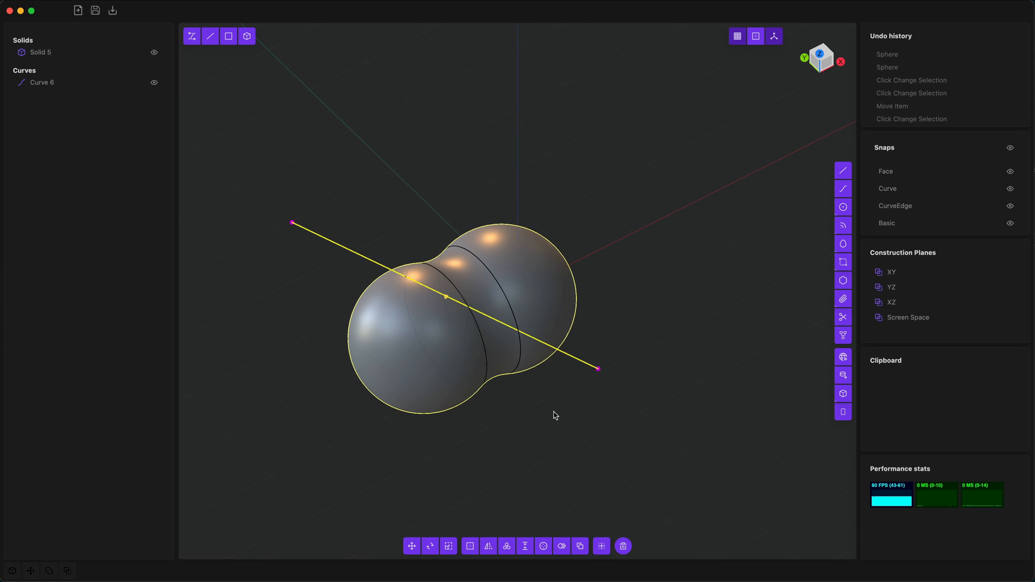
{"action": "mouse_move", "coordinate": [600, 547]}
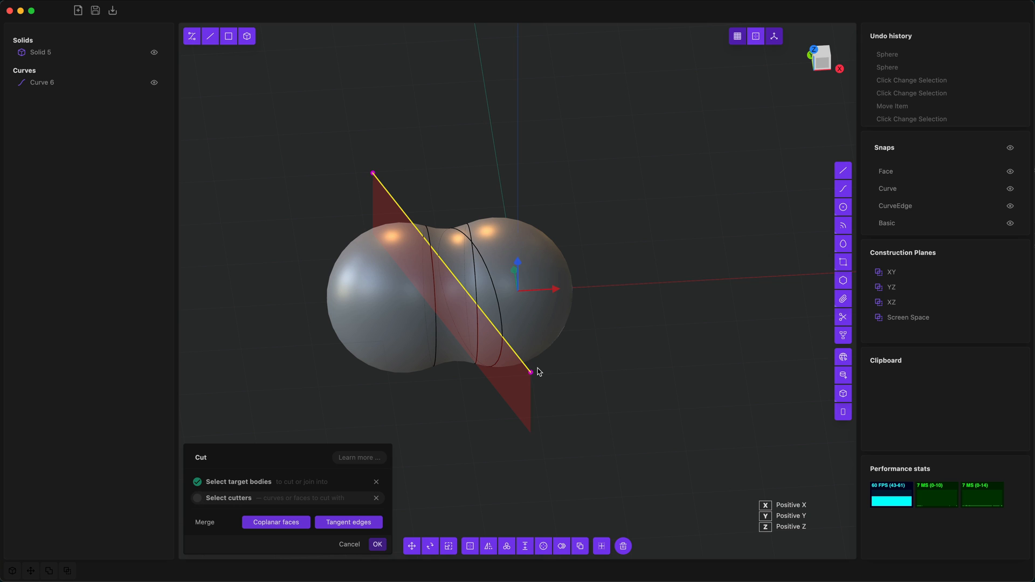
{"action": "mouse_move", "coordinate": [571, 394]}
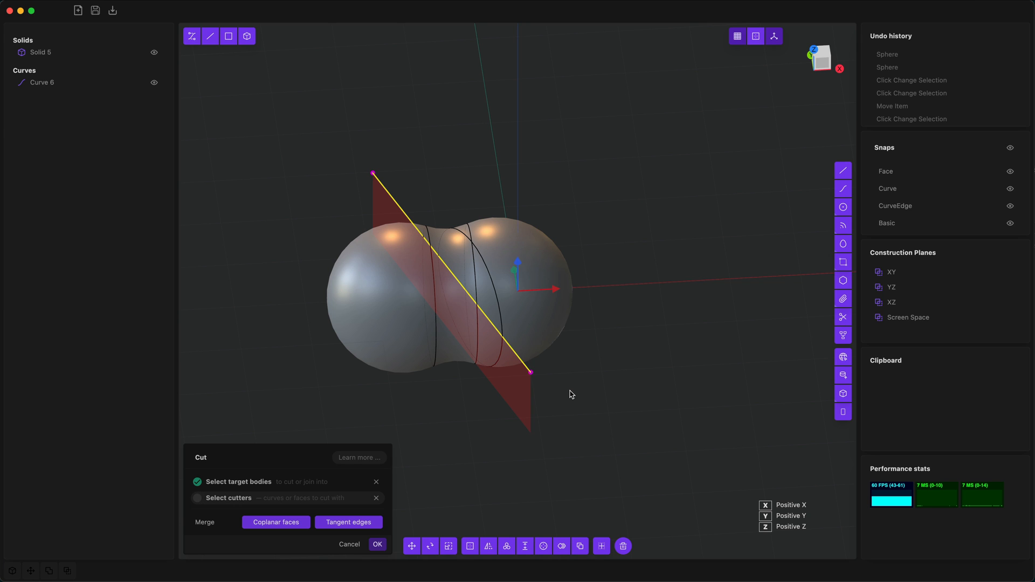
- Cut the merged solid along the drawn line and delete the front piece
{"action": "left_click", "coordinate": [377, 543]}
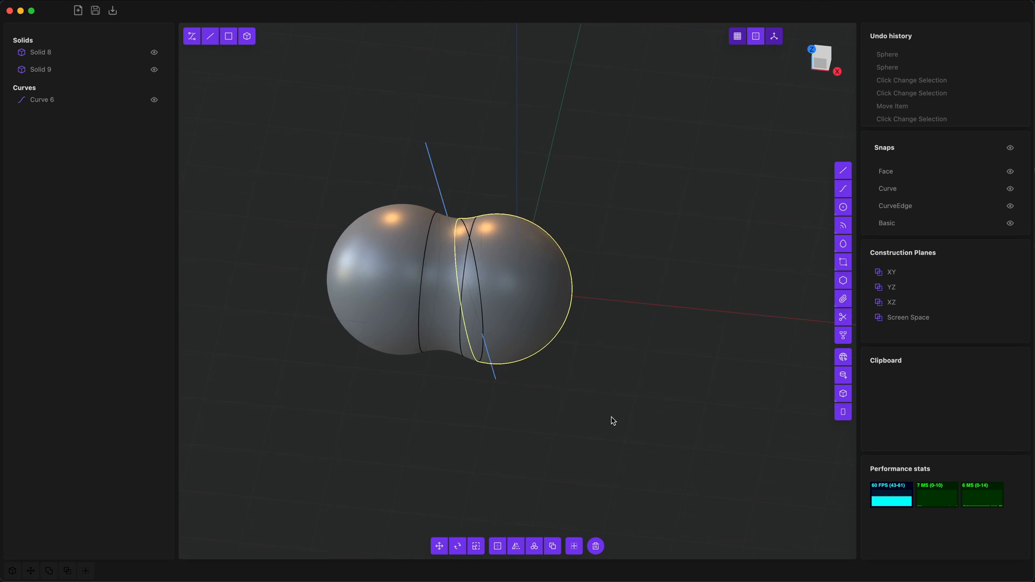
{"action": "left_click_drag", "start_coordinate": [610, 421], "coordinate": [548, 423]}
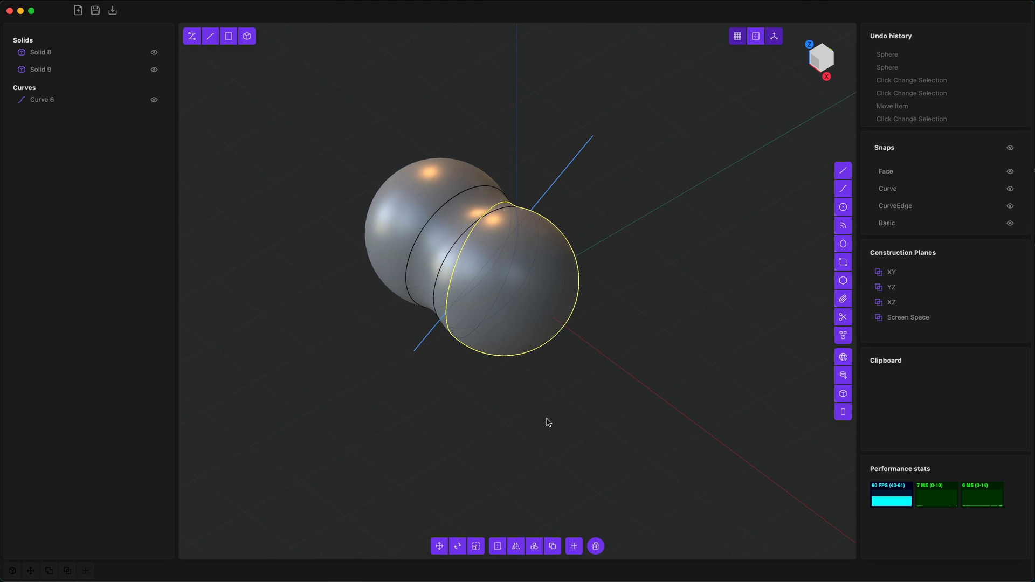
{"action": "left_click", "coordinate": [595, 545]}
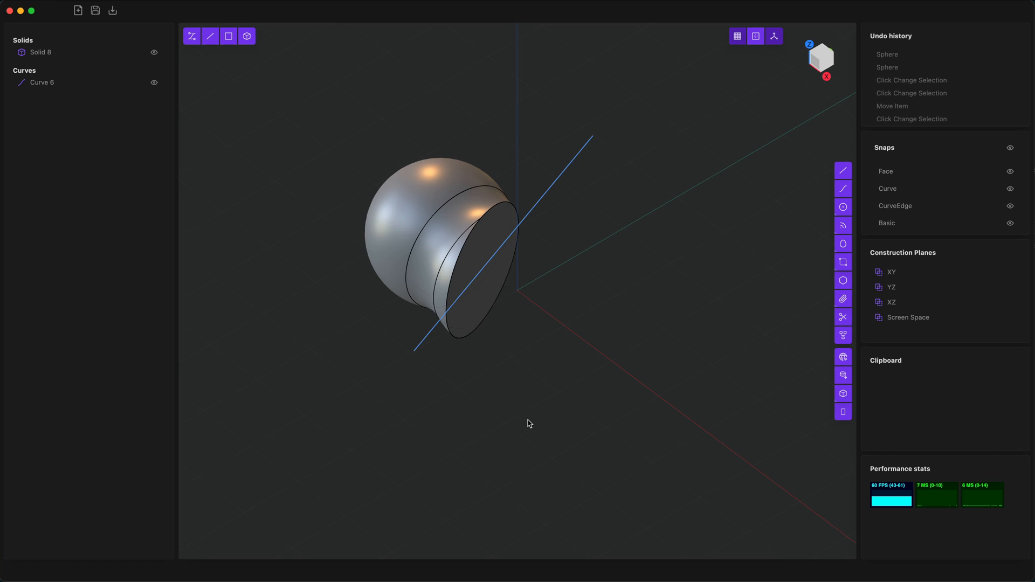
{"action": "left_click_drag", "start_coordinate": [528, 422], "coordinate": [510, 388]}
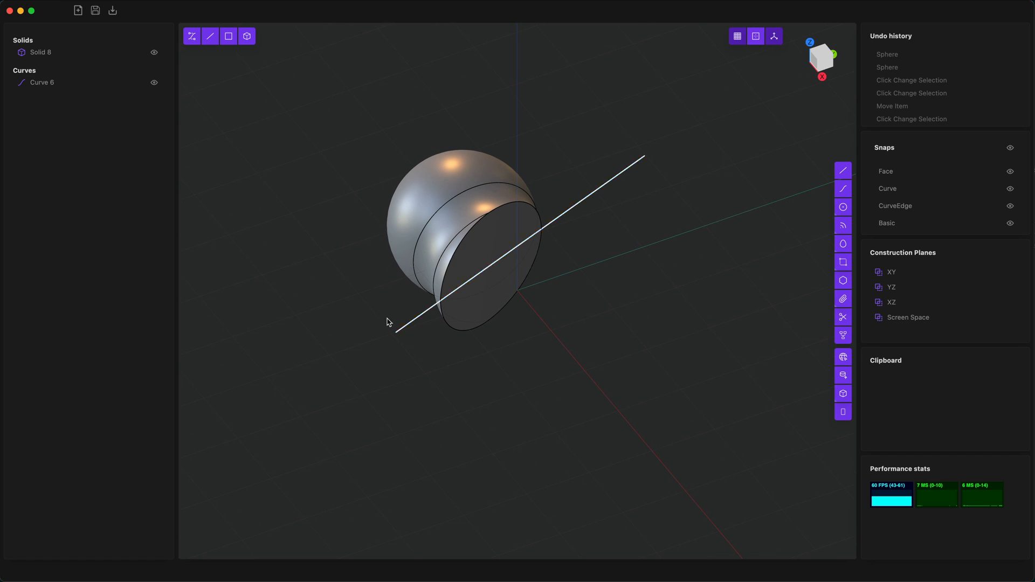
{"action": "mouse_move", "coordinate": [77, 10]}
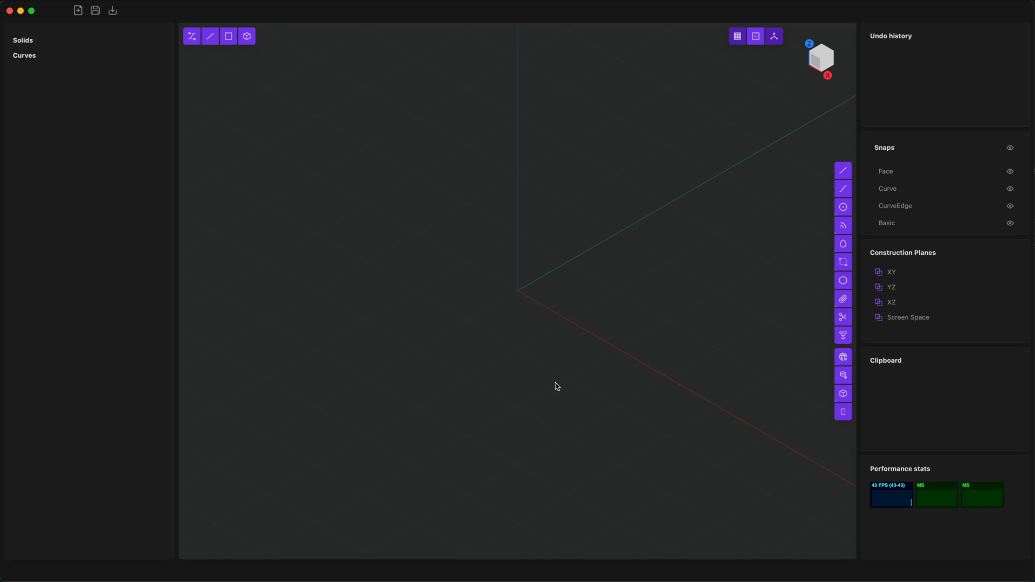
{"action": "mouse_move", "coordinate": [665, 283]}
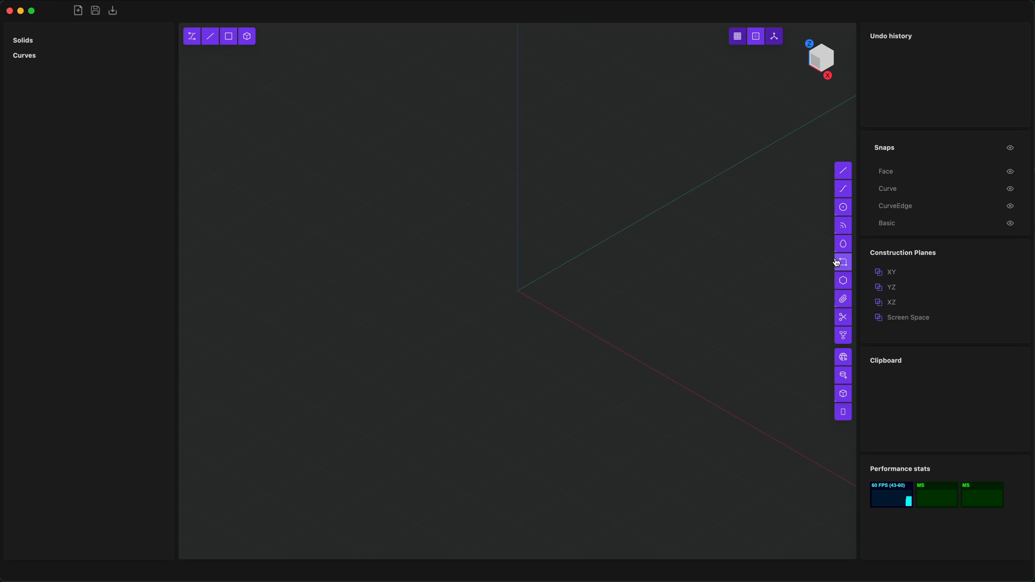
{"action": "mouse_move", "coordinate": [843, 171]}
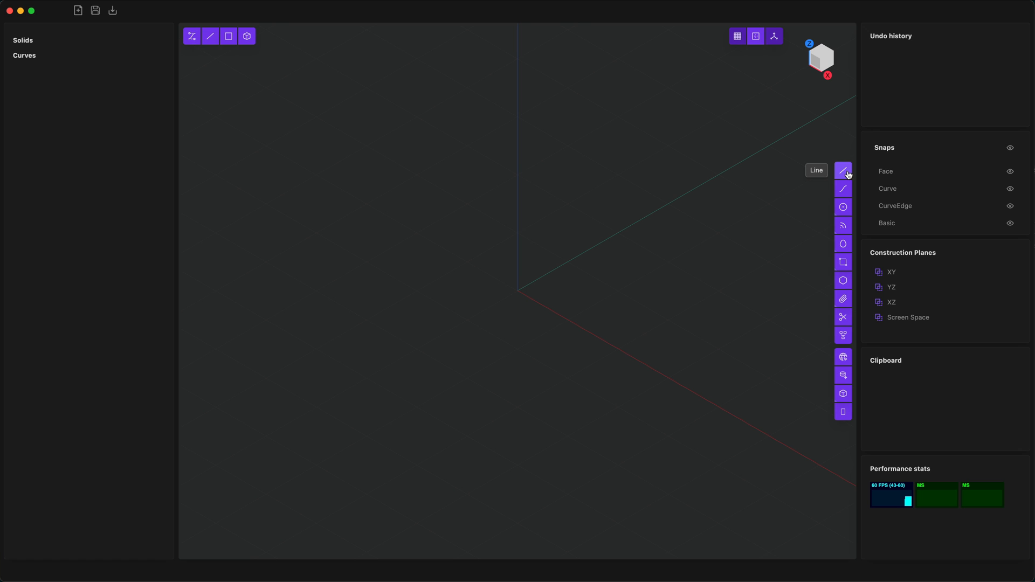
- Draw a zigzag line, a circle and a corner rectangle, then select the circle region
{"action": "left_click", "coordinate": [671, 223]}
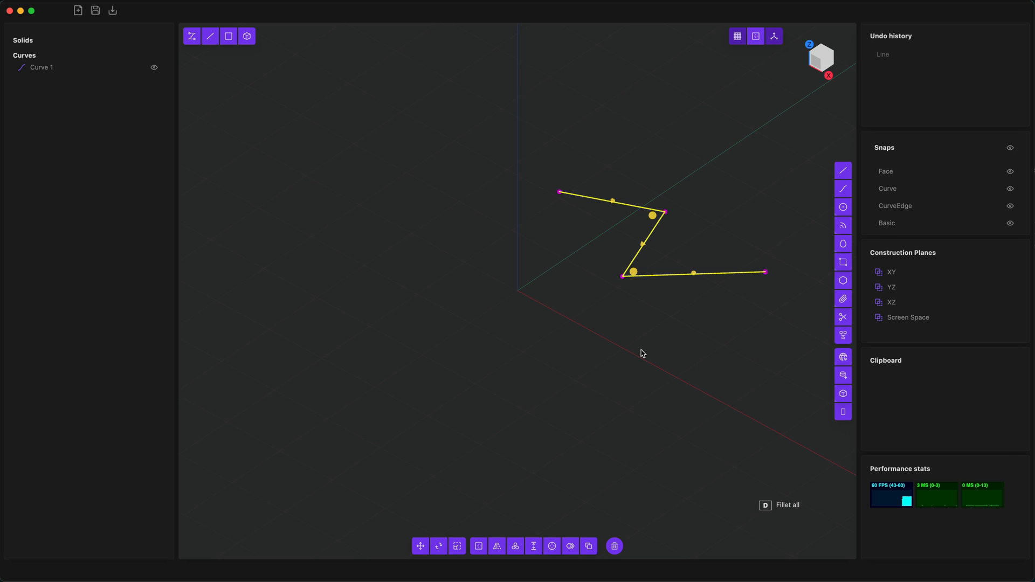
{"action": "mouse_move", "coordinate": [742, 231]}
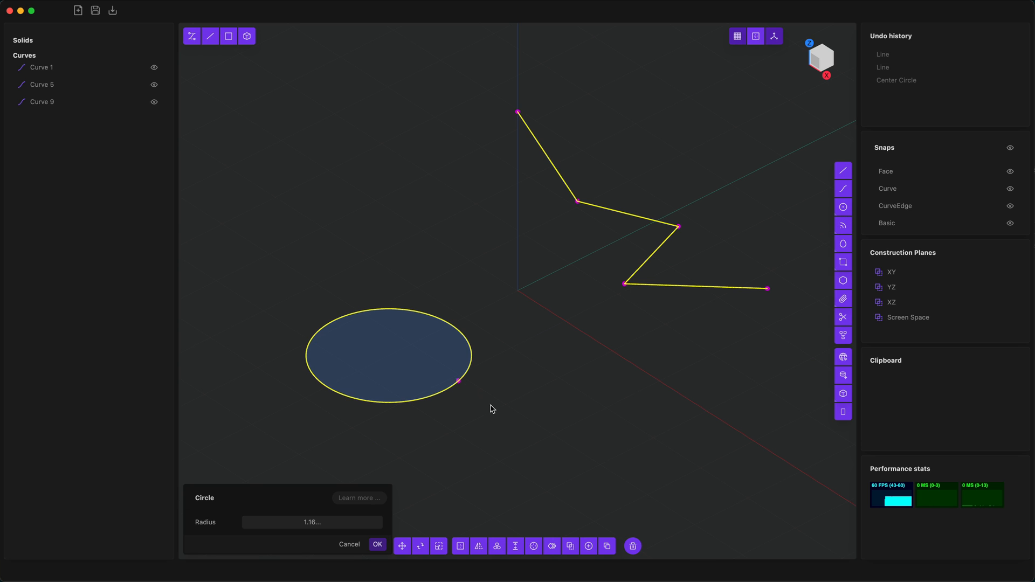
{"action": "mouse_move", "coordinate": [369, 289]}
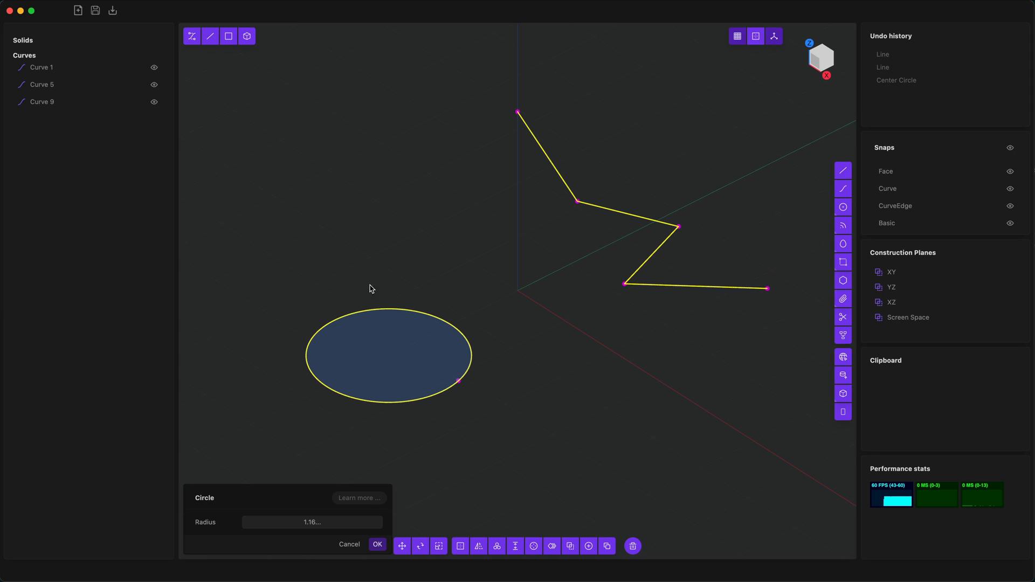
{"action": "mouse_move", "coordinate": [843, 262]}
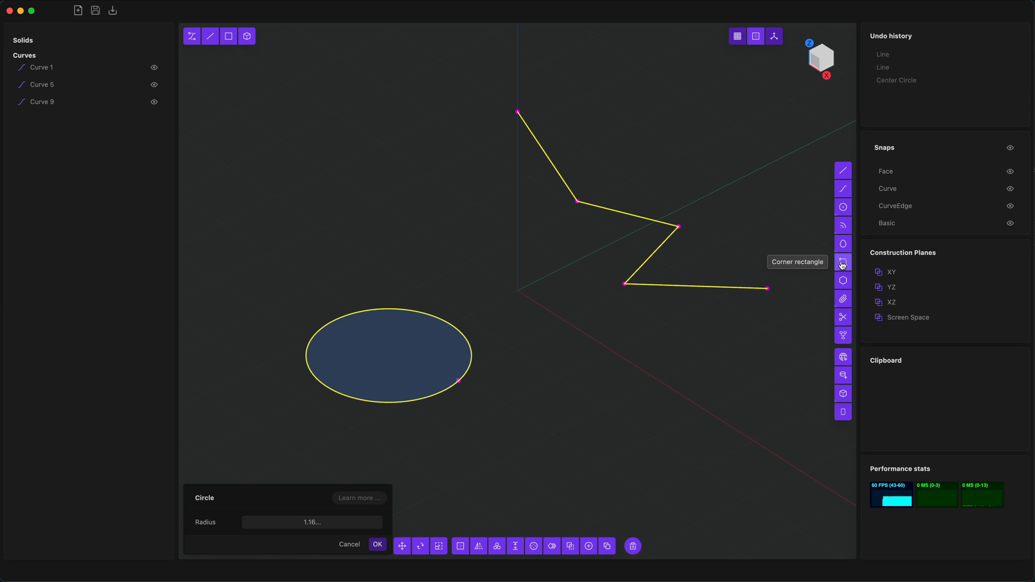
{"action": "left_click", "coordinate": [843, 262]}
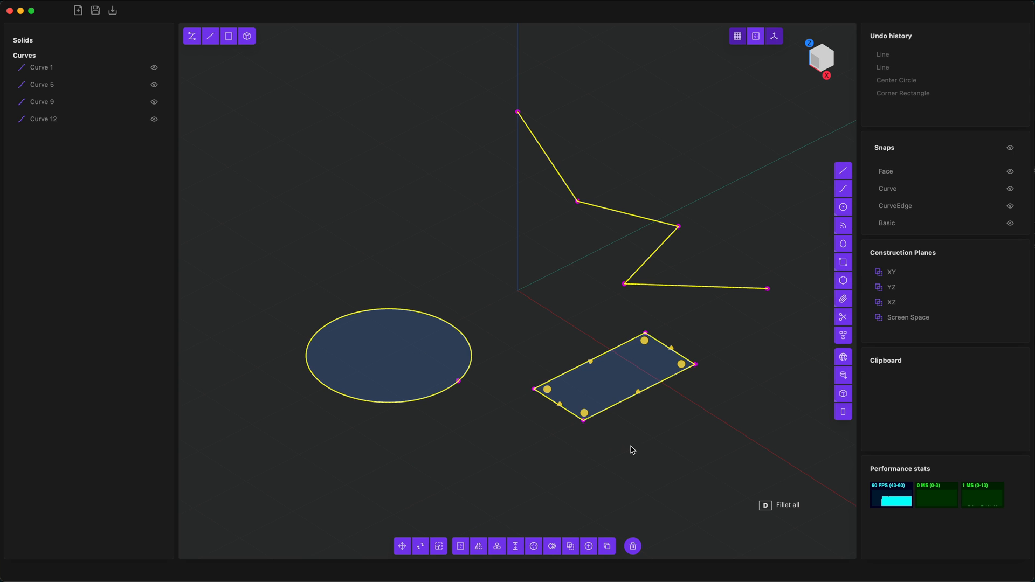
{"action": "left_click", "coordinate": [398, 340]}
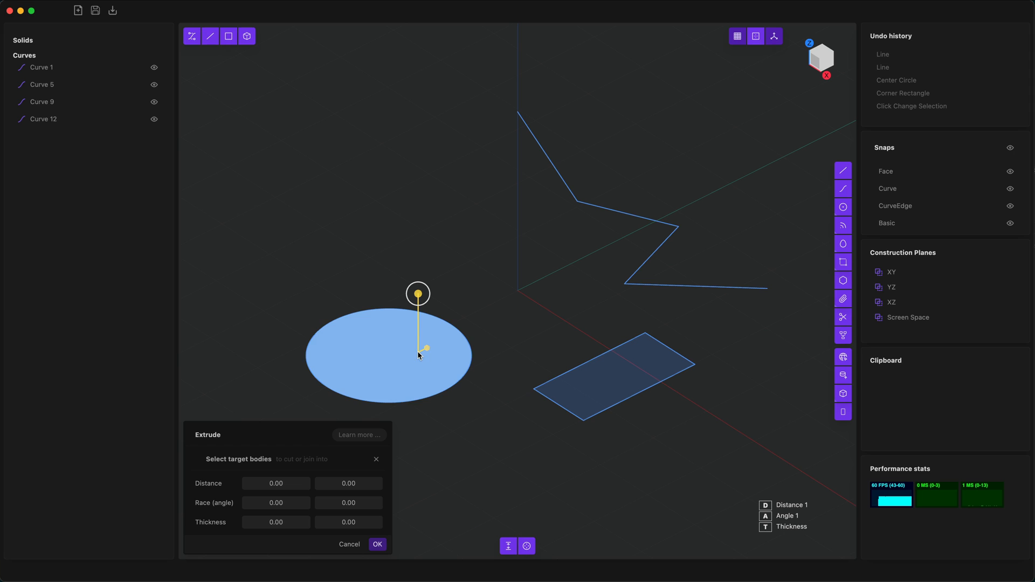
{"action": "mouse_move", "coordinate": [516, 324]}
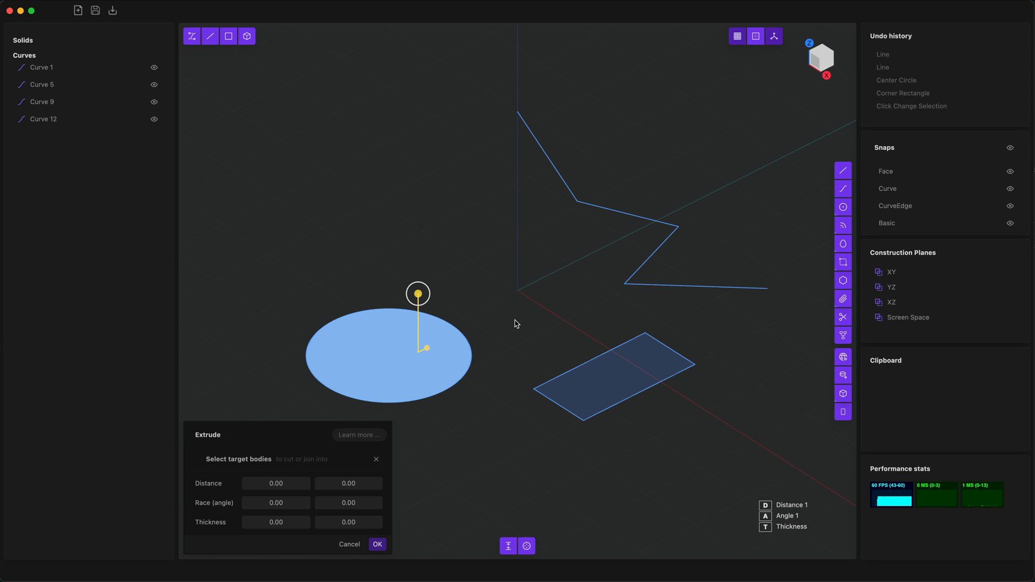
{"action": "mouse_move", "coordinate": [466, 299]}
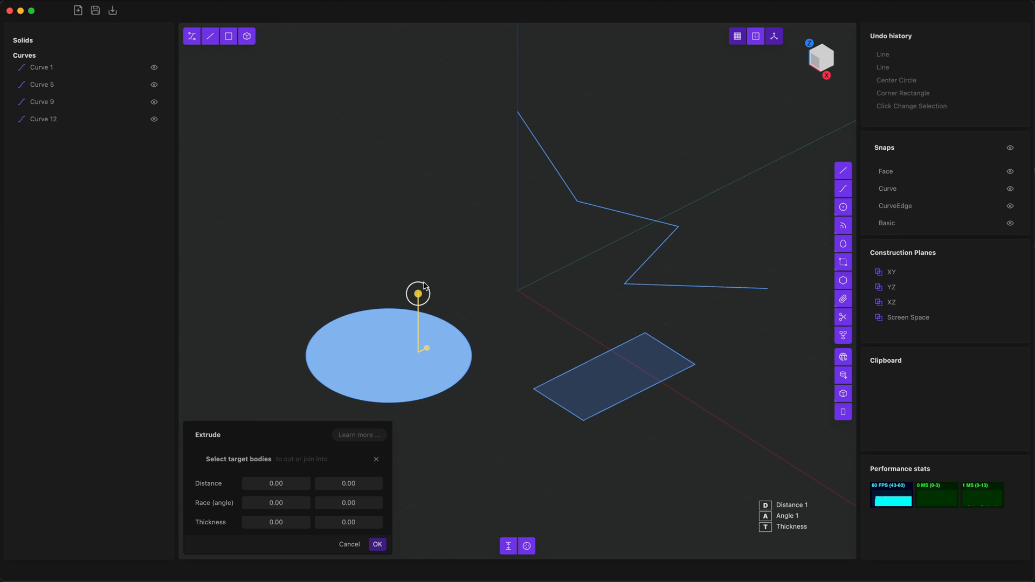
- Extrude the circle upward with draft angle 0.14 and wall thickness into a hollow tapered tube
{"action": "left_click_drag", "start_coordinate": [418, 293], "coordinate": [418, 187]}
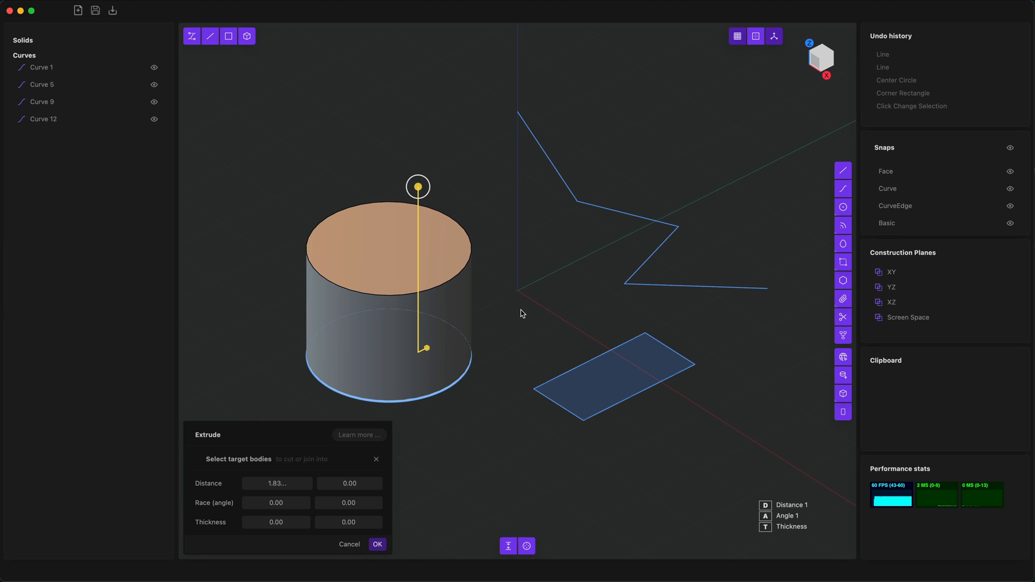
{"action": "mouse_move", "coordinate": [566, 280]}
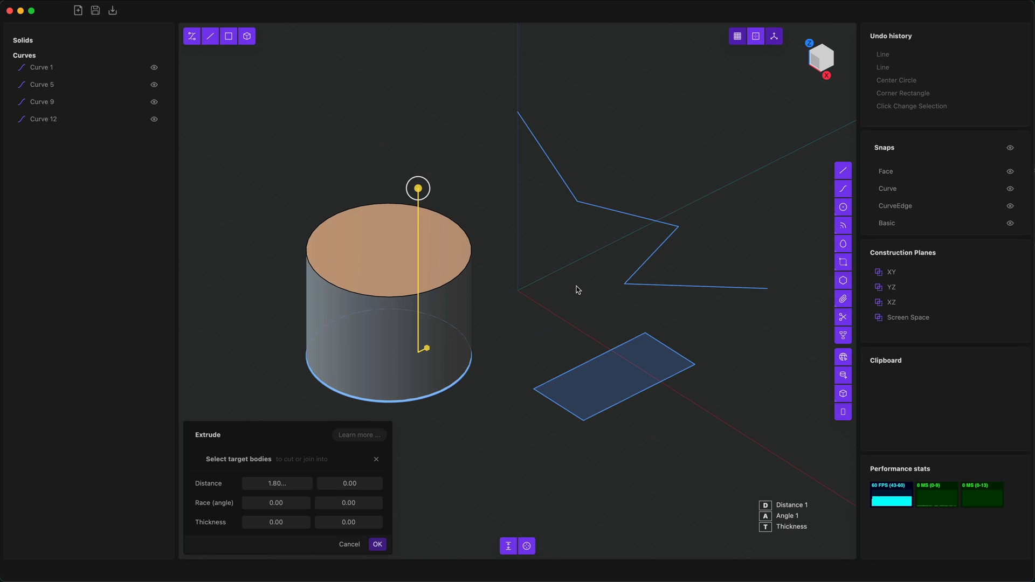
{"action": "type", "text": "0.14..."}
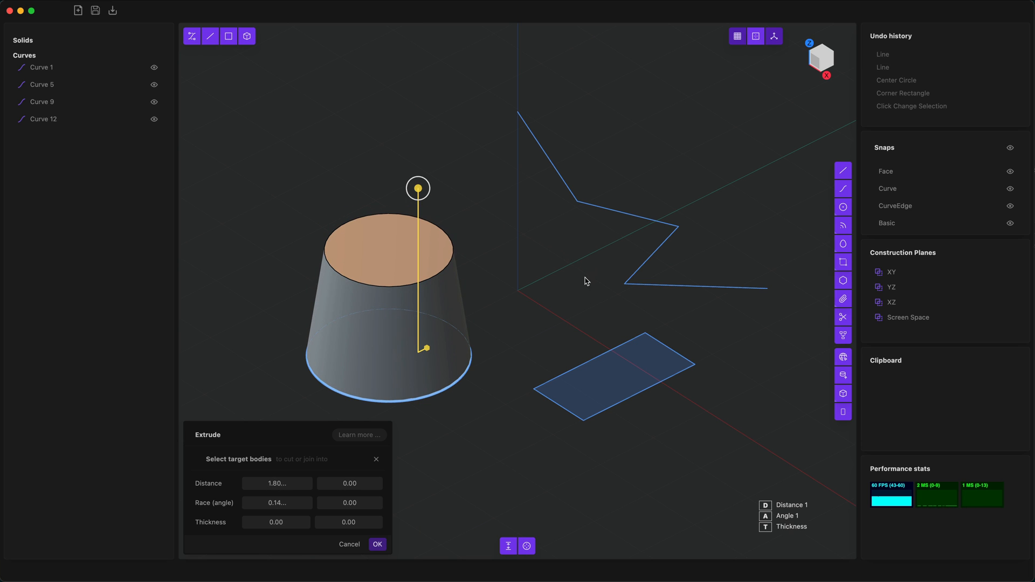
{"action": "left_click_drag", "start_coordinate": [426, 348], "coordinate": [434, 342]}
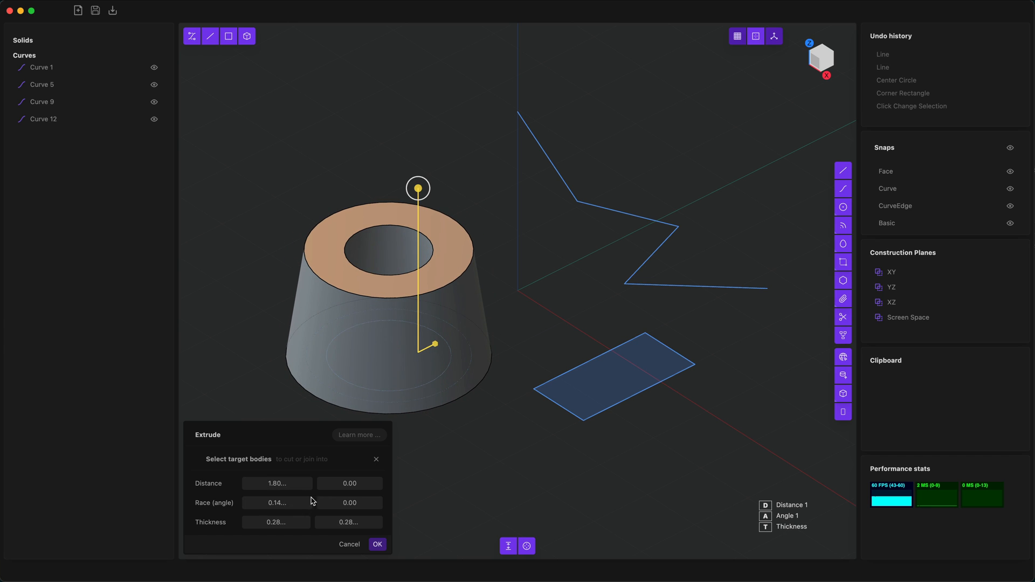
{"action": "mouse_move", "coordinate": [488, 468]}
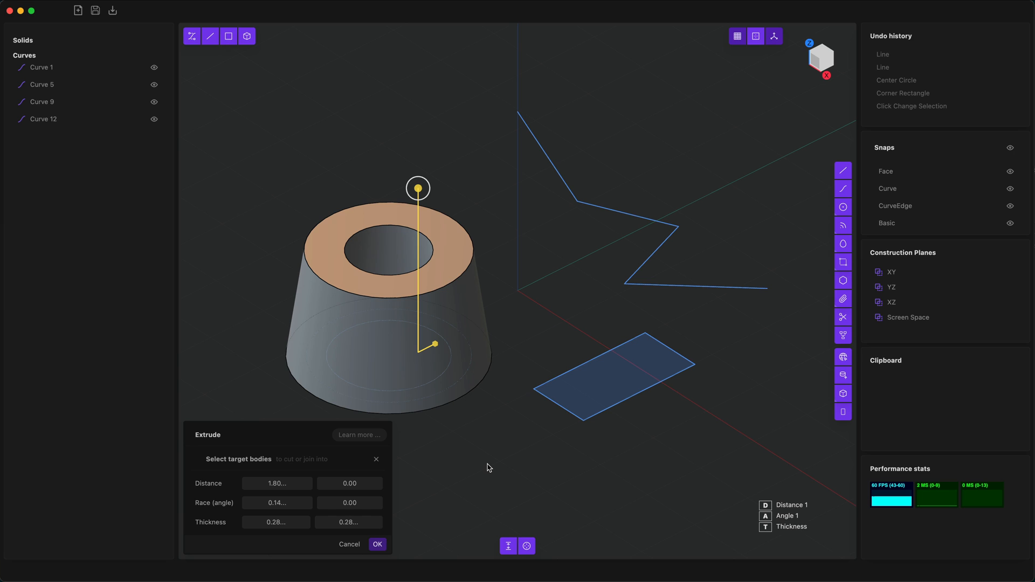
{"action": "mouse_move", "coordinate": [491, 459]}
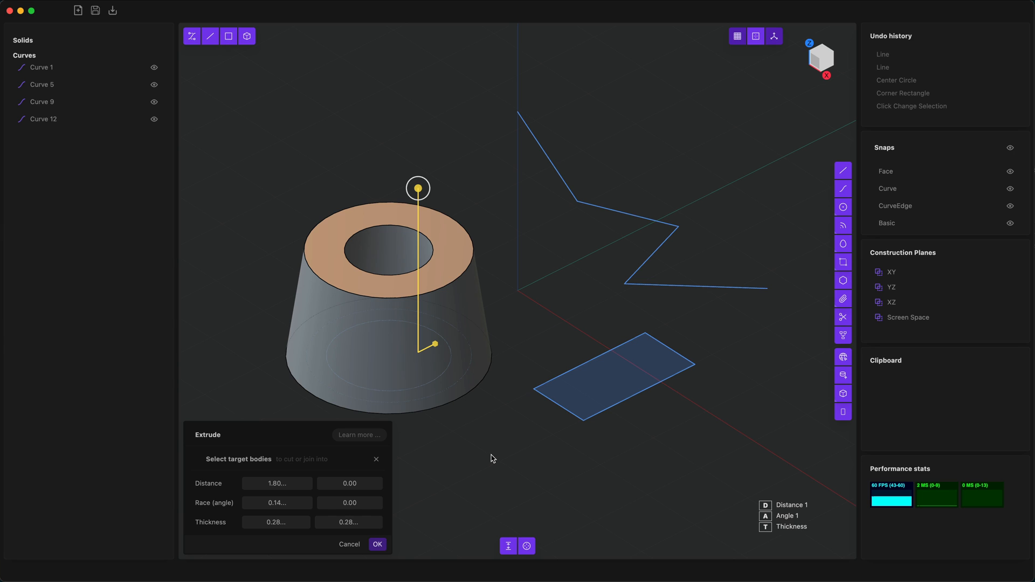
{"action": "left_click", "coordinate": [377, 543]}
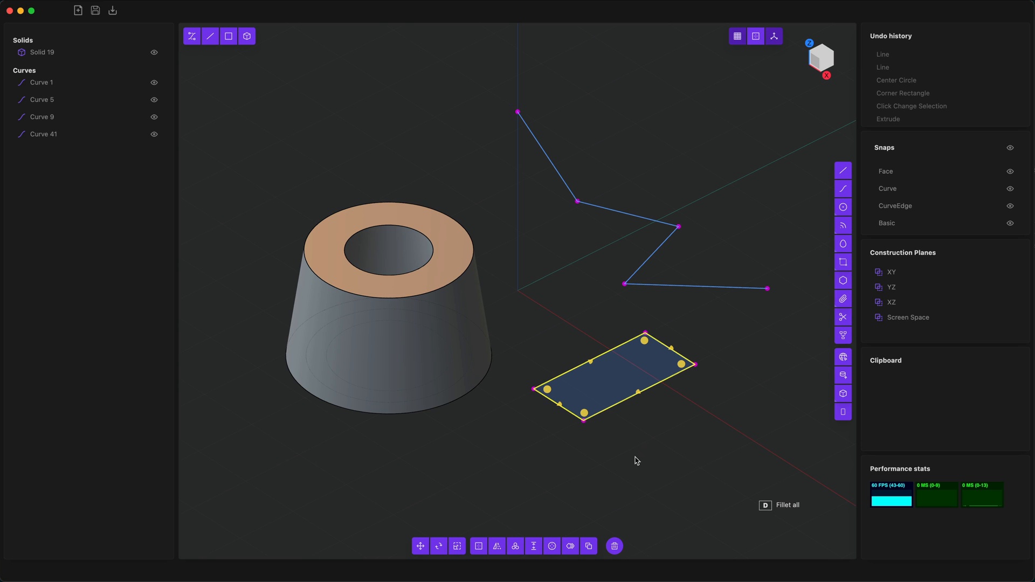
- Drag the rectangle's edge handle outward to lengthen it before rounding the far end
{"action": "left_click_drag", "start_coordinate": [637, 460], "coordinate": [677, 469]}
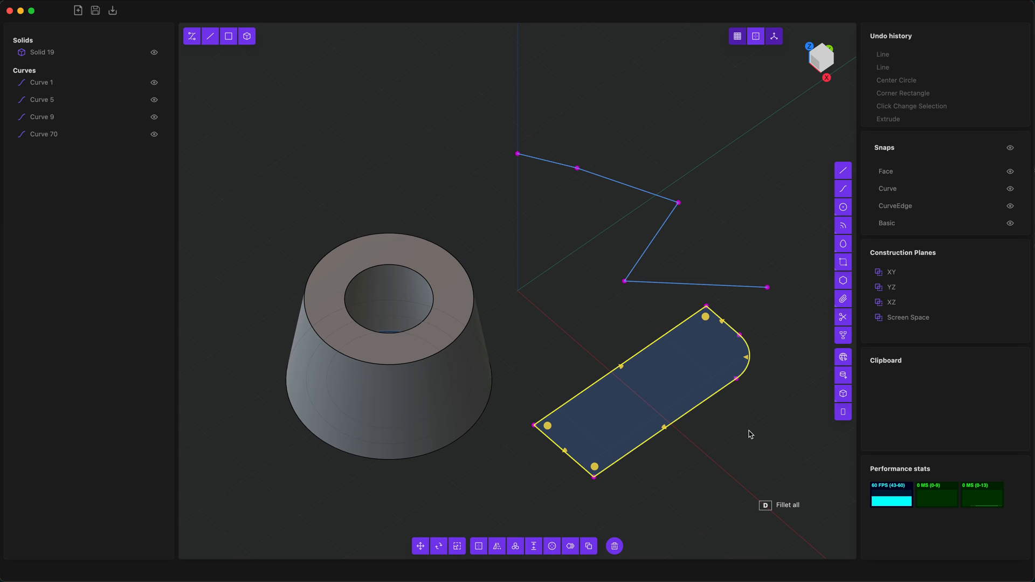
{"action": "mouse_move", "coordinate": [758, 365]}
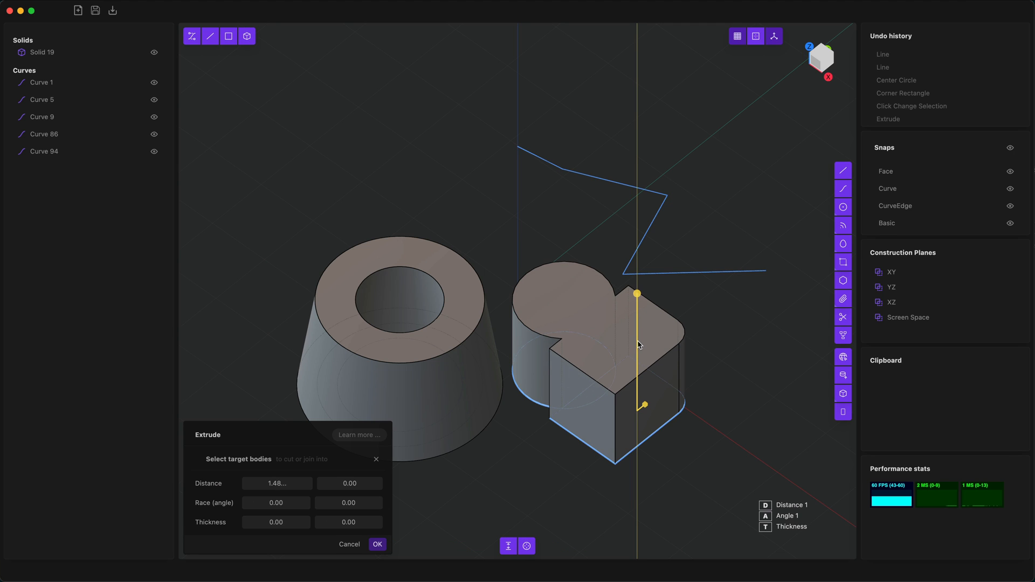
{"action": "mouse_move", "coordinate": [671, 405]}
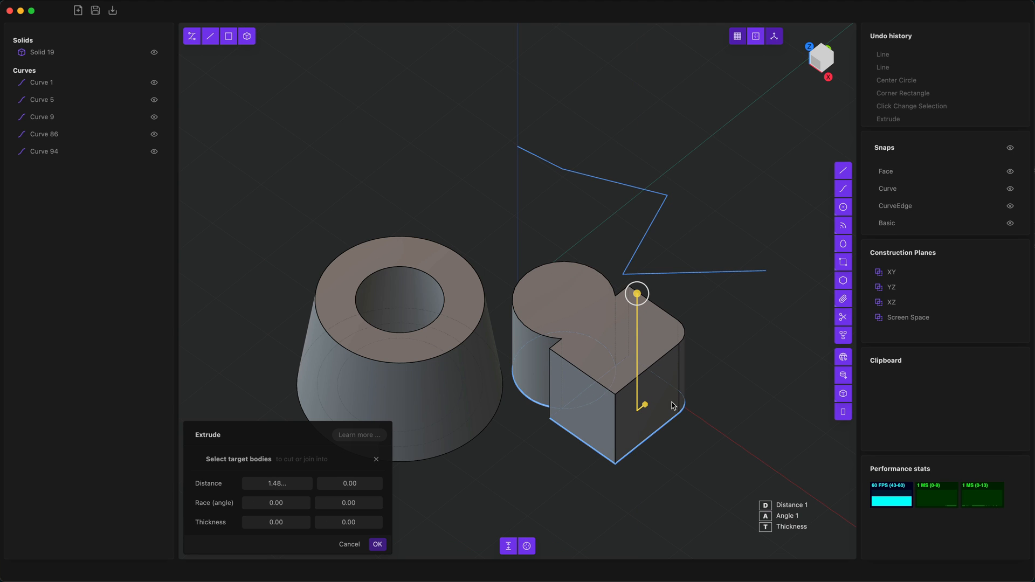
{"action": "mouse_move", "coordinate": [678, 417]}
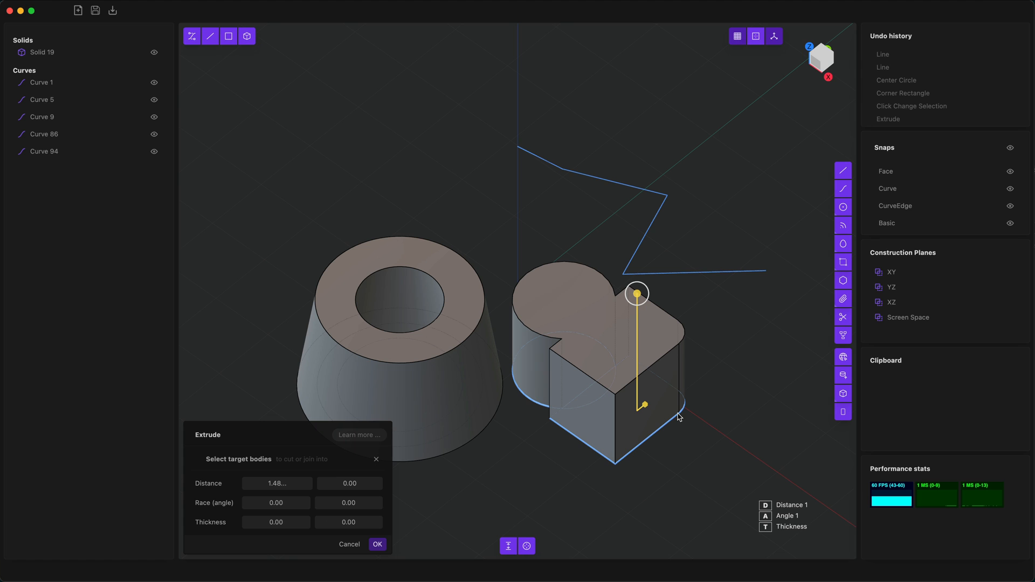
{"action": "left_click", "coordinate": [349, 544]}
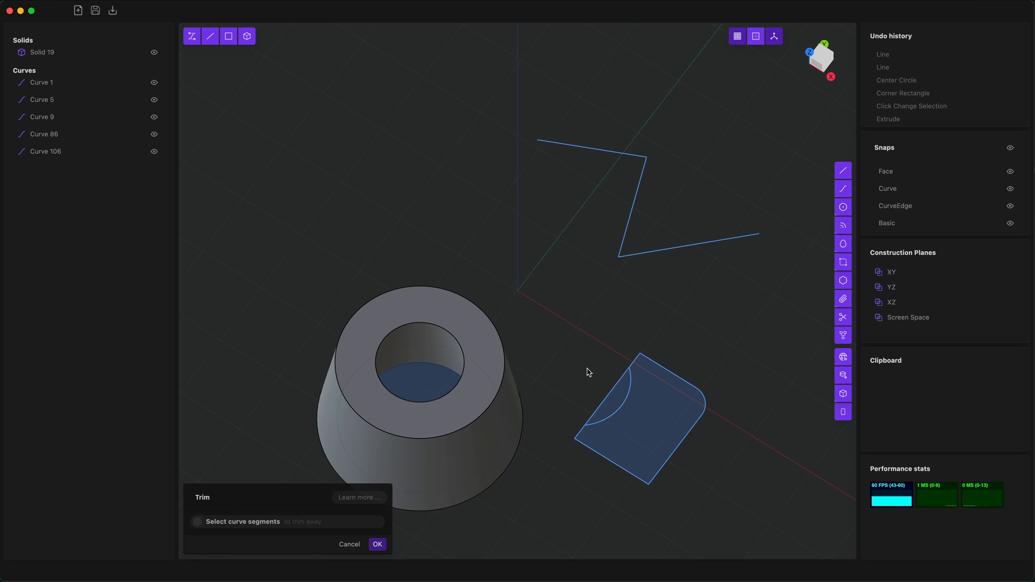
{"action": "mouse_move", "coordinate": [606, 397]}
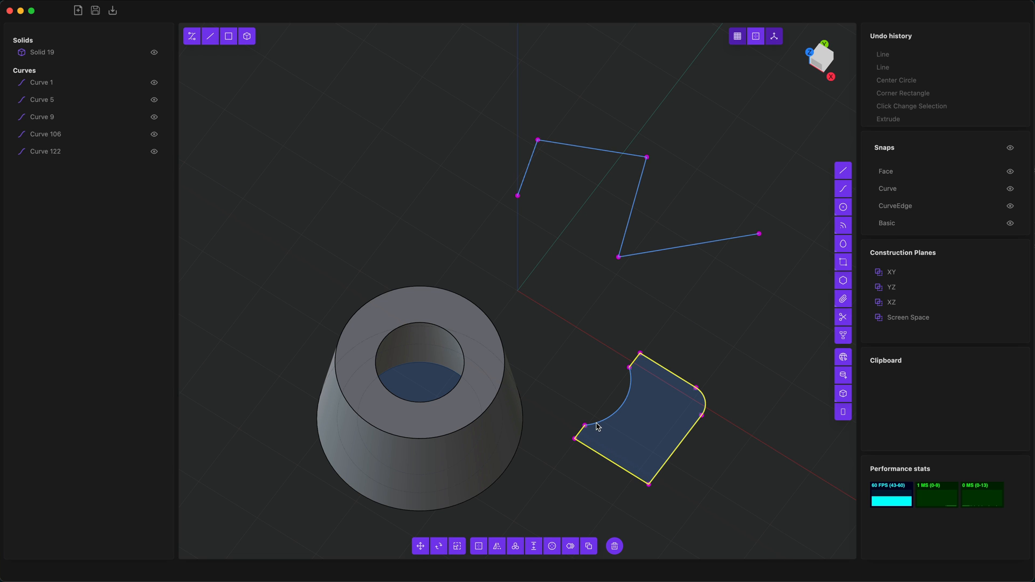
- Add the arc to the selection and join it with the square into one closed curve
{"action": "left_click", "coordinate": [587, 545]}
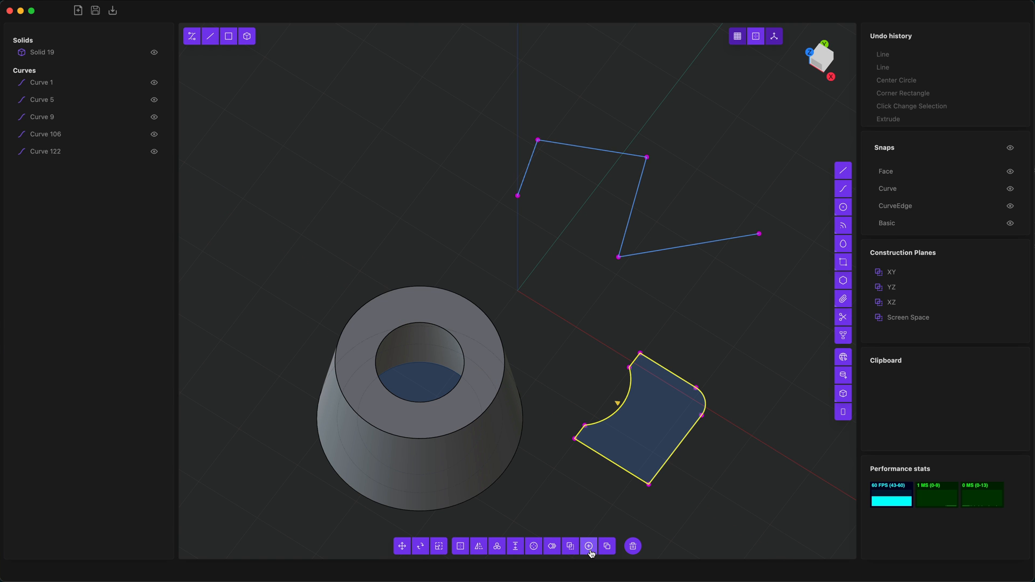
{"action": "left_click", "coordinate": [569, 546]}
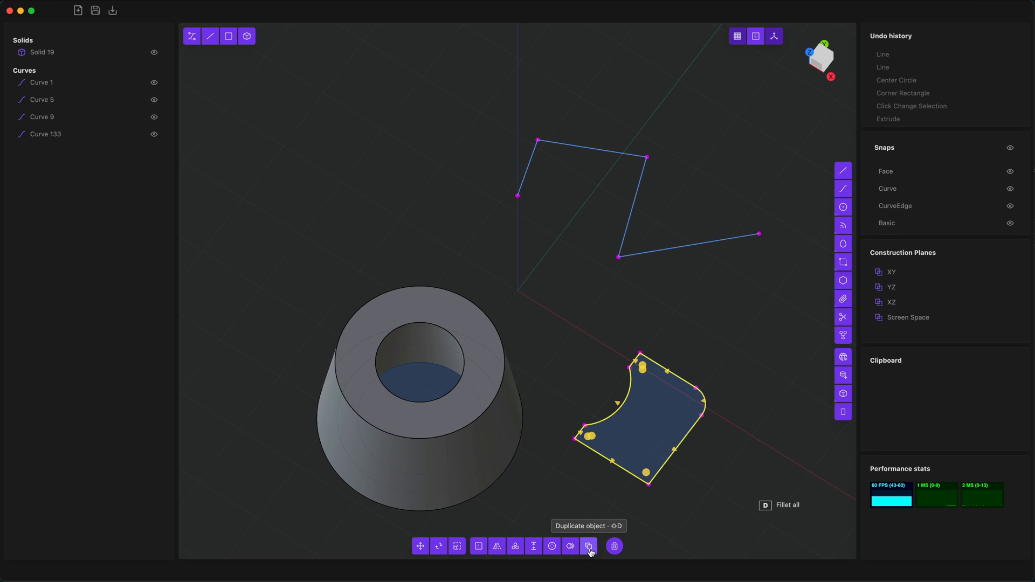
{"action": "mouse_move", "coordinate": [731, 372]}
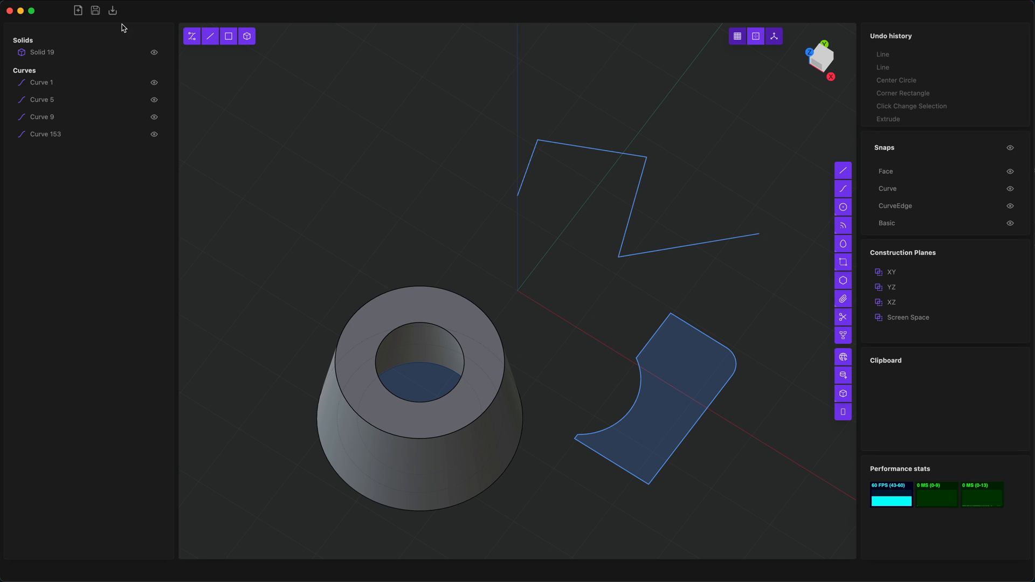
- Start a new scene, create a box and confirm a flat chamfer on one top edge
{"action": "left_click", "coordinate": [843, 393]}
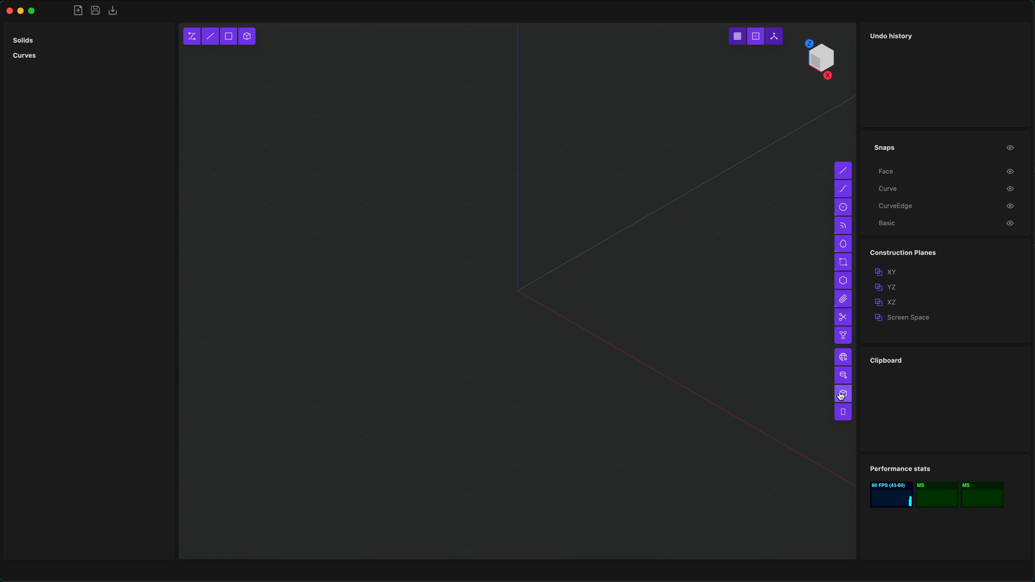
{"action": "left_click", "coordinate": [843, 394]}
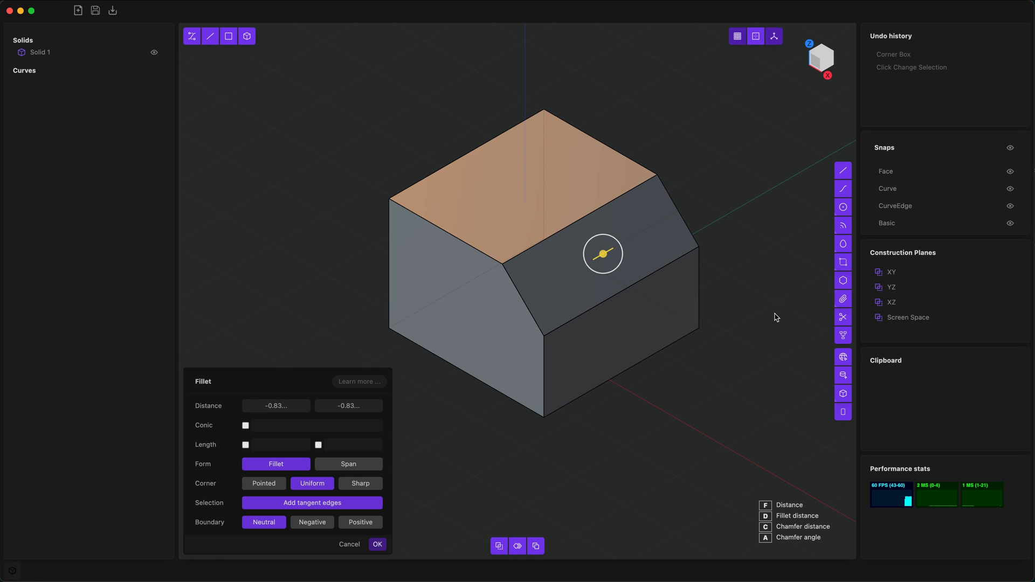
{"action": "left_click", "coordinate": [377, 543]}
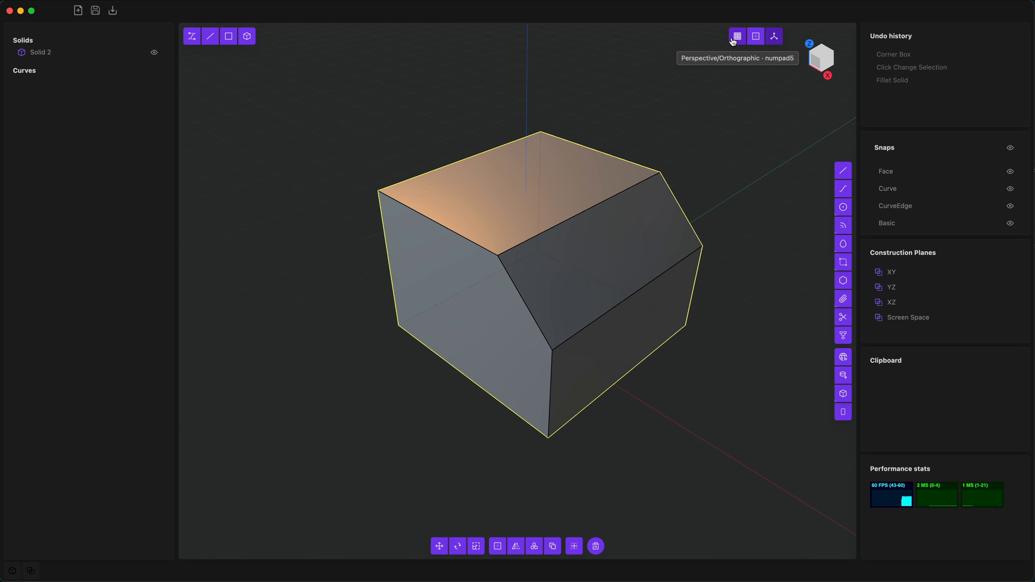
- Switch the viewport to orthographic projection to view the chamfered box
{"action": "left_click", "coordinate": [736, 36]}
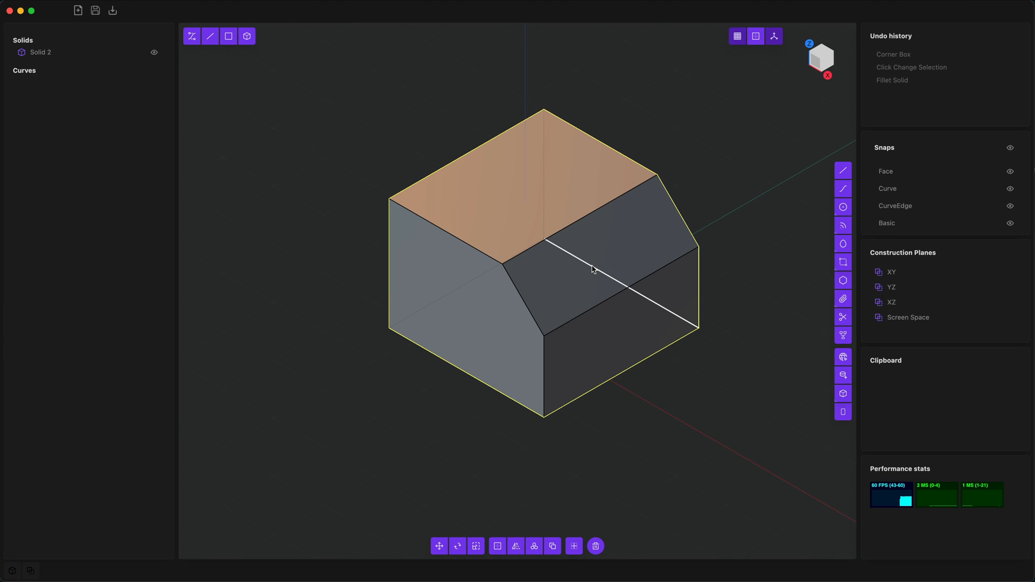
{"action": "mouse_move", "coordinate": [754, 35]}
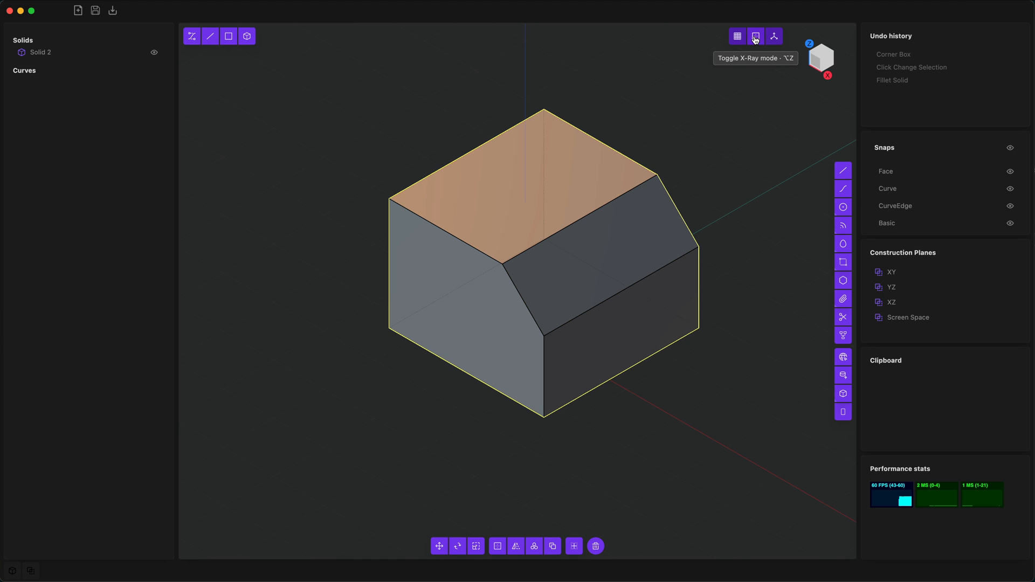
{"action": "mouse_move", "coordinate": [774, 37]}
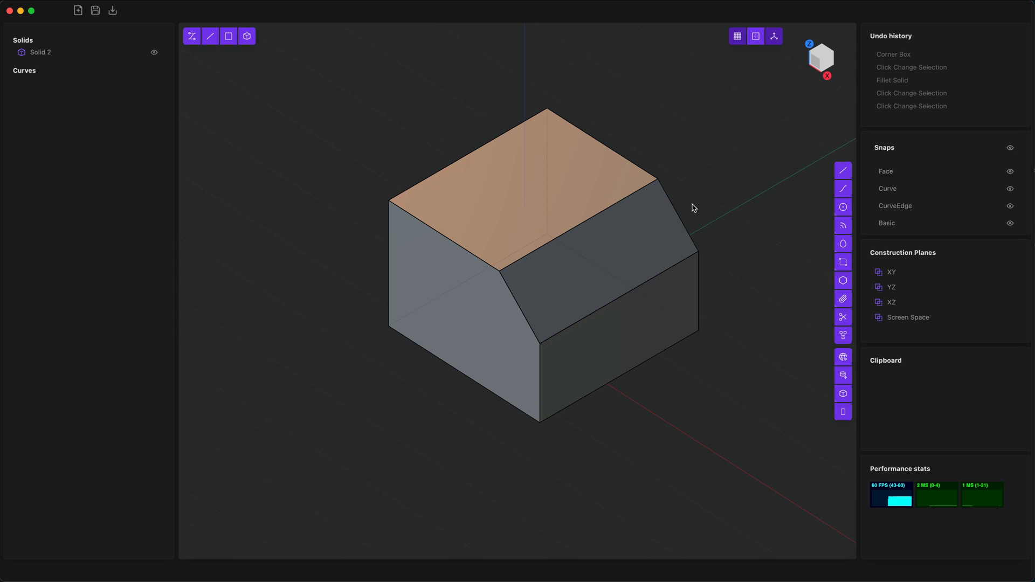
{"action": "mouse_move", "coordinate": [817, 76]}
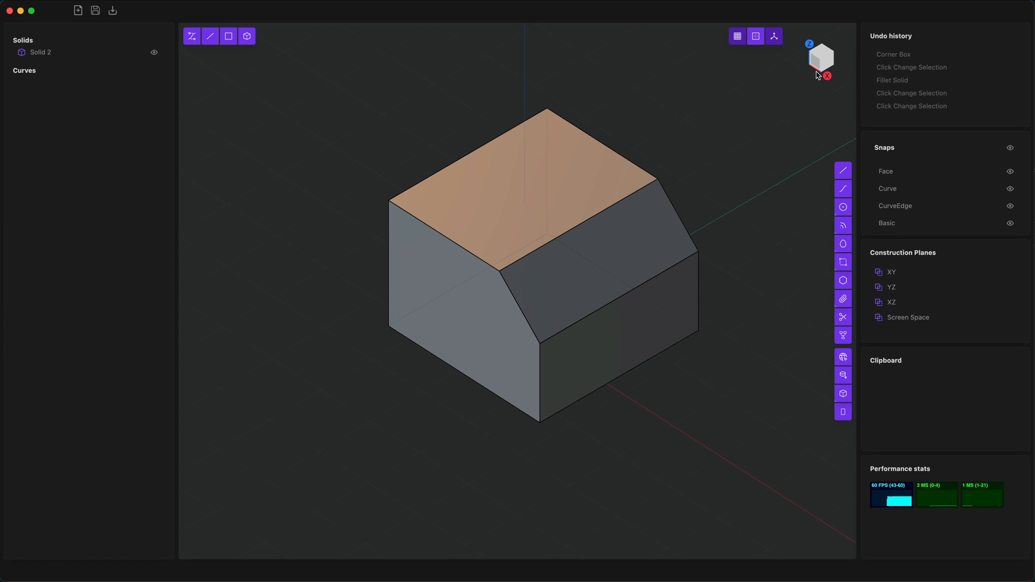
{"action": "mouse_move", "coordinate": [739, 197]}
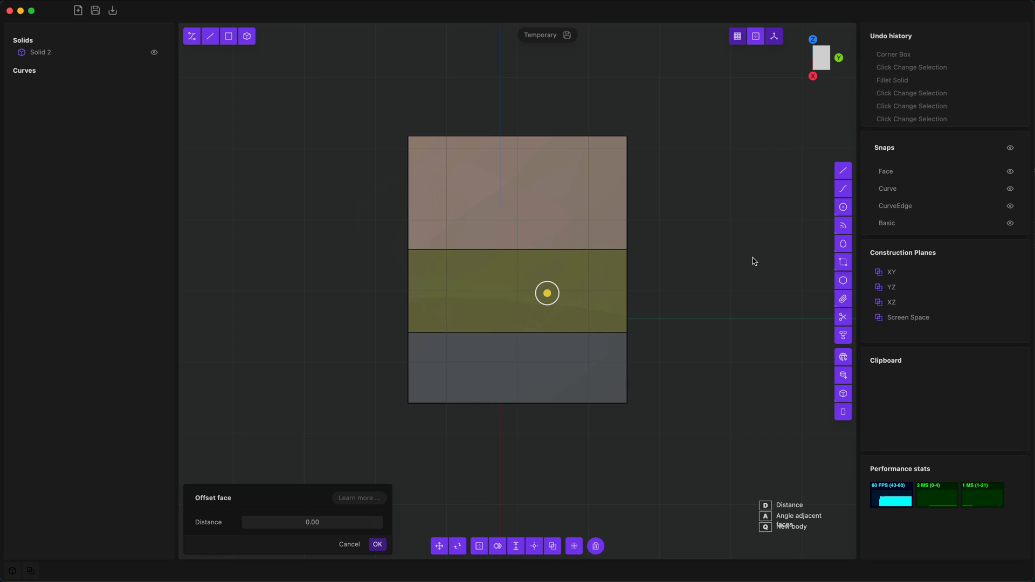
{"action": "mouse_move", "coordinate": [746, 262]}
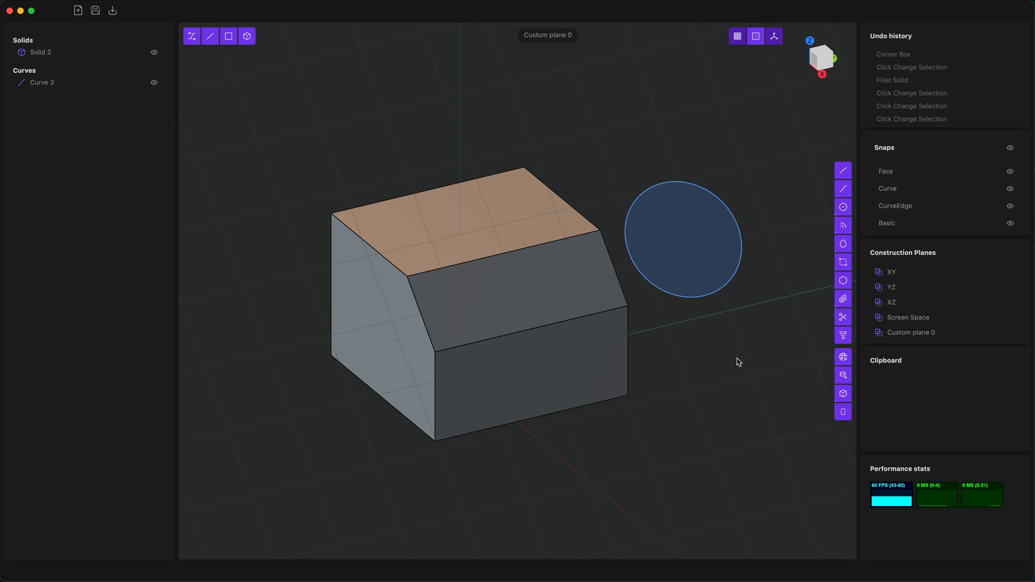
{"action": "mouse_move", "coordinate": [732, 366]}
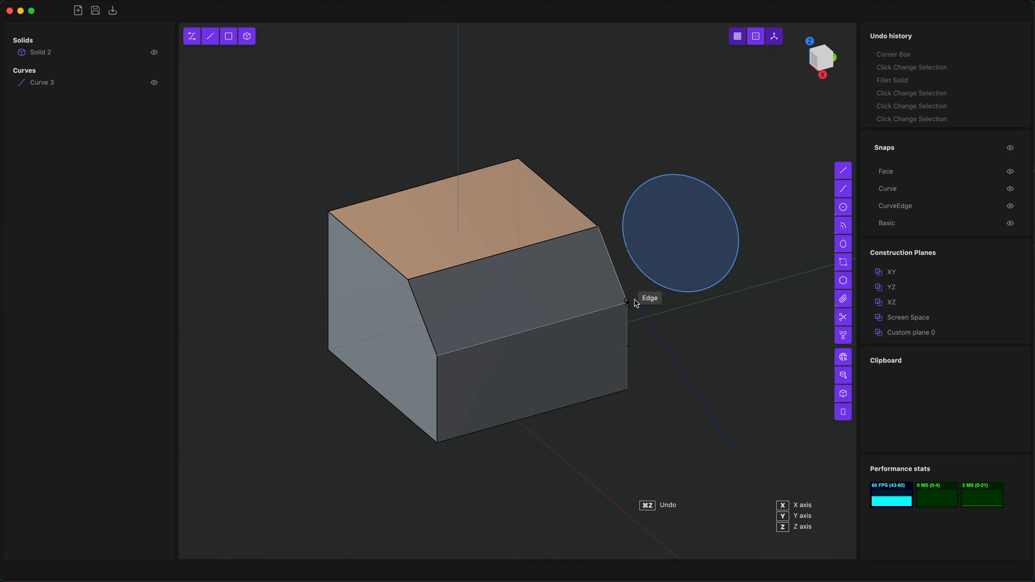
{"action": "mouse_move", "coordinate": [628, 304]}
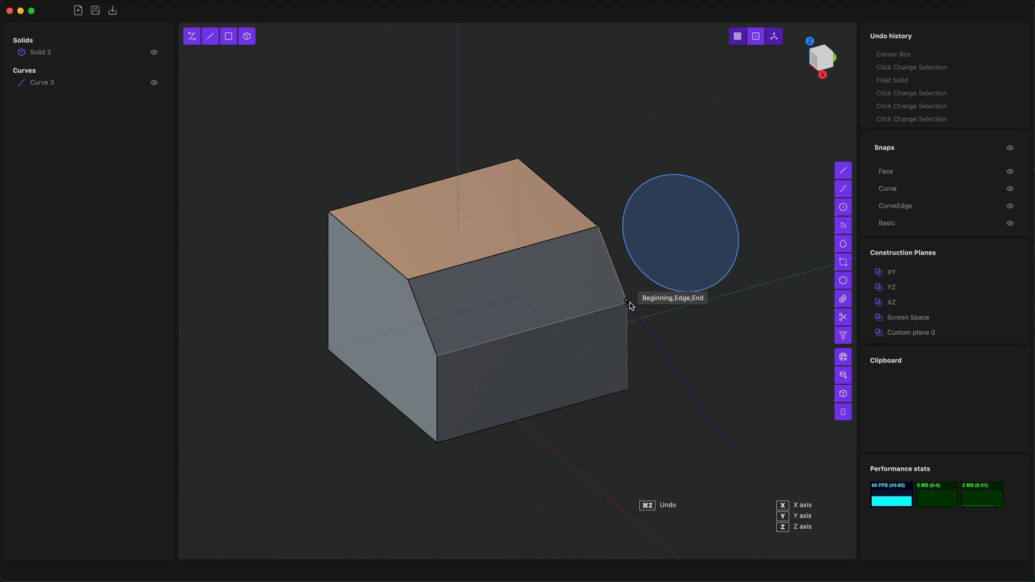
{"action": "mouse_move", "coordinate": [531, 292]}
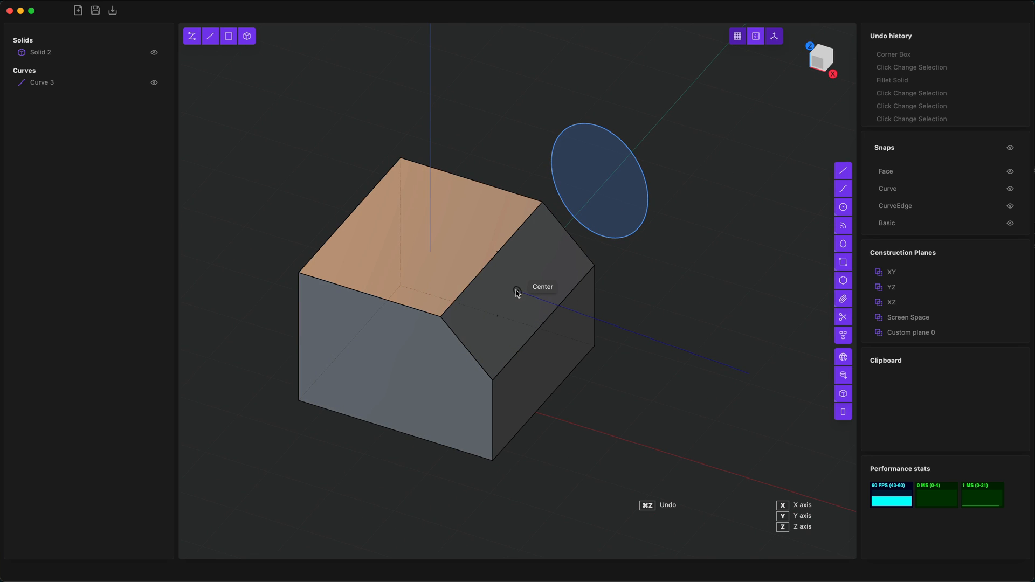
{"action": "mouse_move", "coordinate": [499, 264]}
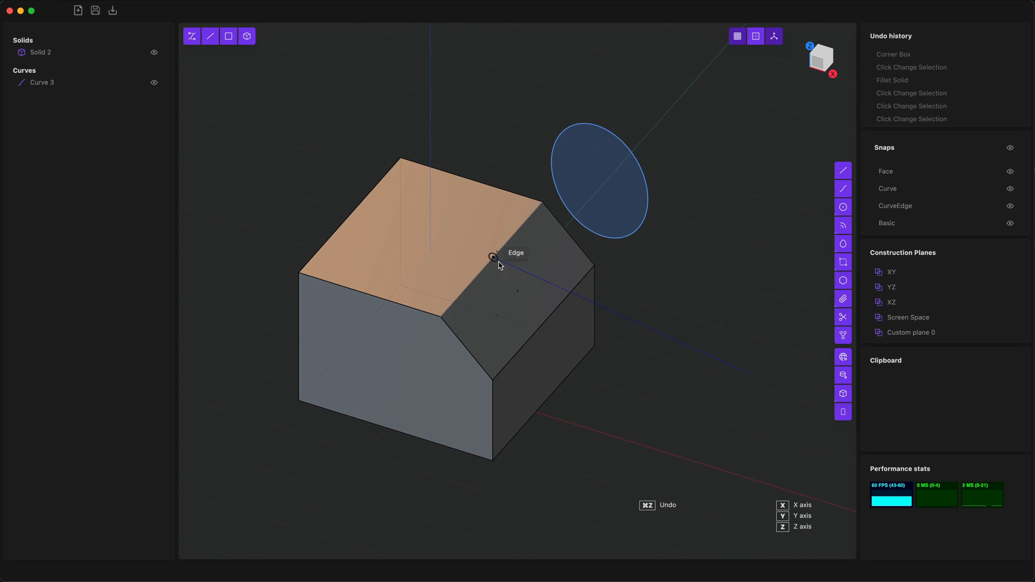
{"action": "mouse_move", "coordinate": [437, 317]}
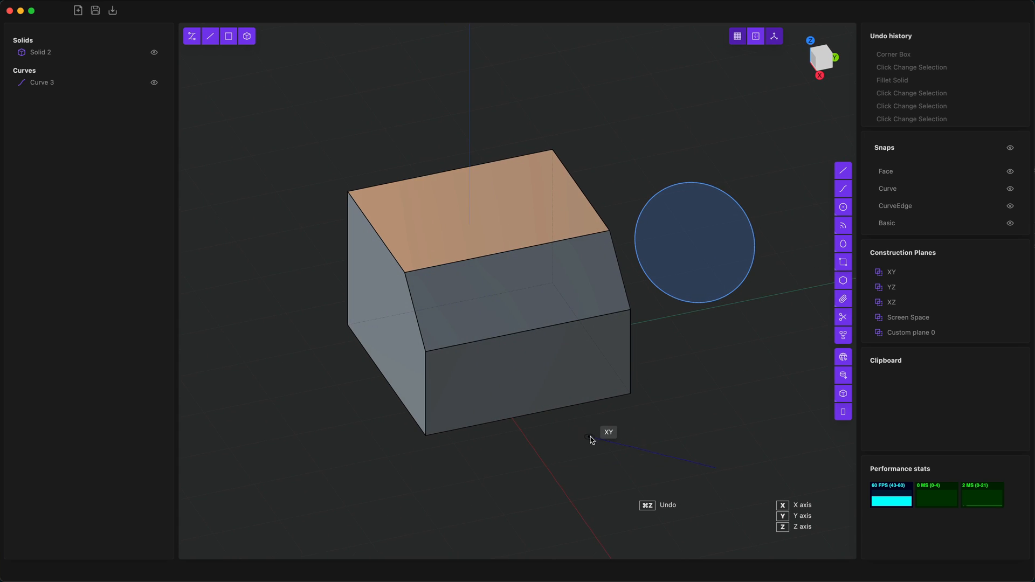
{"action": "mouse_move", "coordinate": [702, 397]}
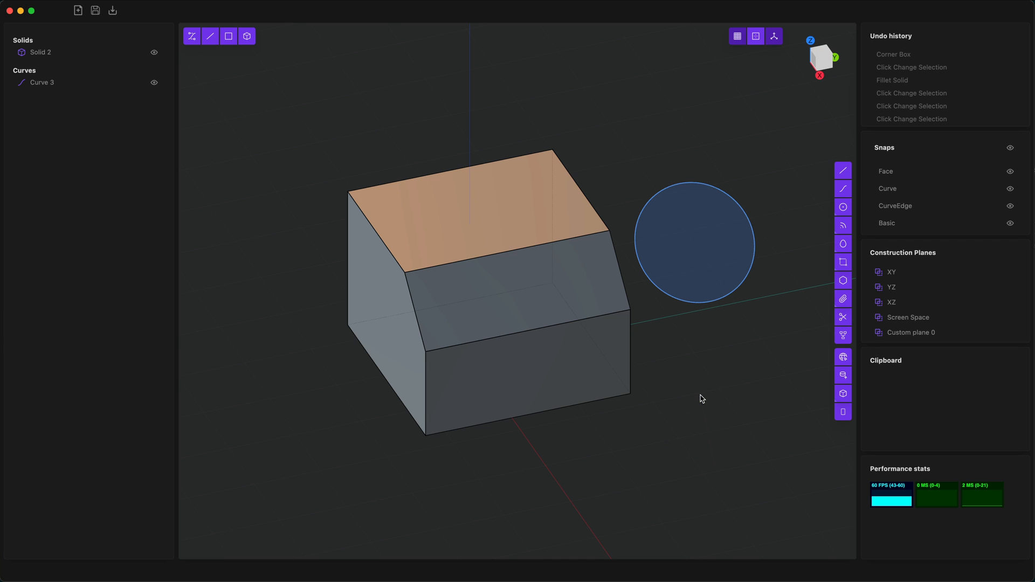
{"action": "mouse_move", "coordinate": [843, 357]}
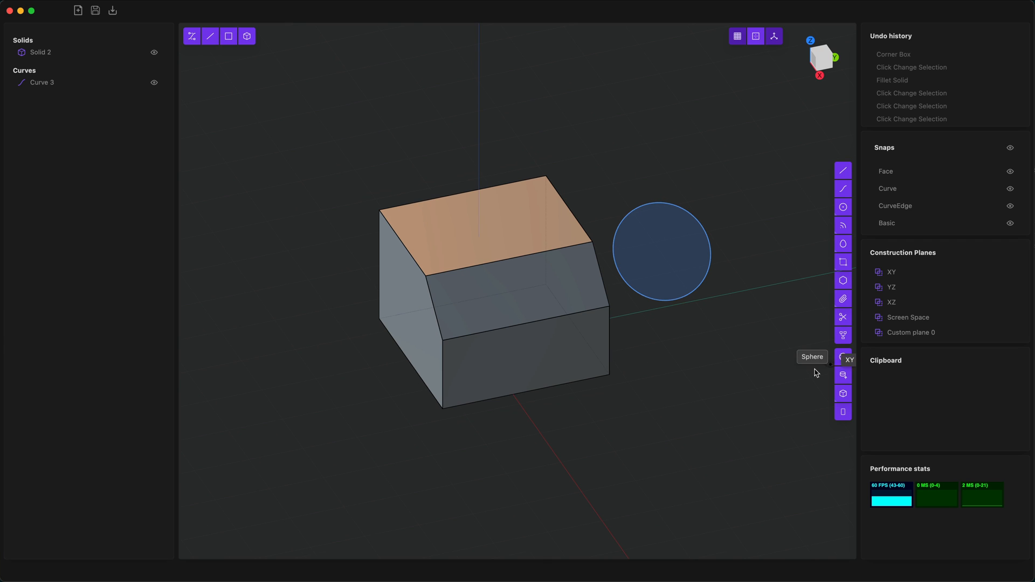
- Place a sphere beside the box and circle, then deselect it as its own solid
{"action": "left_click", "coordinate": [843, 357]}
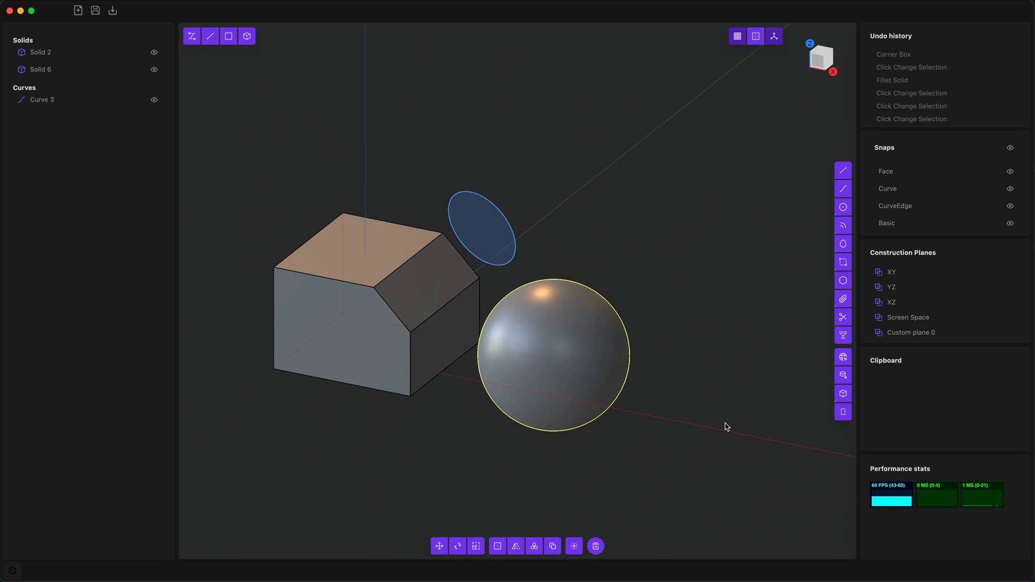
{"action": "left_click", "coordinate": [725, 338]}
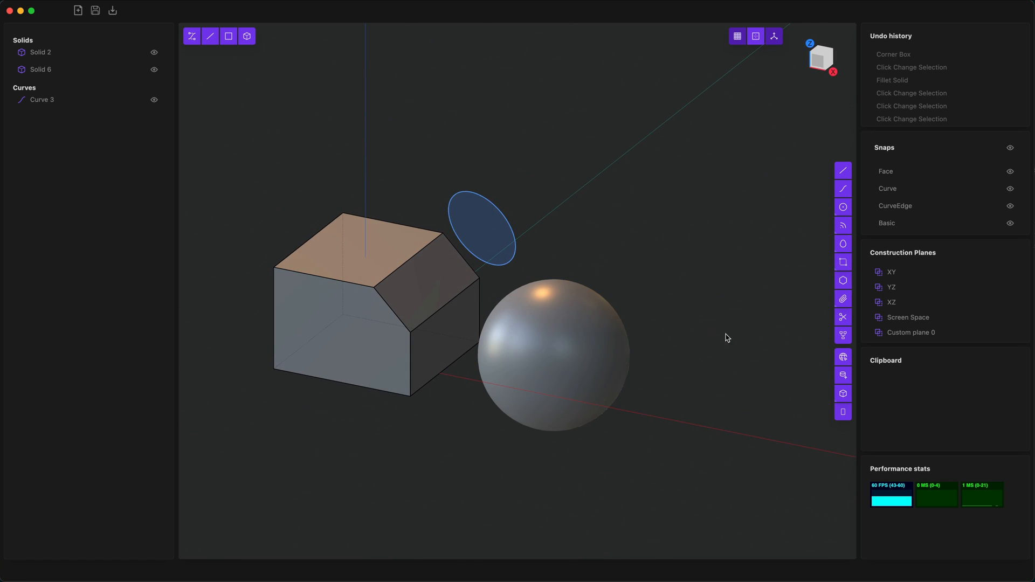
{"action": "mouse_move", "coordinate": [583, 310]}
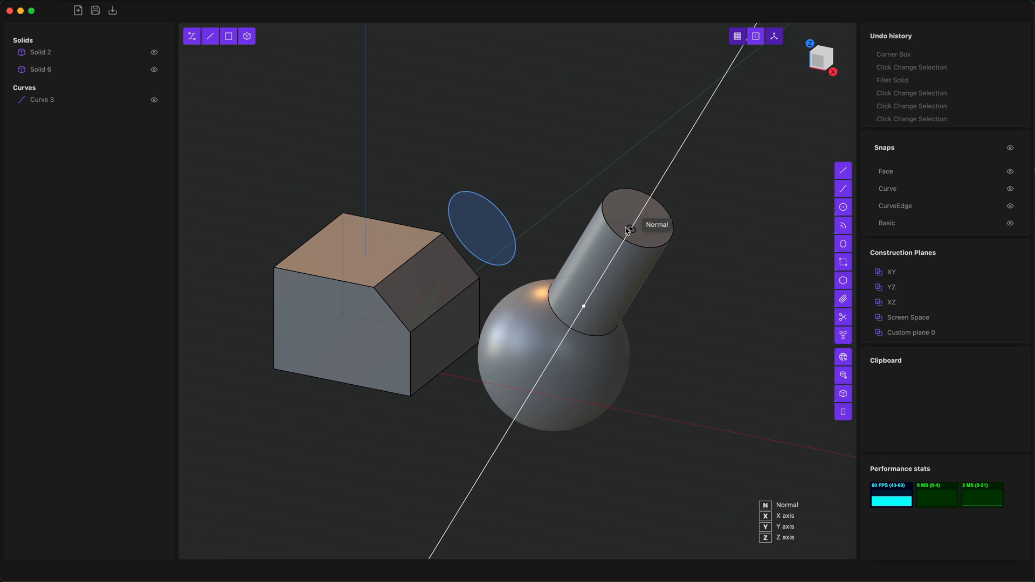
{"action": "mouse_move", "coordinate": [652, 188]}
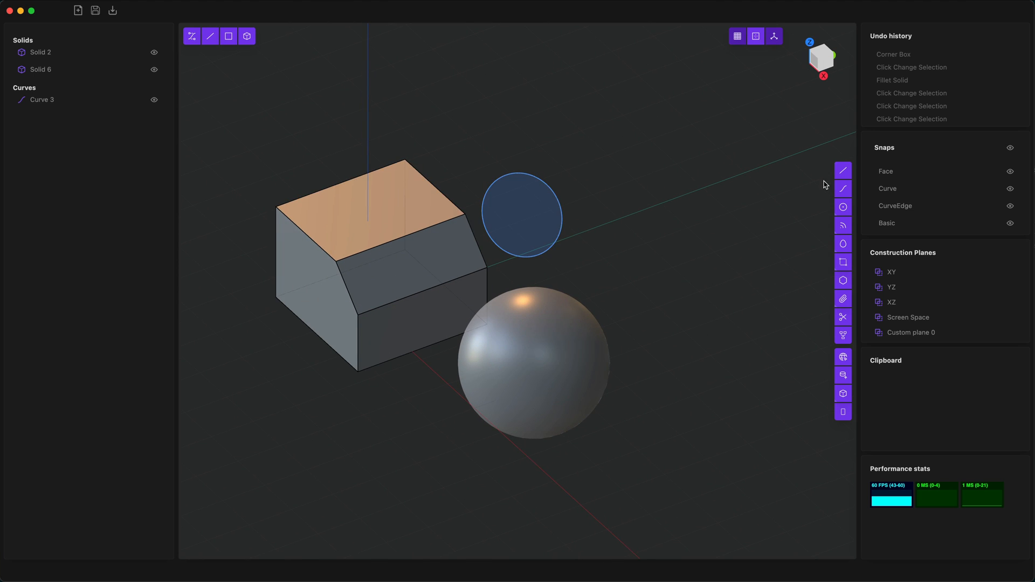
{"action": "mouse_move", "coordinate": [843, 170]}
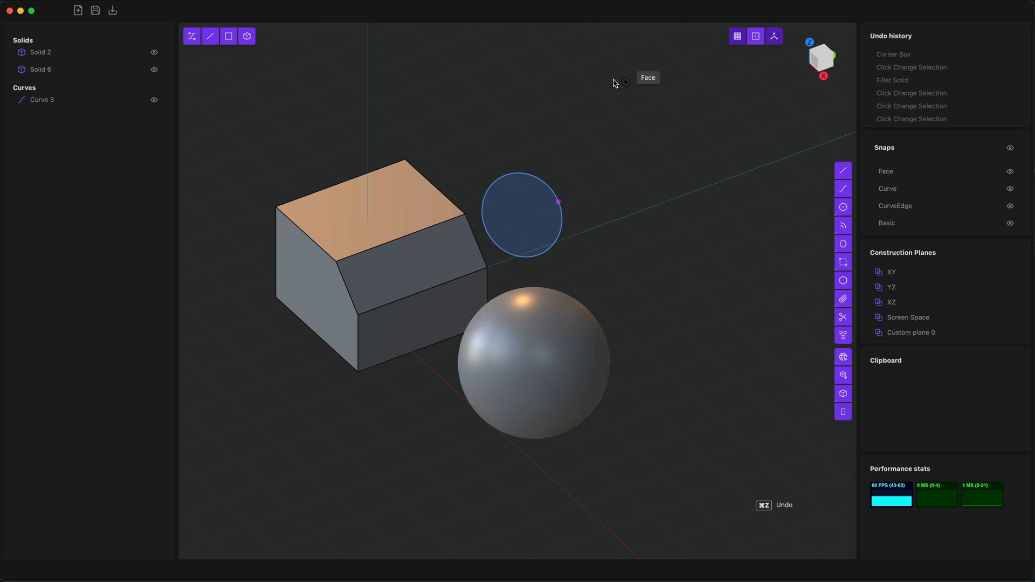
{"action": "mouse_move", "coordinate": [641, 196]}
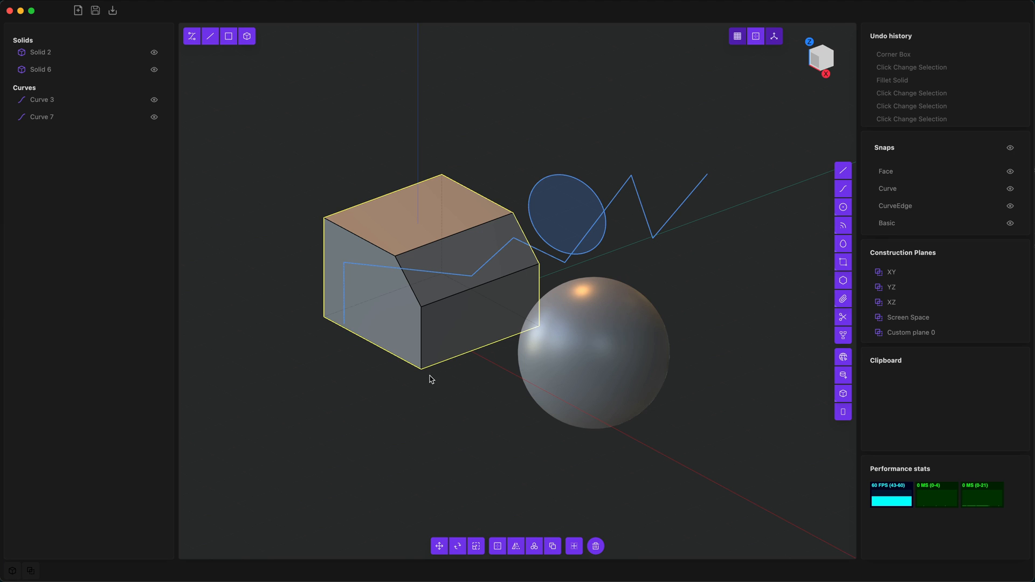
{"action": "mouse_move", "coordinate": [440, 416]}
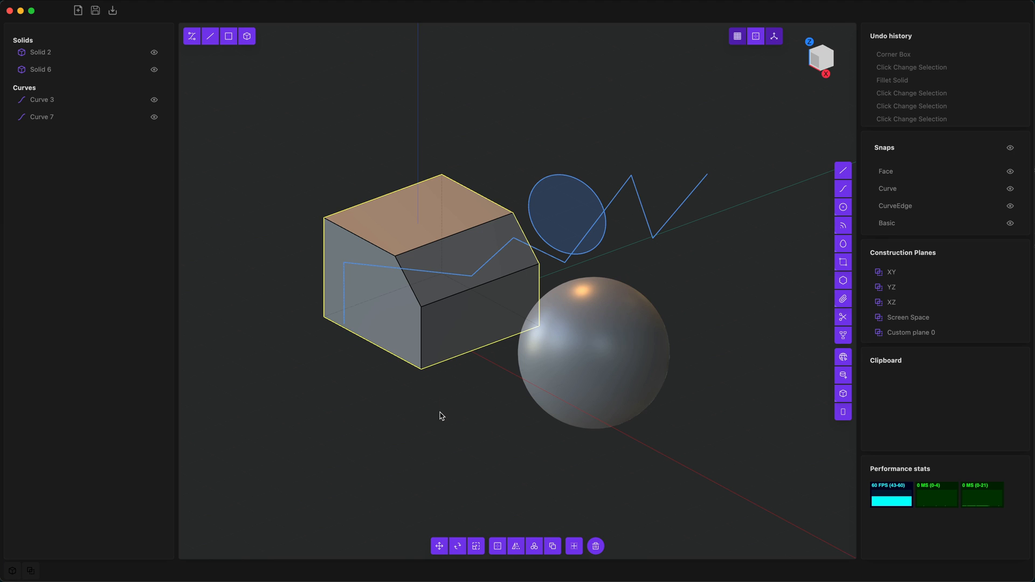
{"action": "mouse_move", "coordinate": [443, 421]}
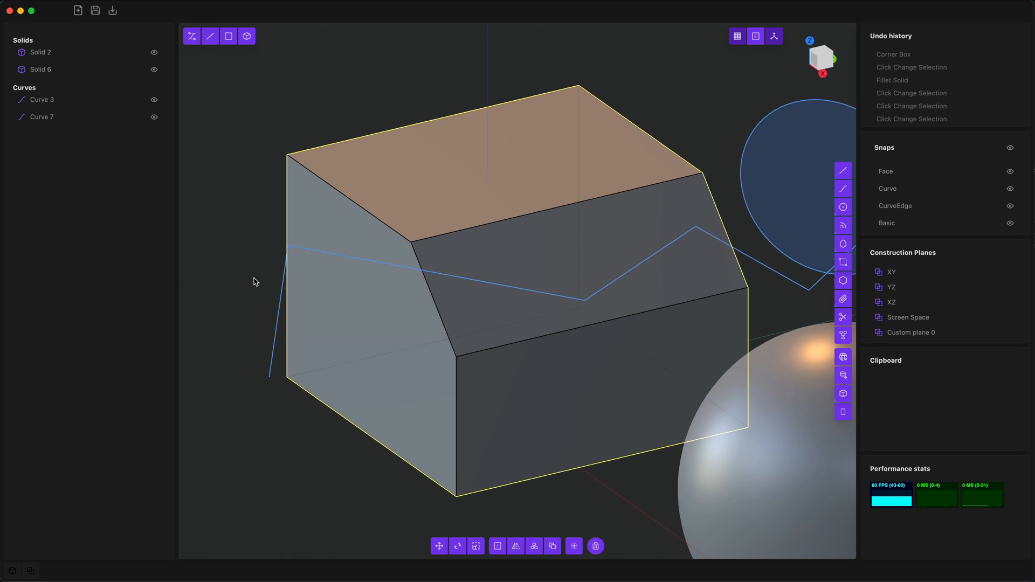
{"action": "mouse_move", "coordinate": [239, 205]}
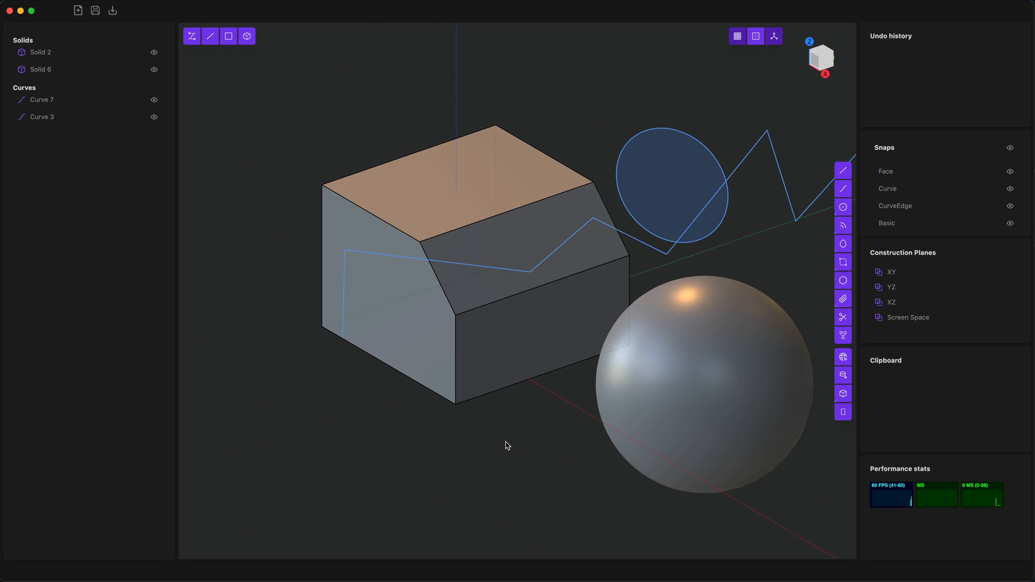
{"action": "mouse_move", "coordinate": [503, 443]}
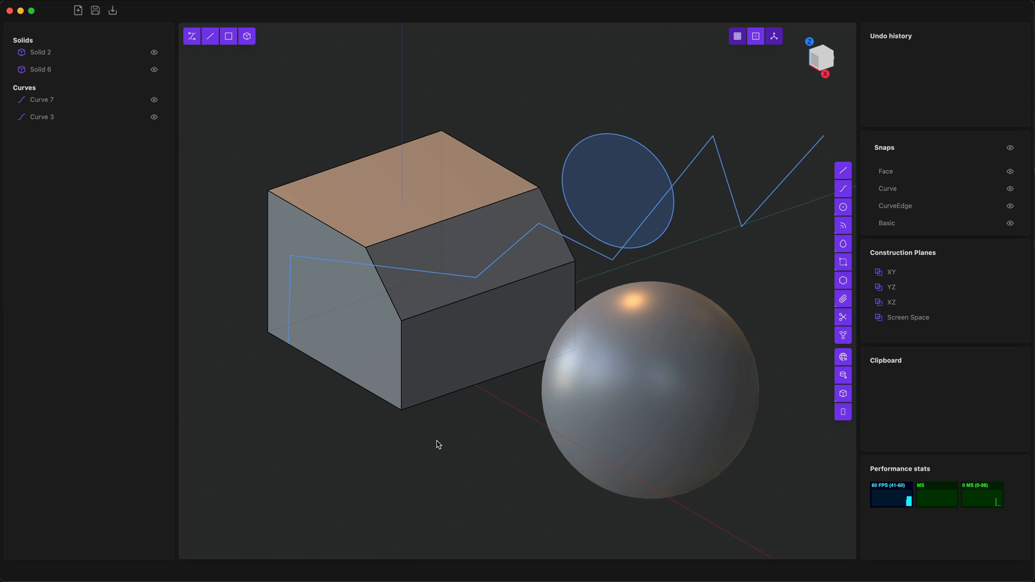
{"action": "mouse_move", "coordinate": [214, 142]}
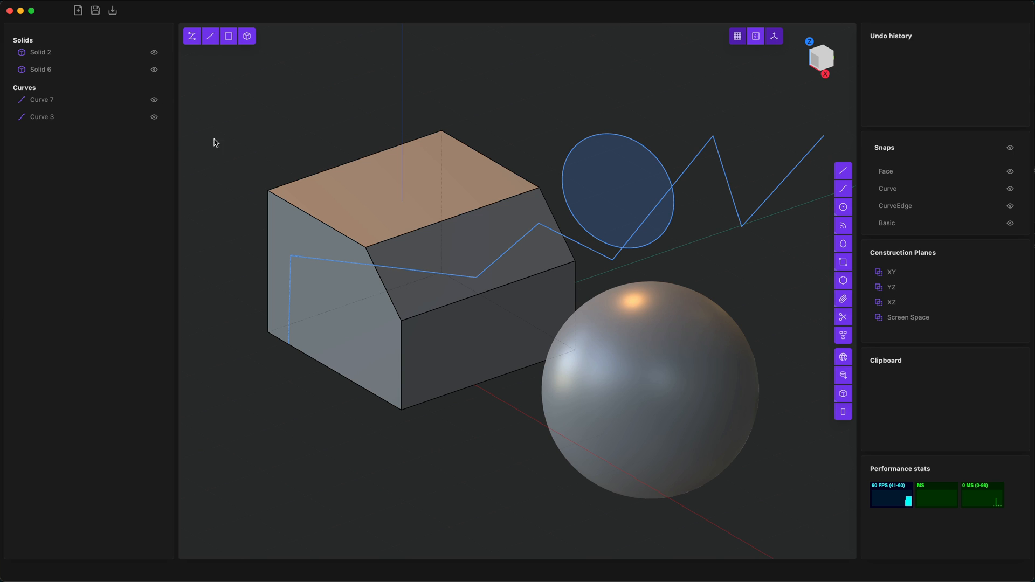
- Bring up the export Save dialog, browse the OBJ/STEP/IGES/SAT/C3D format list, and cancel
{"action": "left_click", "coordinate": [95, 9]}
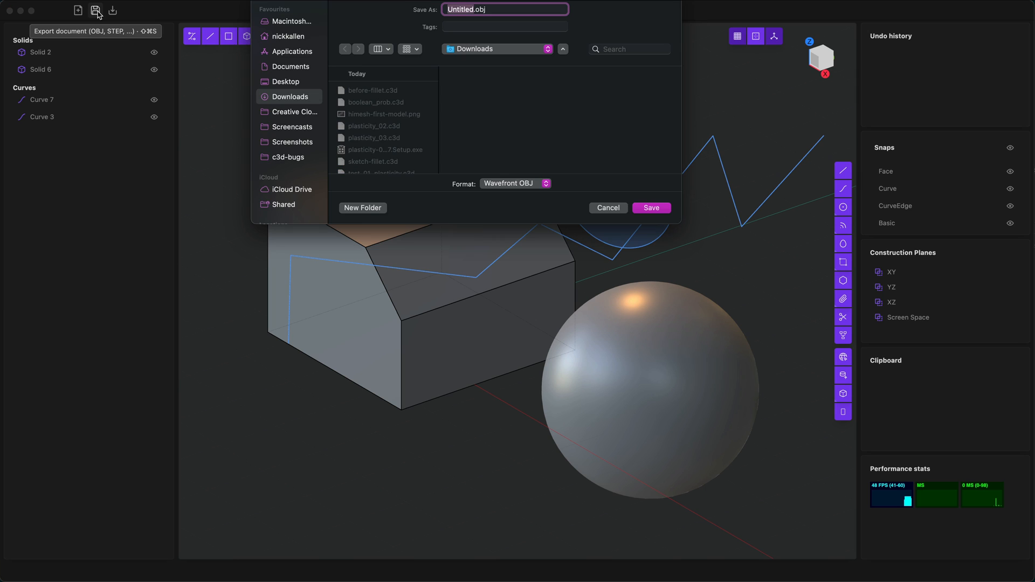
{"action": "left_click", "coordinate": [516, 184]}
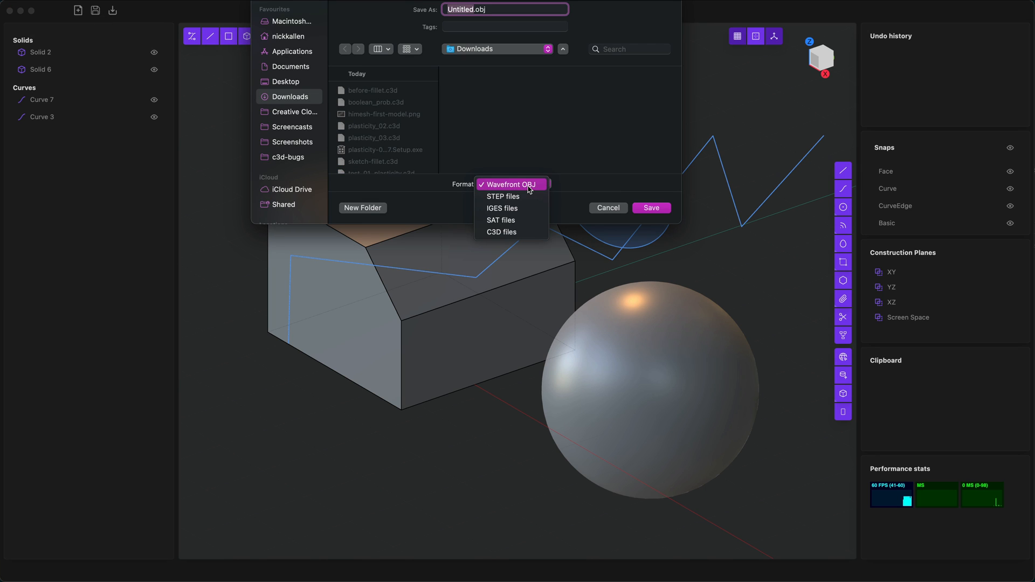
{"action": "mouse_move", "coordinate": [501, 231]}
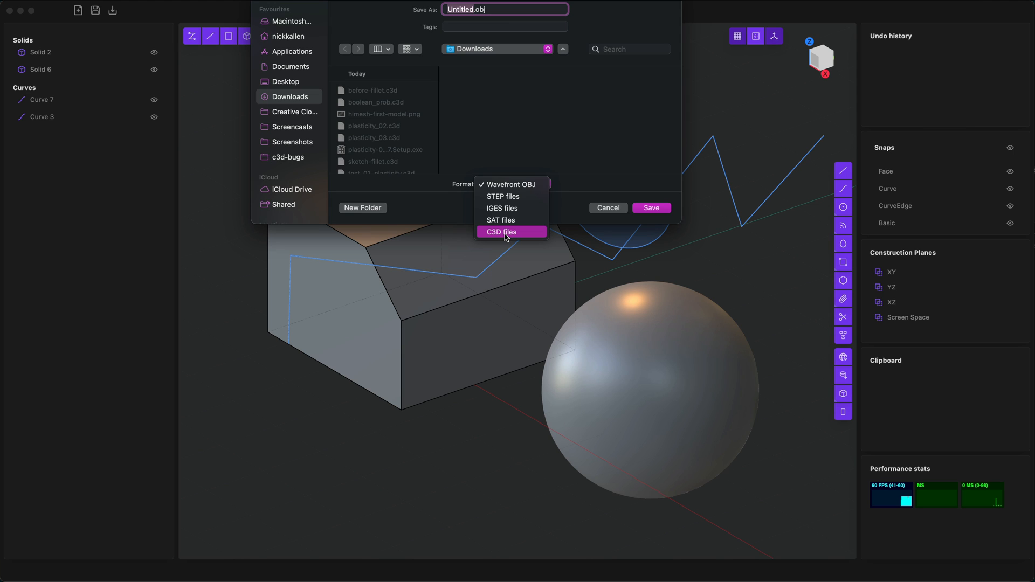
{"action": "mouse_move", "coordinate": [508, 196]}
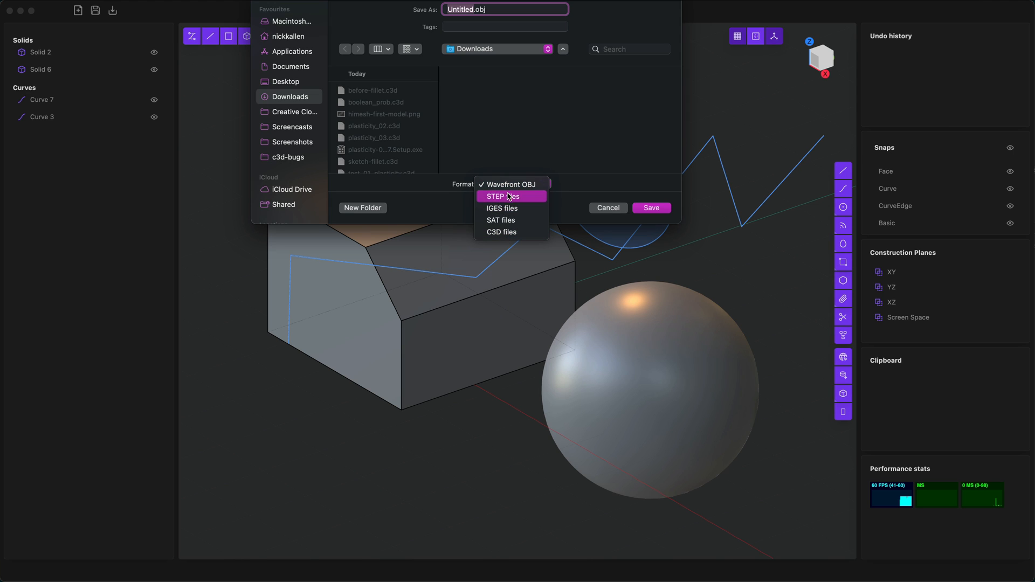
{"action": "mouse_move", "coordinate": [508, 220]}
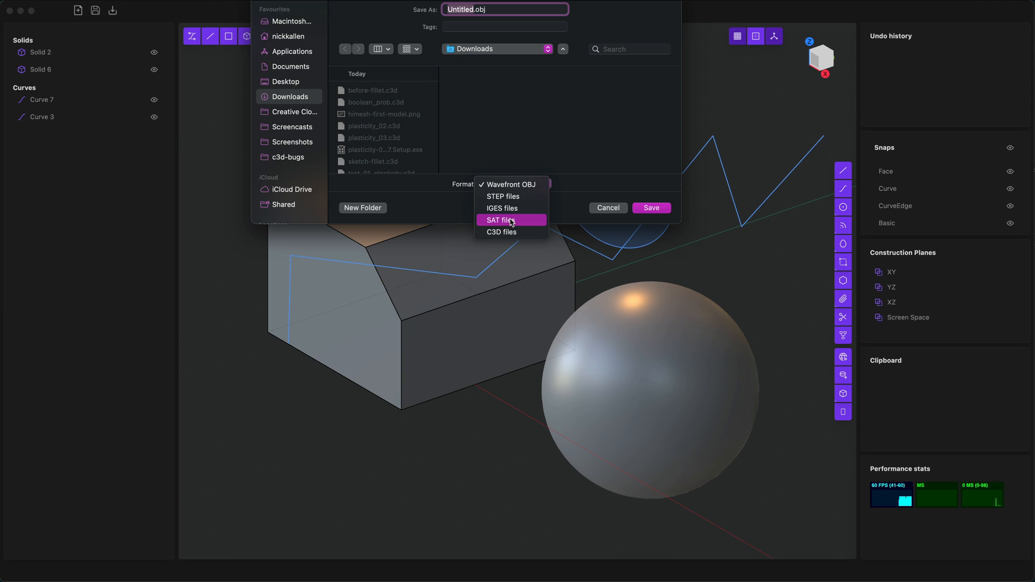
{"action": "mouse_move", "coordinate": [501, 208]}
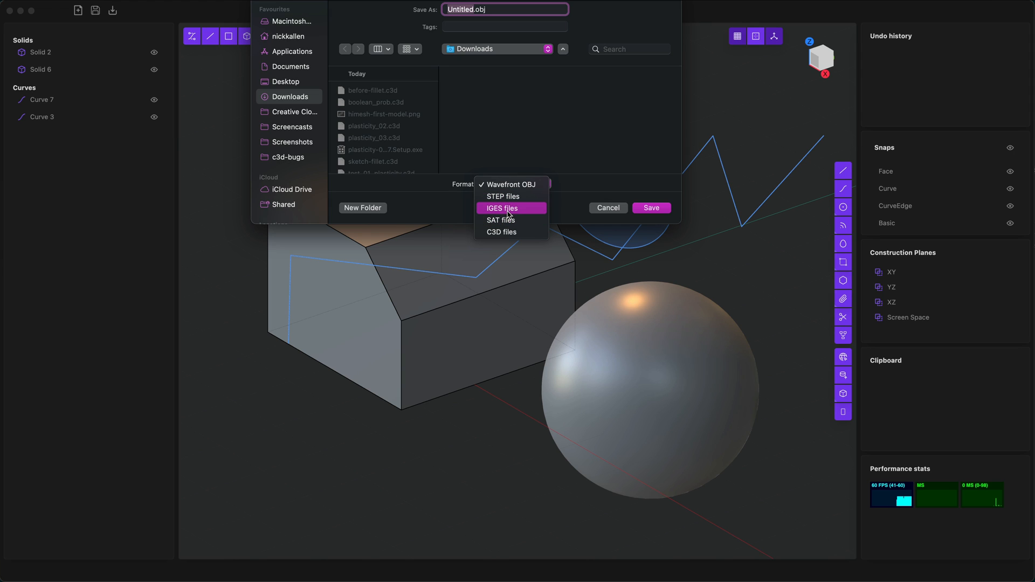
{"action": "left_click", "coordinate": [607, 208]}
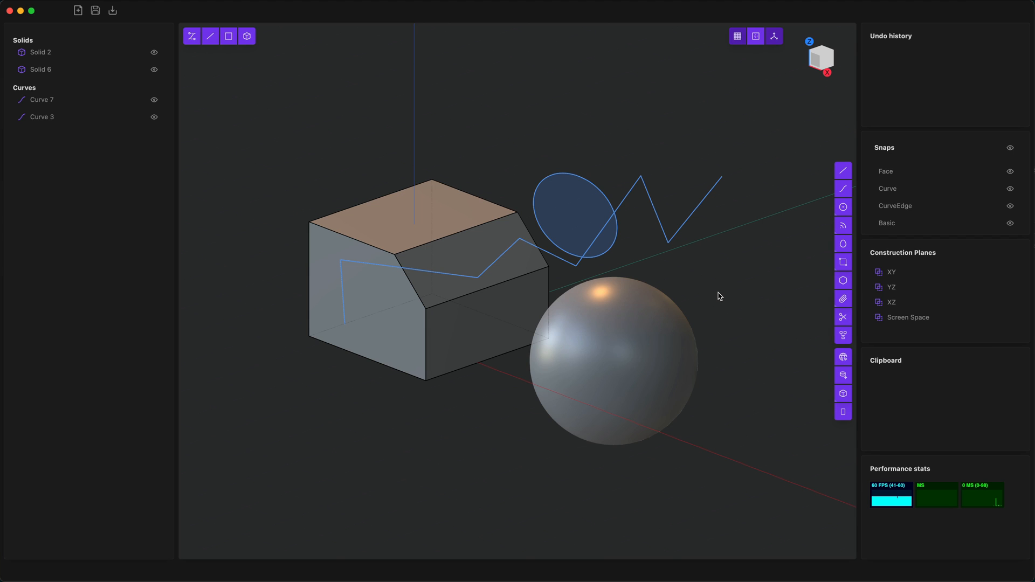
{"action": "mouse_move", "coordinate": [717, 295]}
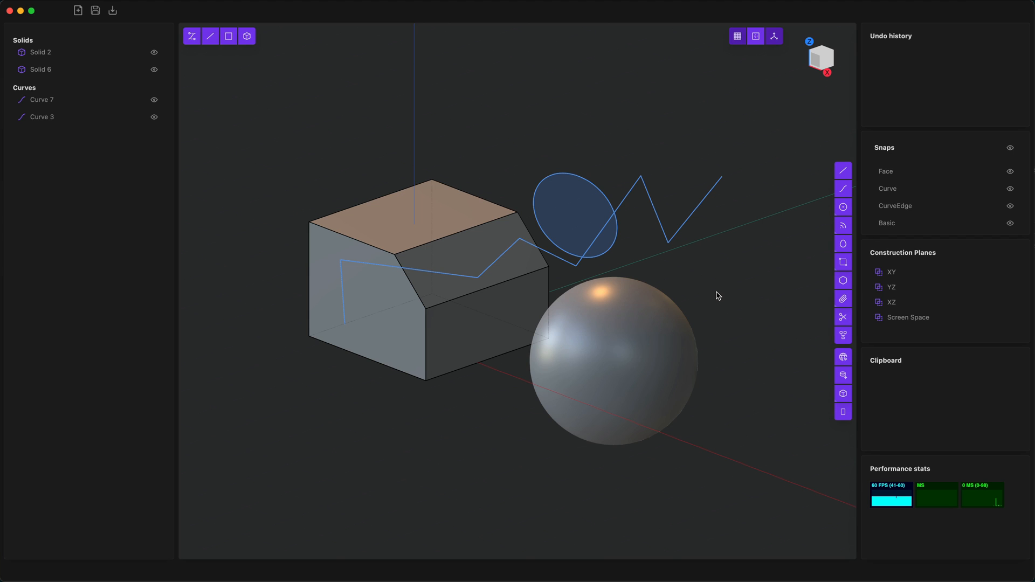
{"action": "mouse_move", "coordinate": [718, 298]}
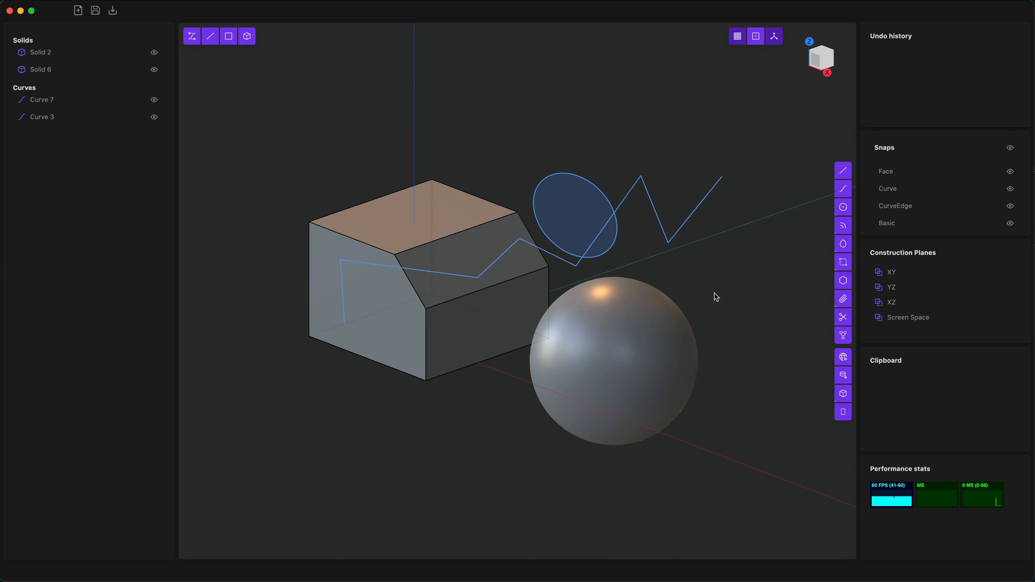
{"action": "mouse_move", "coordinate": [712, 295]}
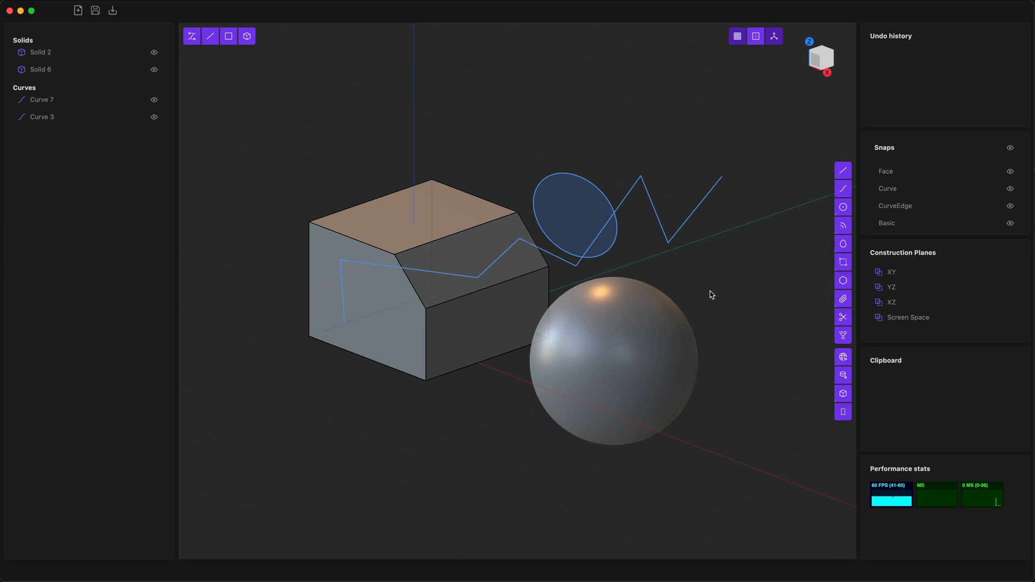
- Orbit the scene slightly to view the box, sphere, circle and polyline
{"action": "left_click_drag", "start_coordinate": [713, 296], "coordinate": [697, 301]}
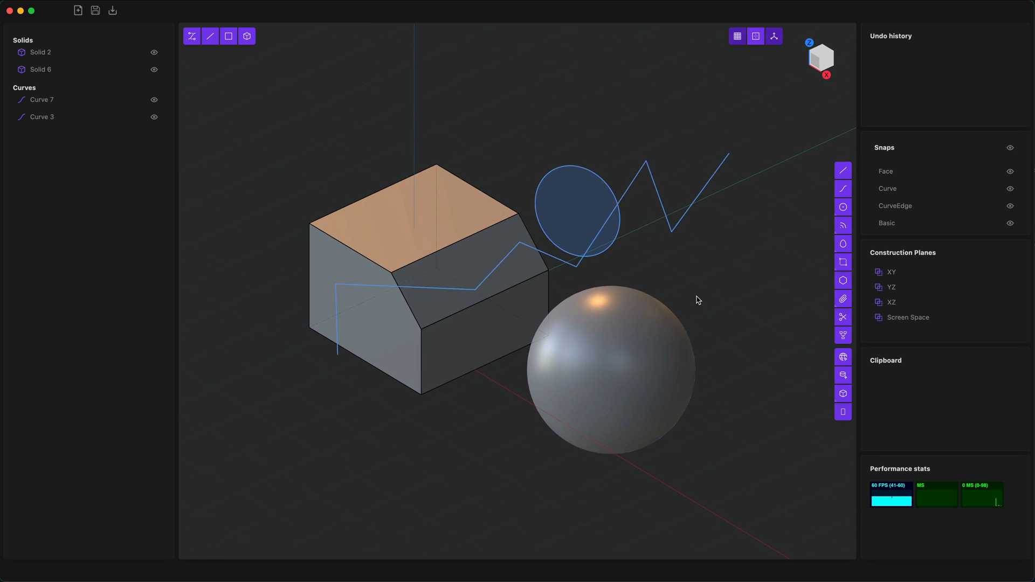